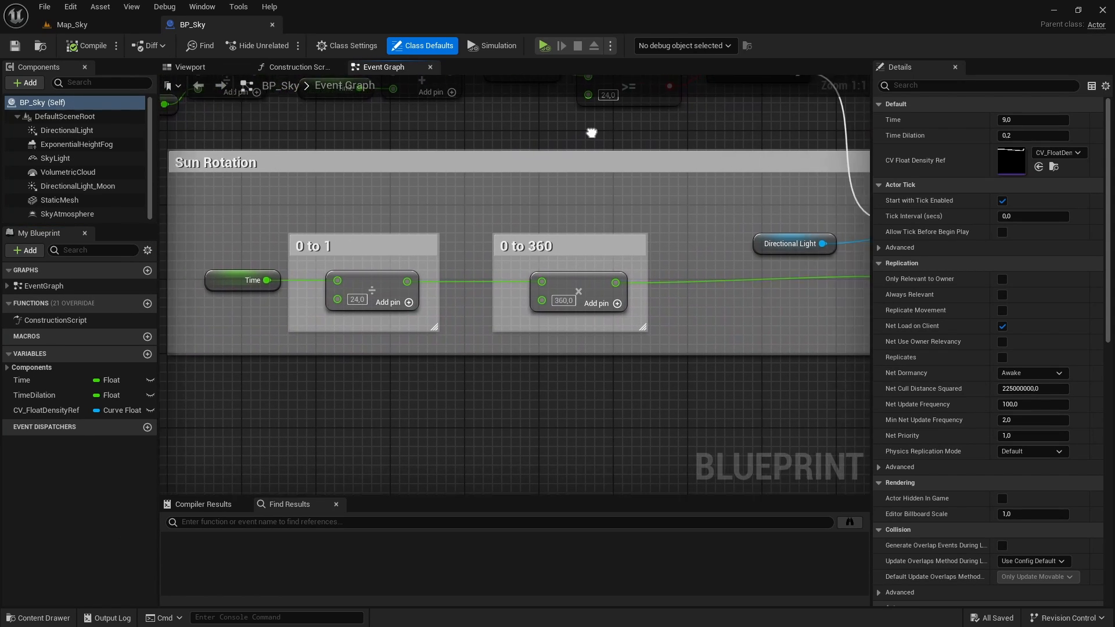
Scroll the Content Browser to bring the Tutorial folder's BP_Sky into view
scroll(down, 3)
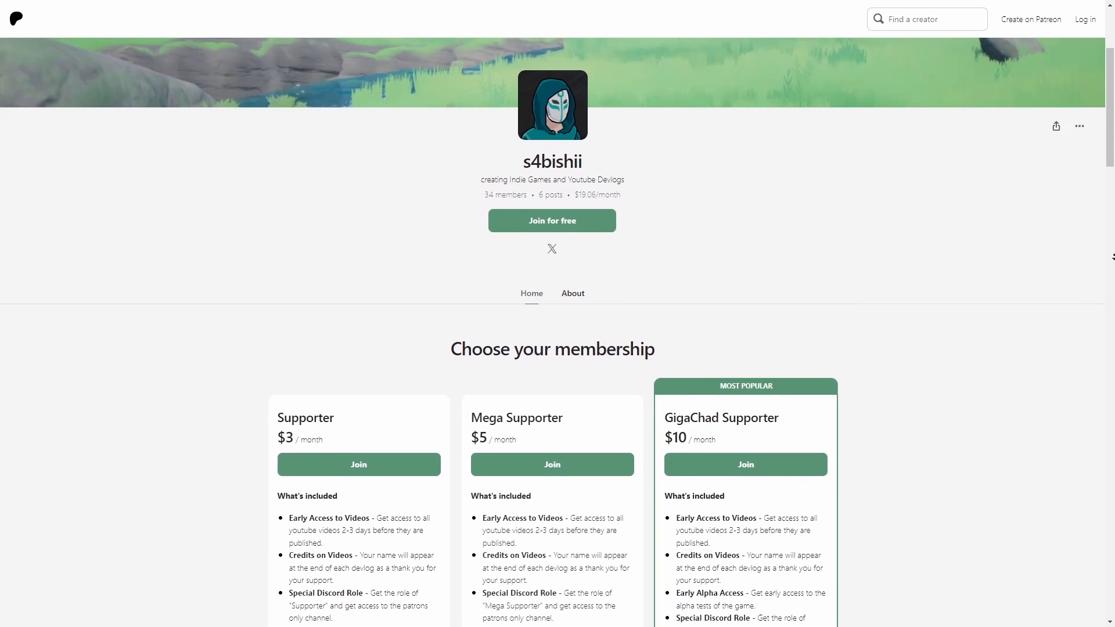
scroll(down, 3)
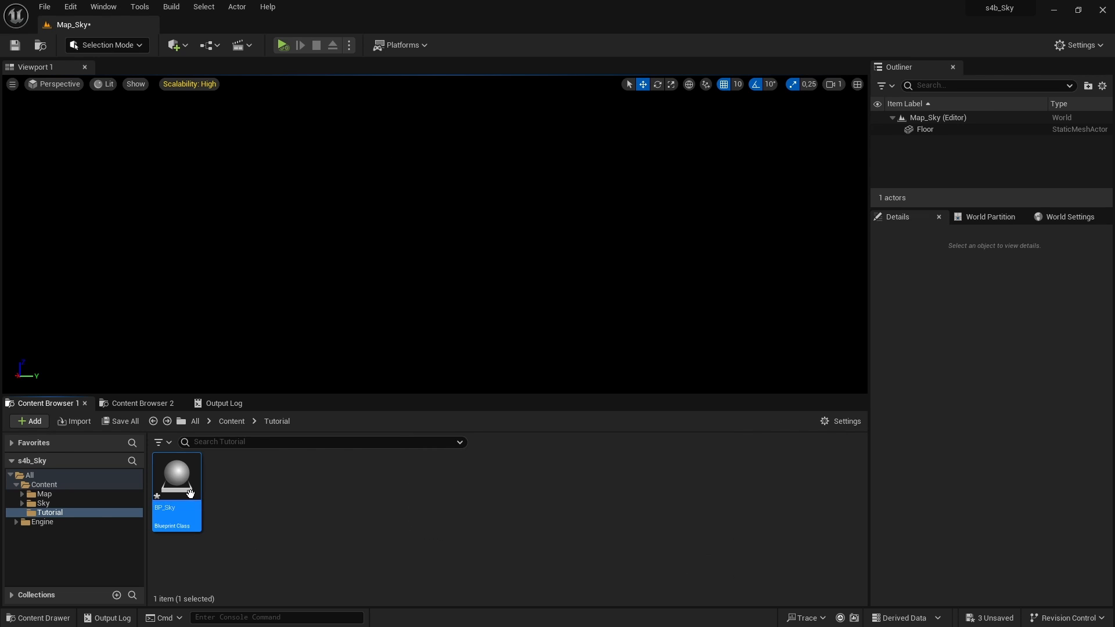
Add DirectionalLight, ExponentialHeightFog, SkyLight and VolumetricCloud components to BP_Sky, then return to Map_Sky
double_click(176, 475)
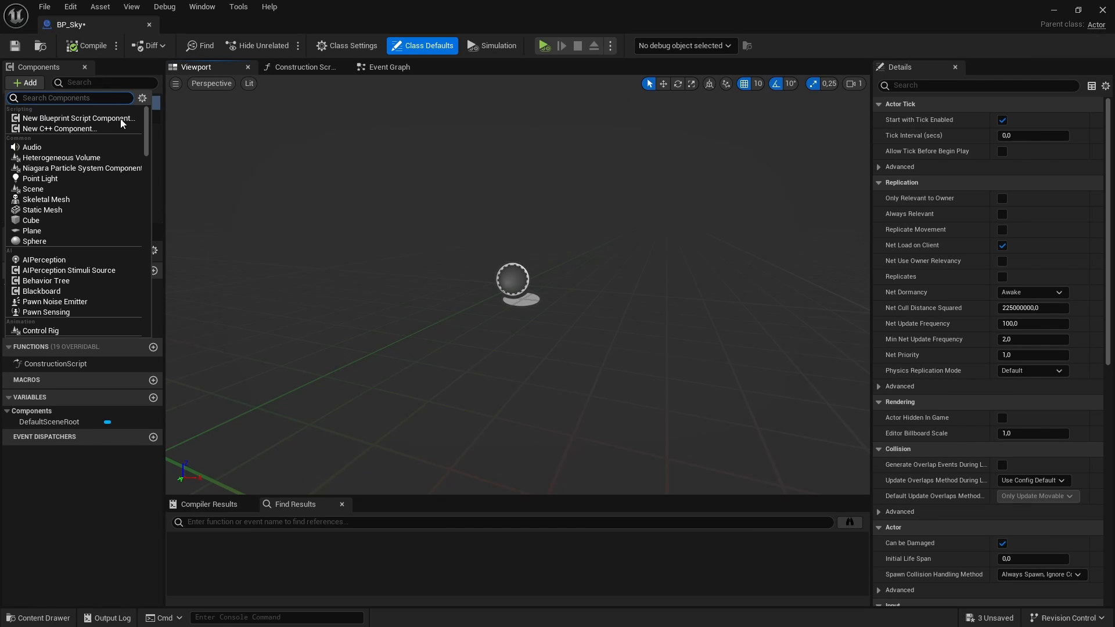
text(direc)
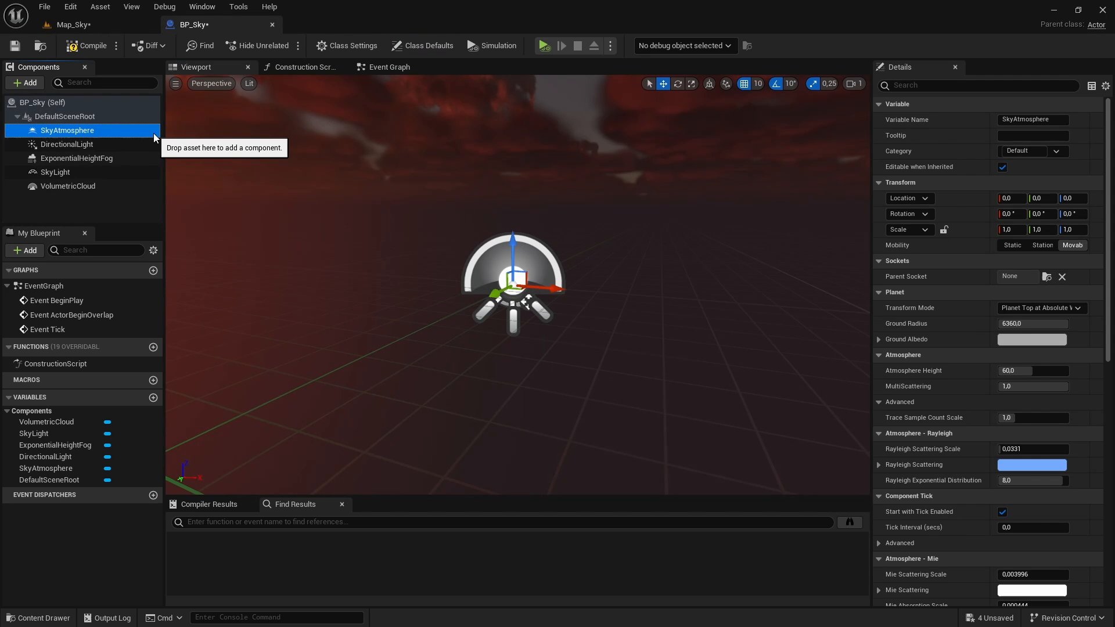
click(67, 144)
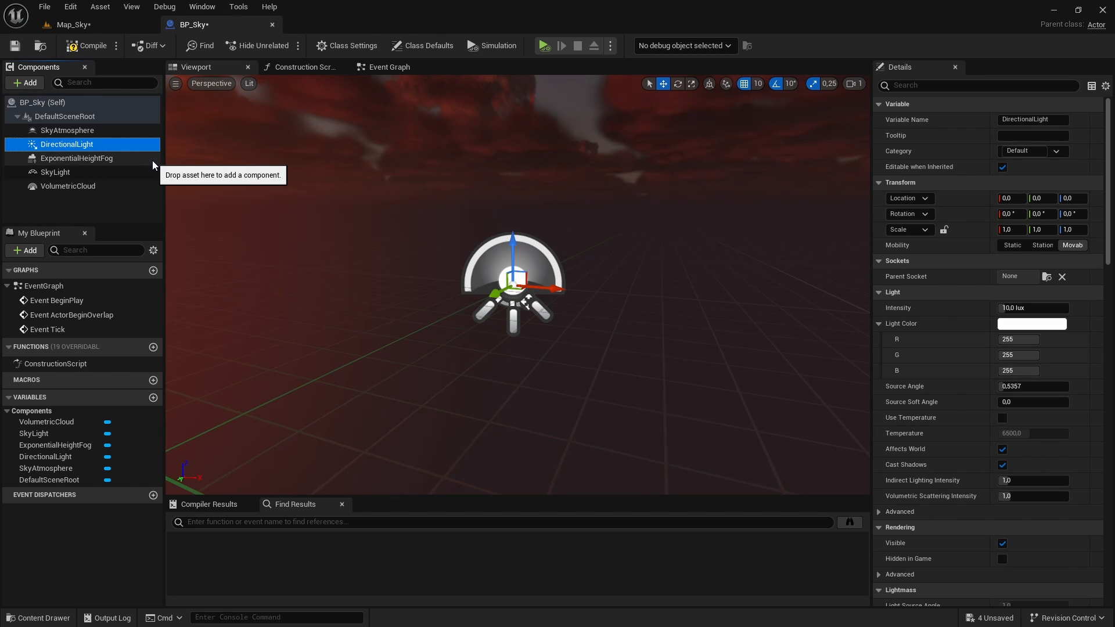
click(76, 158)
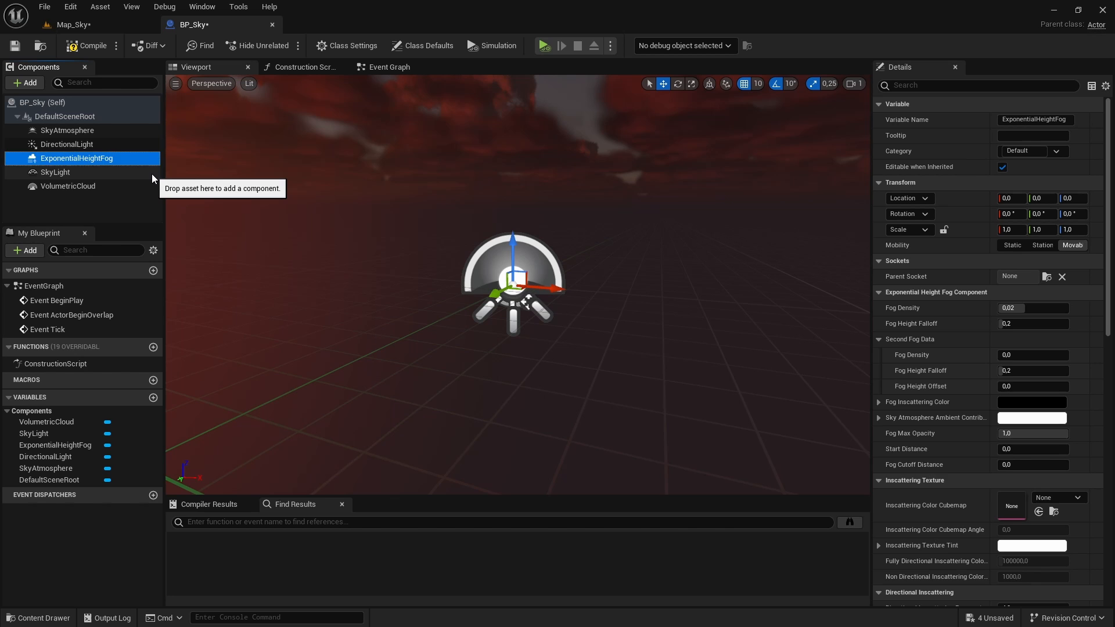
click(68, 186)
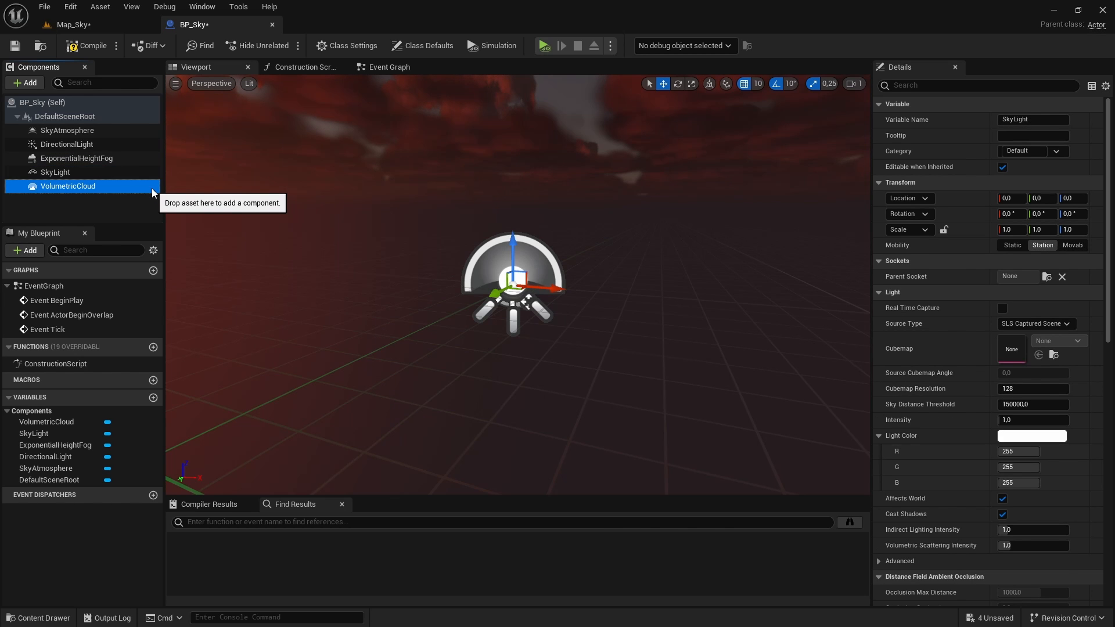
click(68, 186)
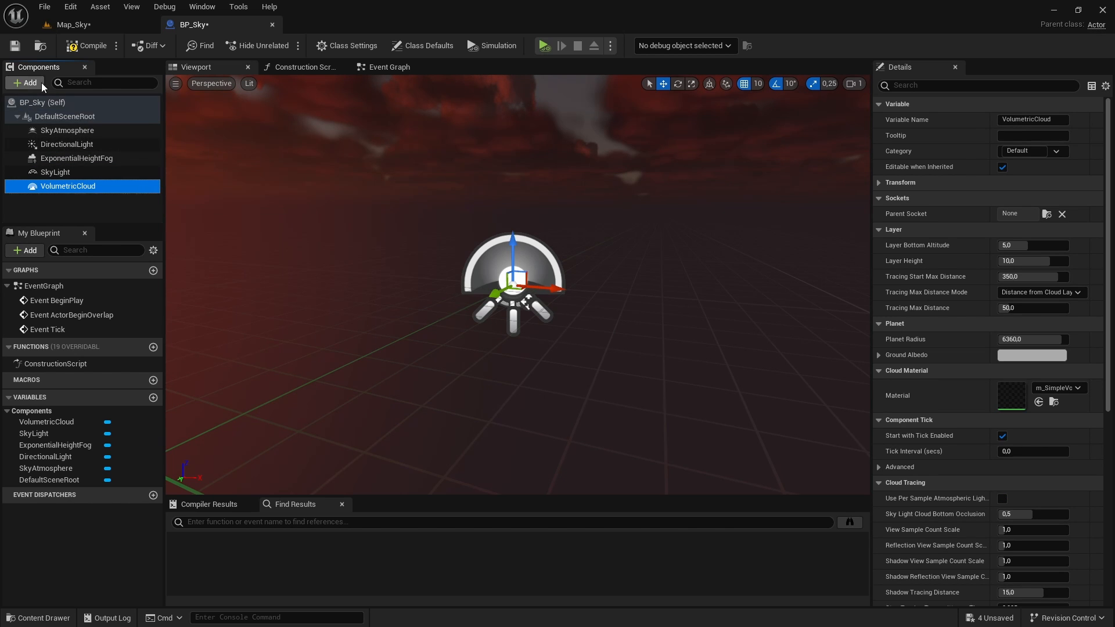
click(85, 46)
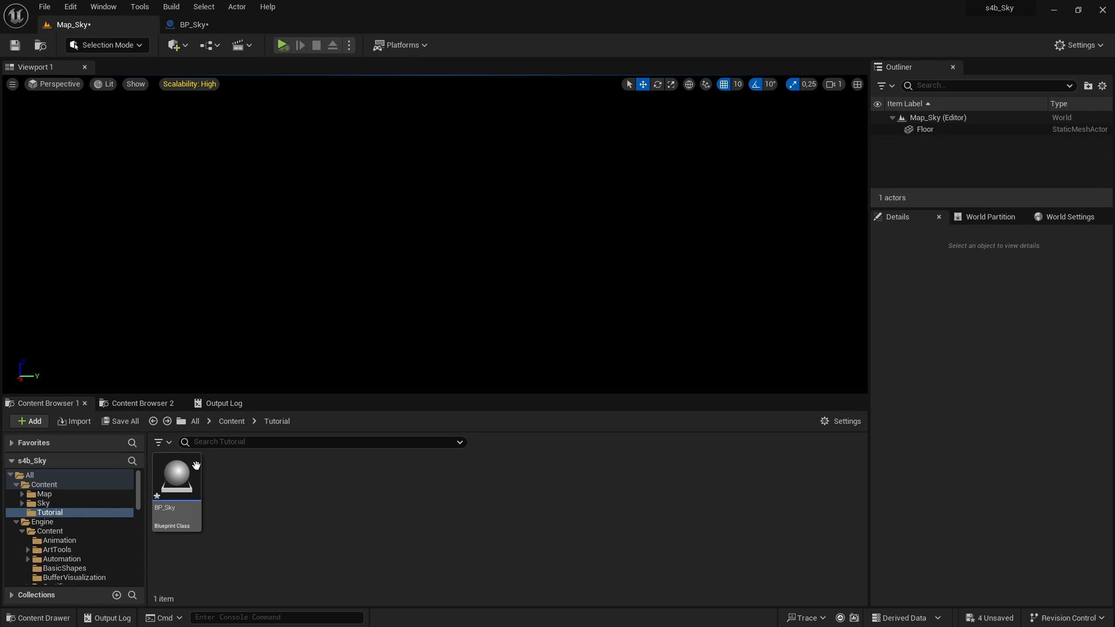
Place a BP_Sky actor into the Map_Sky level from the Content Browser
drag(176, 475, 408, 330)
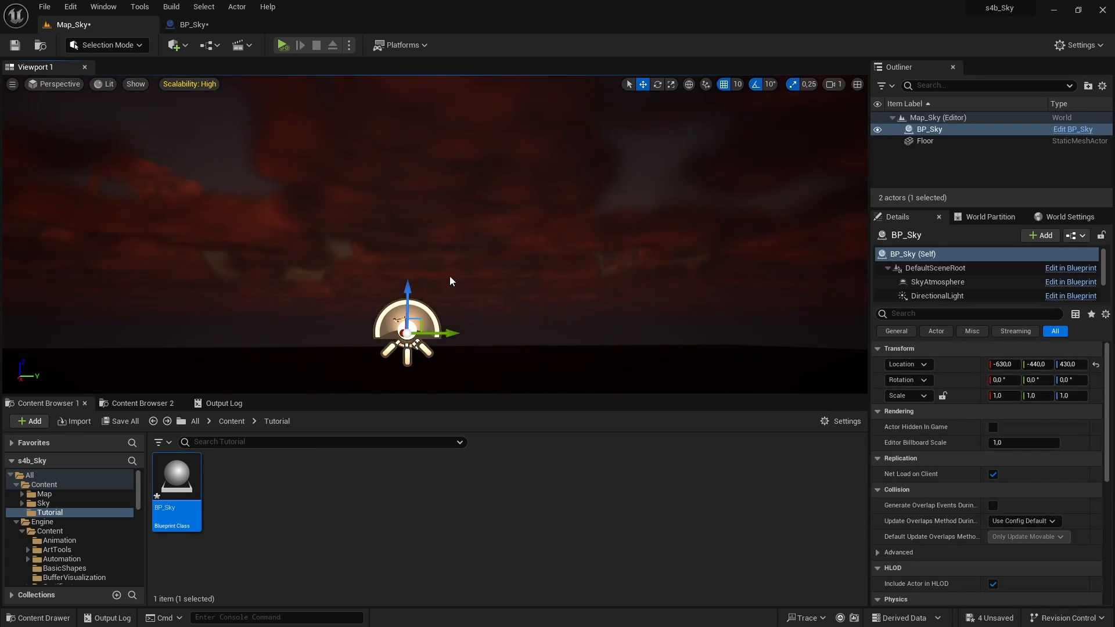
key(Ctrl+L)
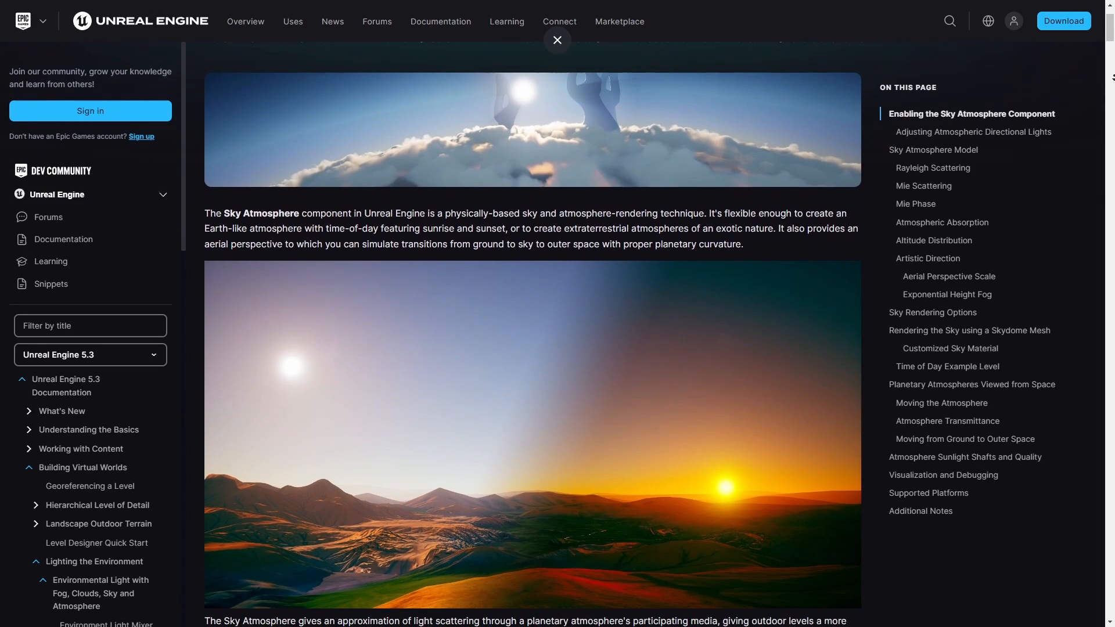
scroll(down, 3)
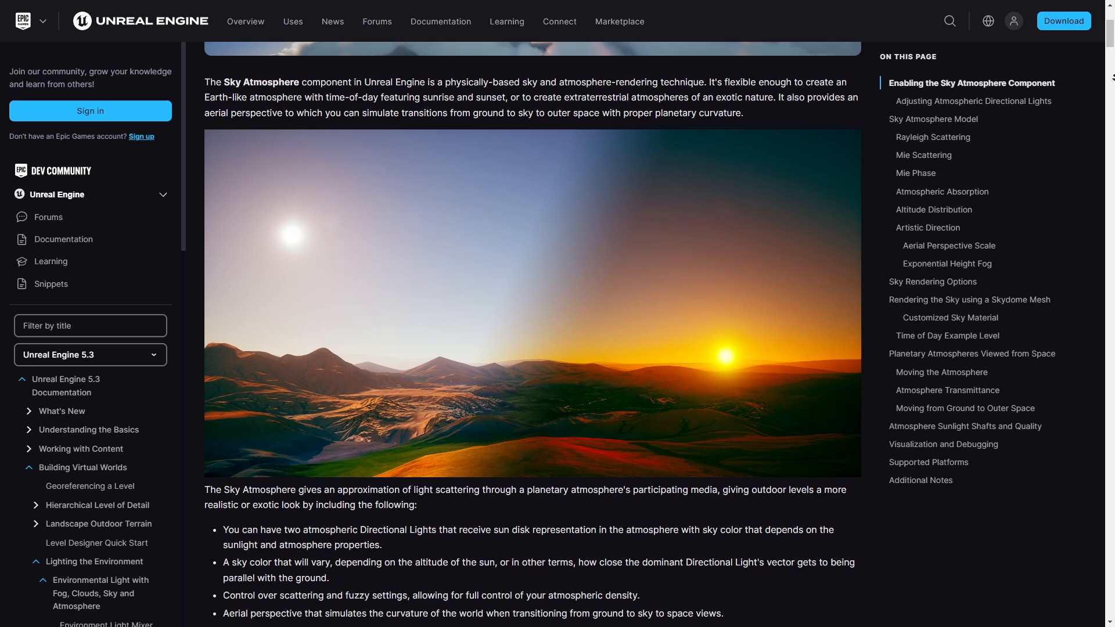
scroll(down, 3)
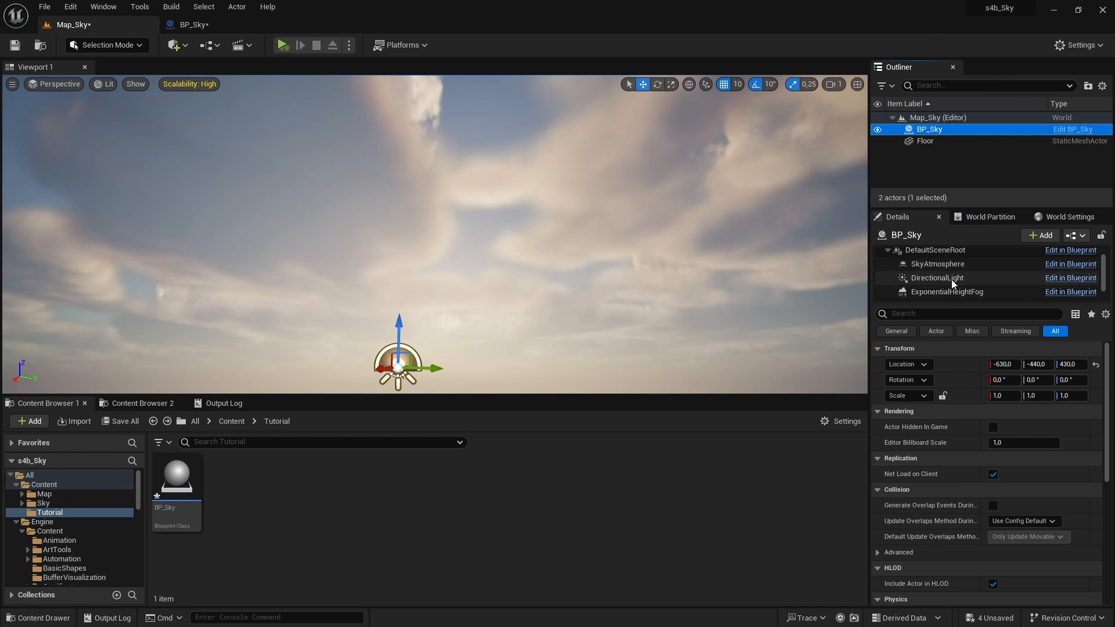
Select the placed sky's DirectionalLight in Details and return to BP_Sky's Event Graph
click(938, 277)
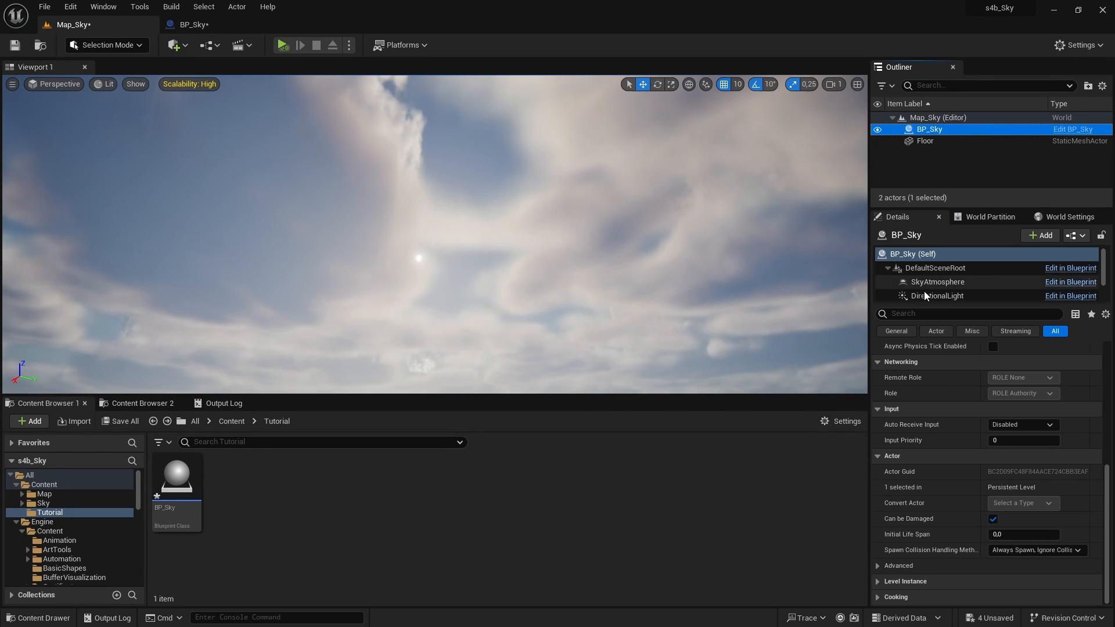
click(938, 296)
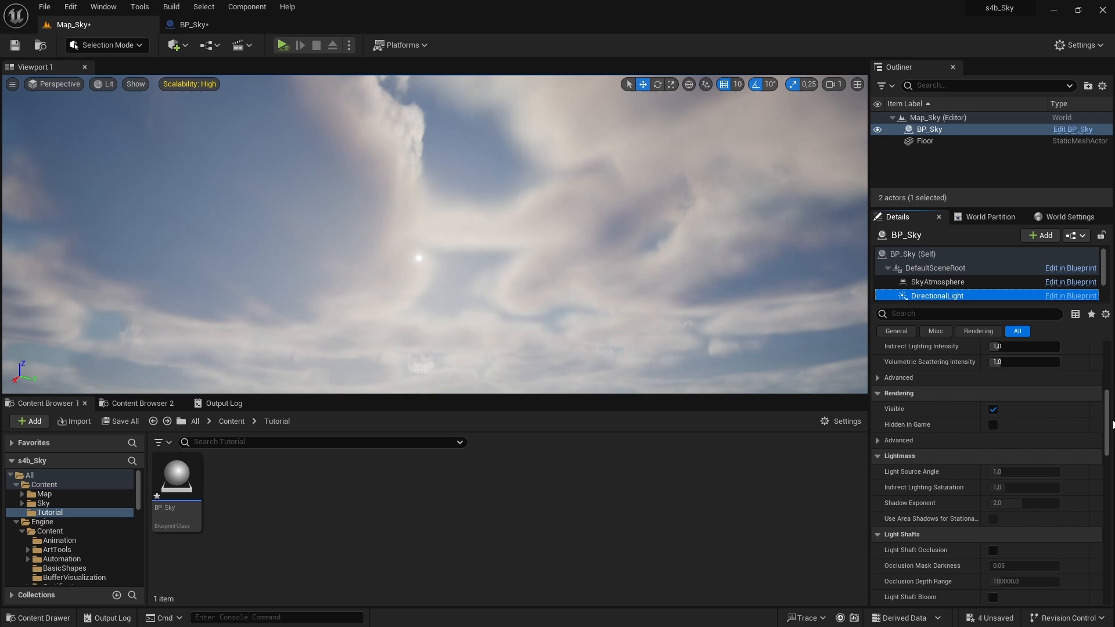
scroll(down, 3)
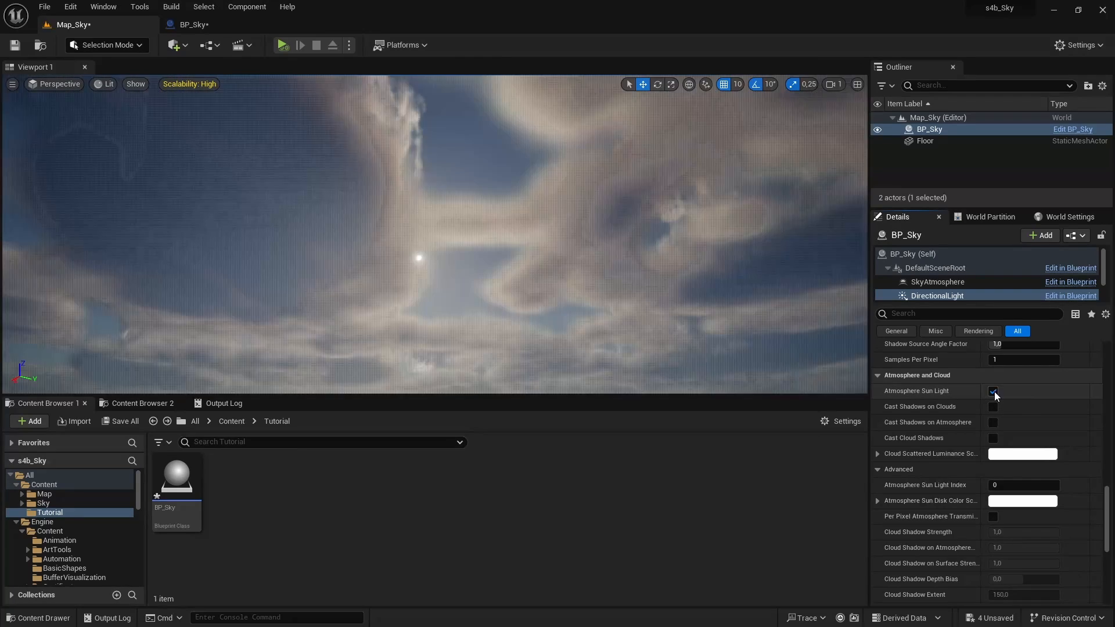
click(193, 24)
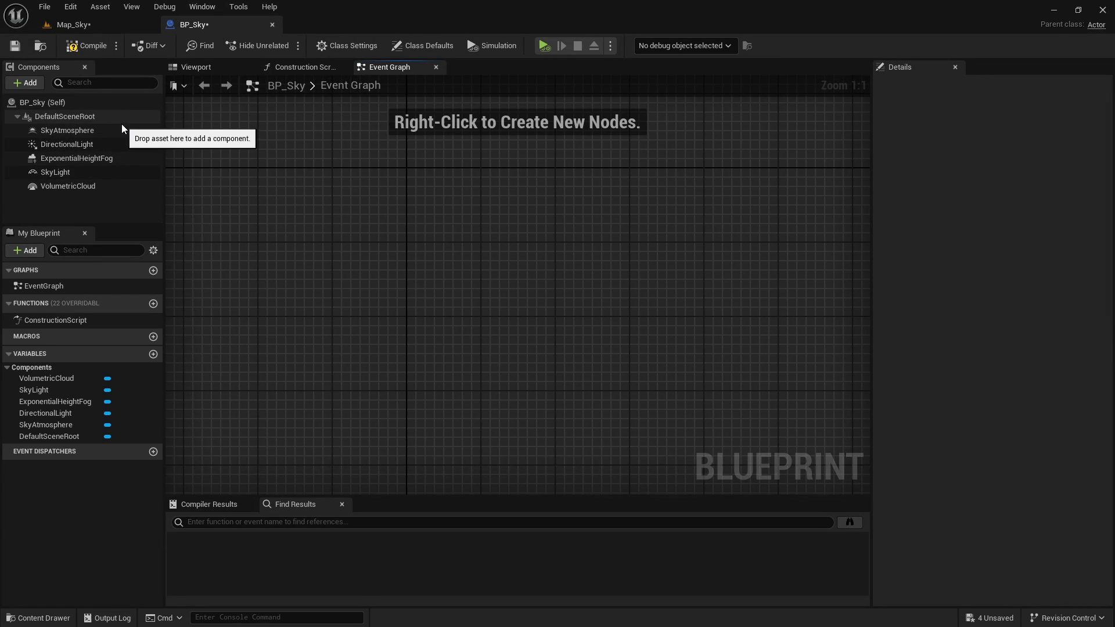
Wire a DirectionalLight reference into a new Set Relative Rotation node
click(66, 144)
text(s)
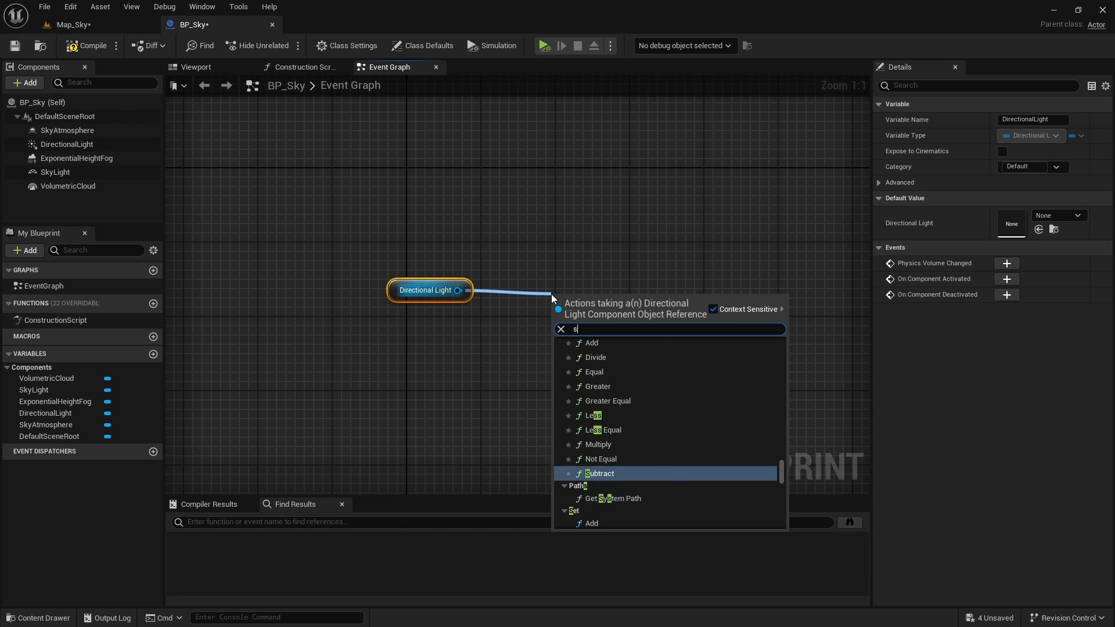
text(et relative)
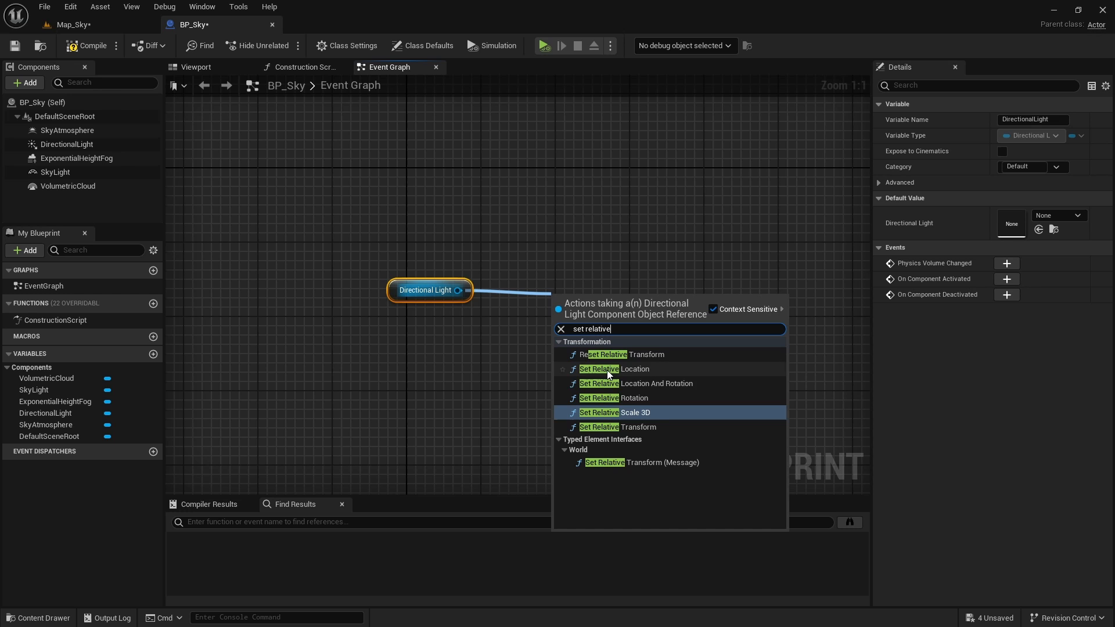
click(614, 398)
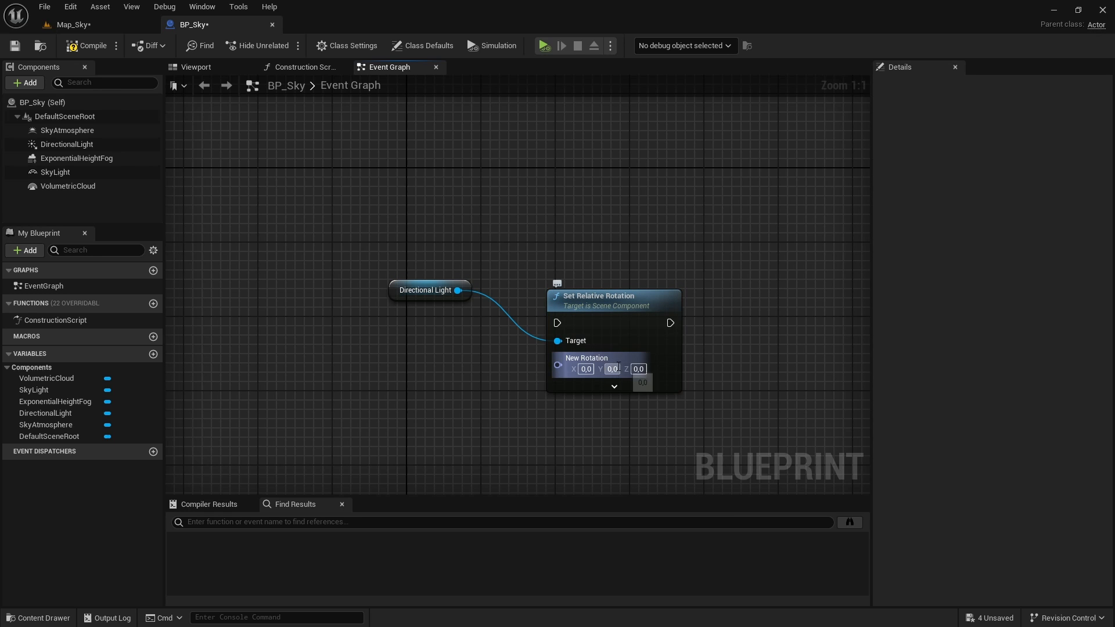
click(68, 186)
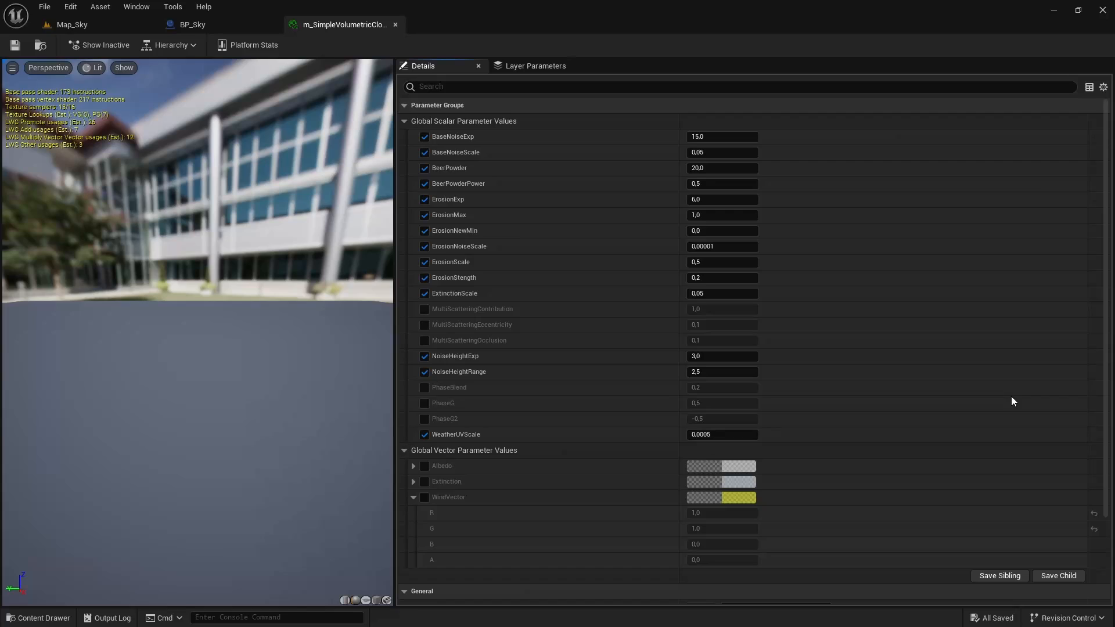
mouse_move(494, 427)
text(>)
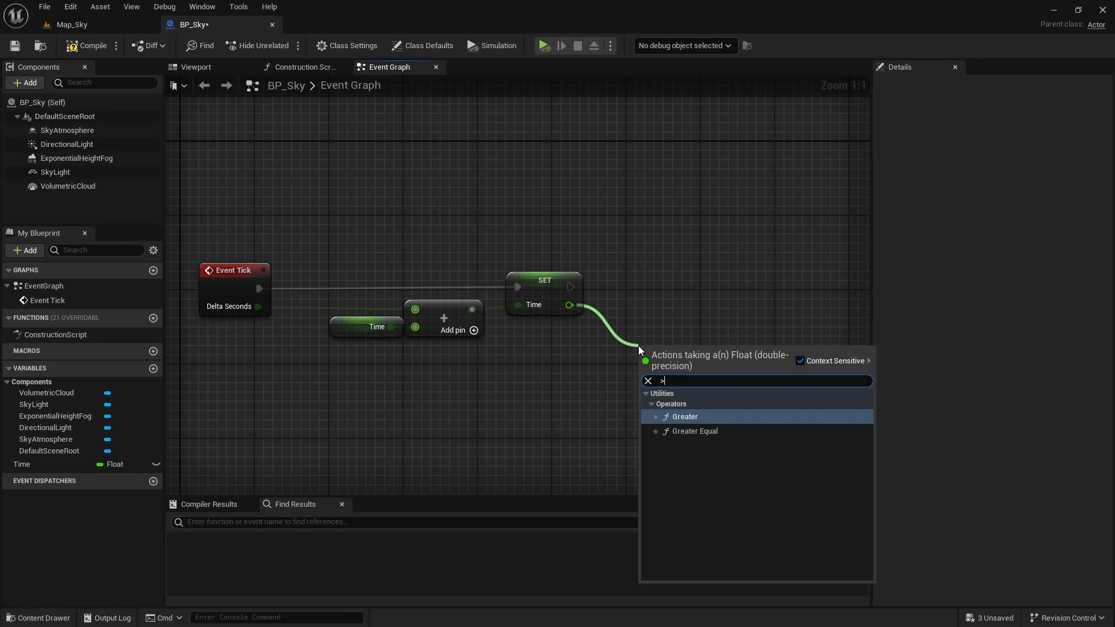
Add a >= check comparing Time against 24.0
click(694, 431)
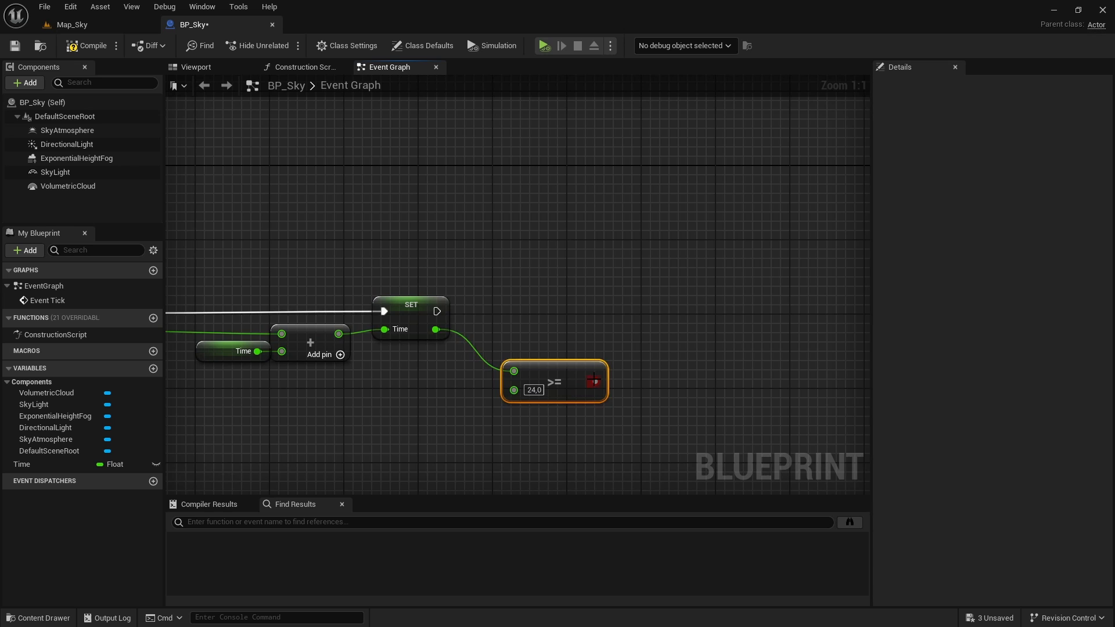
scroll(down, 3)
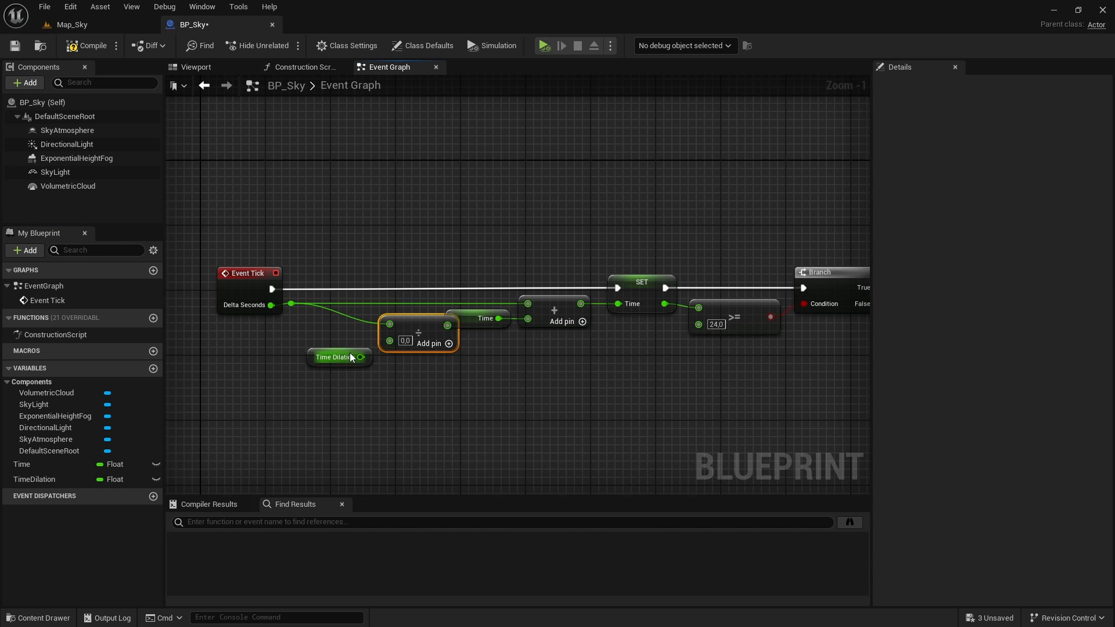
Connect TimeDilation into the divide node, tidy its position, and return to the level
drag(418, 332, 390, 308)
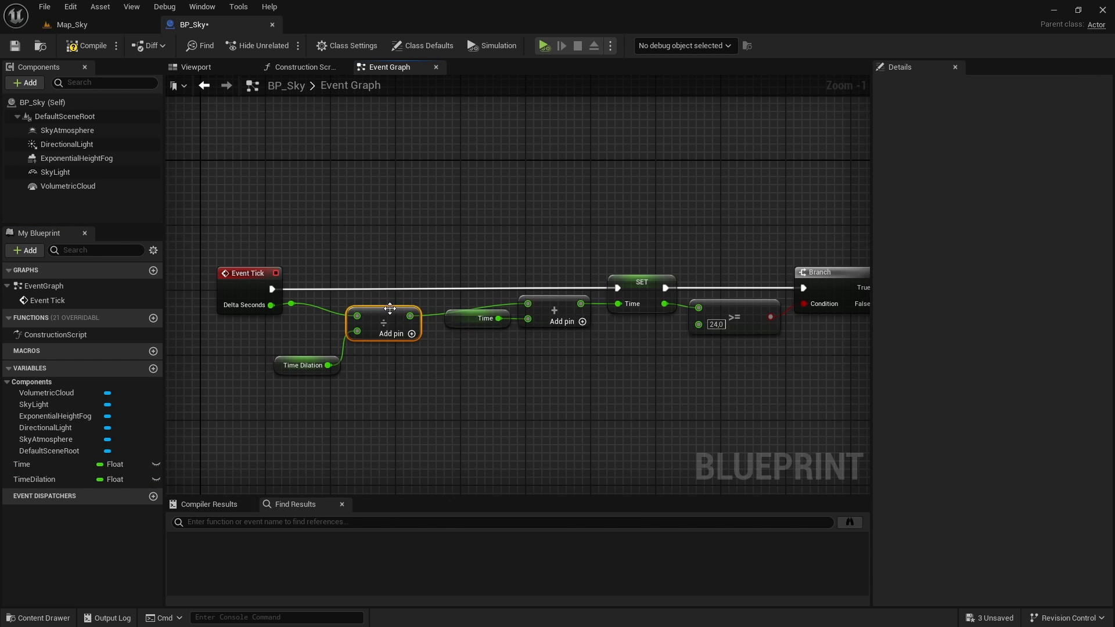
drag(310, 244, 441, 400)
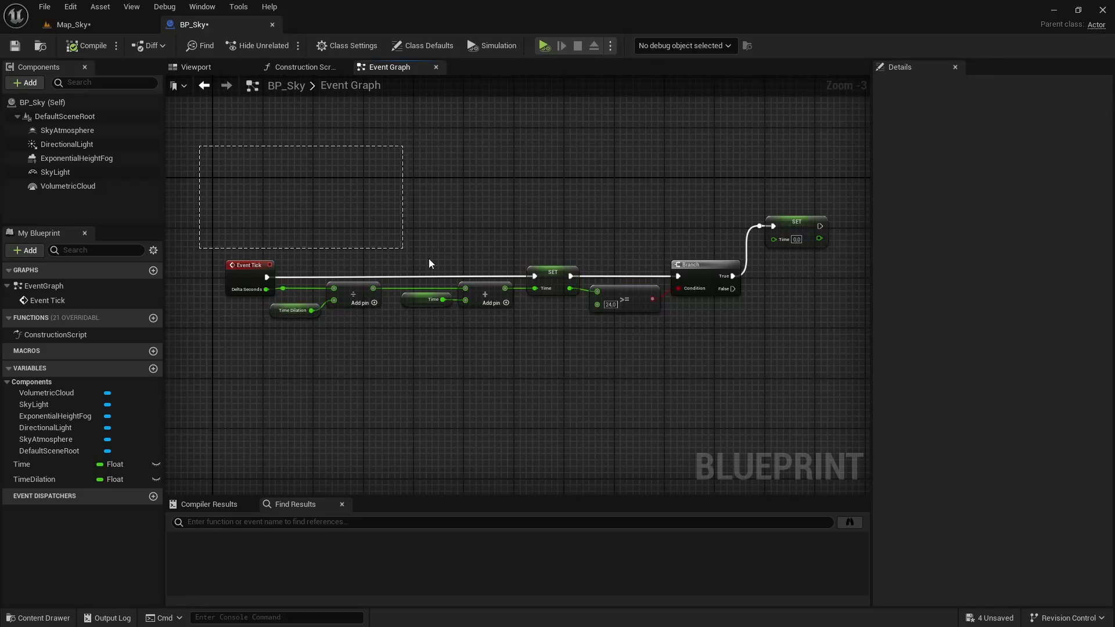
click(68, 25)
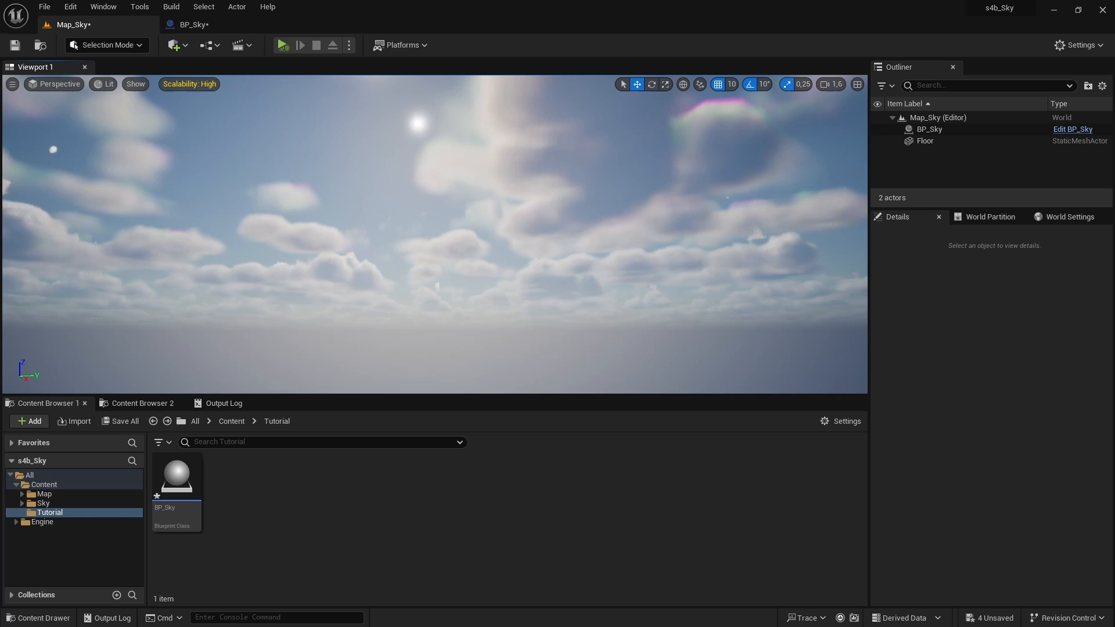
Switch back to BP_Sky's Event Graph after previewing the sky
click(190, 25)
text(t)
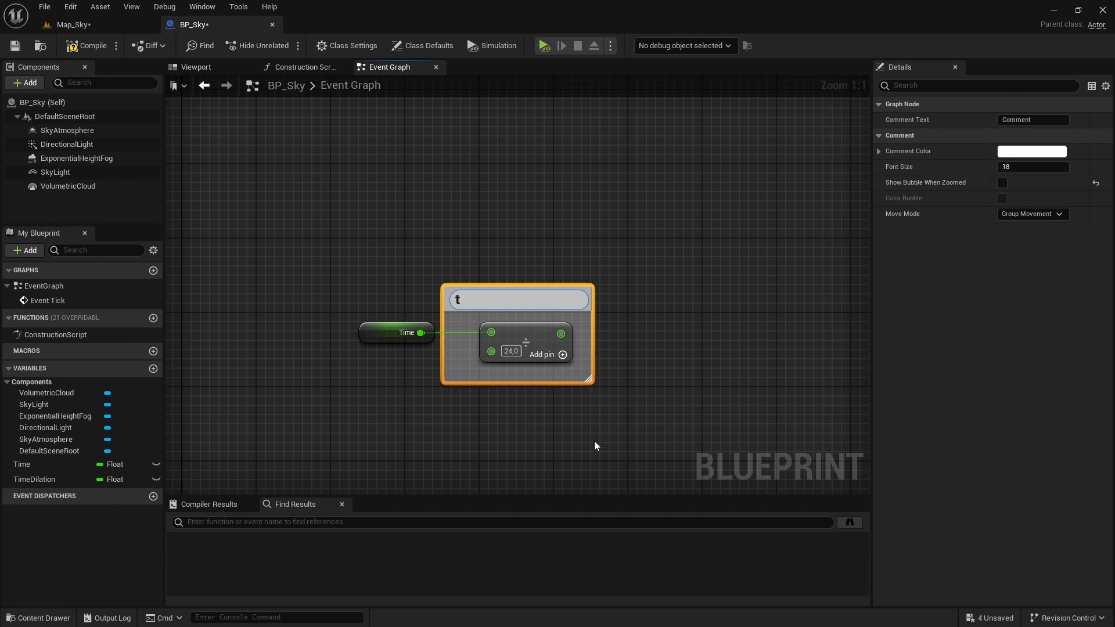
Frame the divide-by-24 node in its '0 to 1' comment and start playing the level
drag(561, 332, 599, 329)
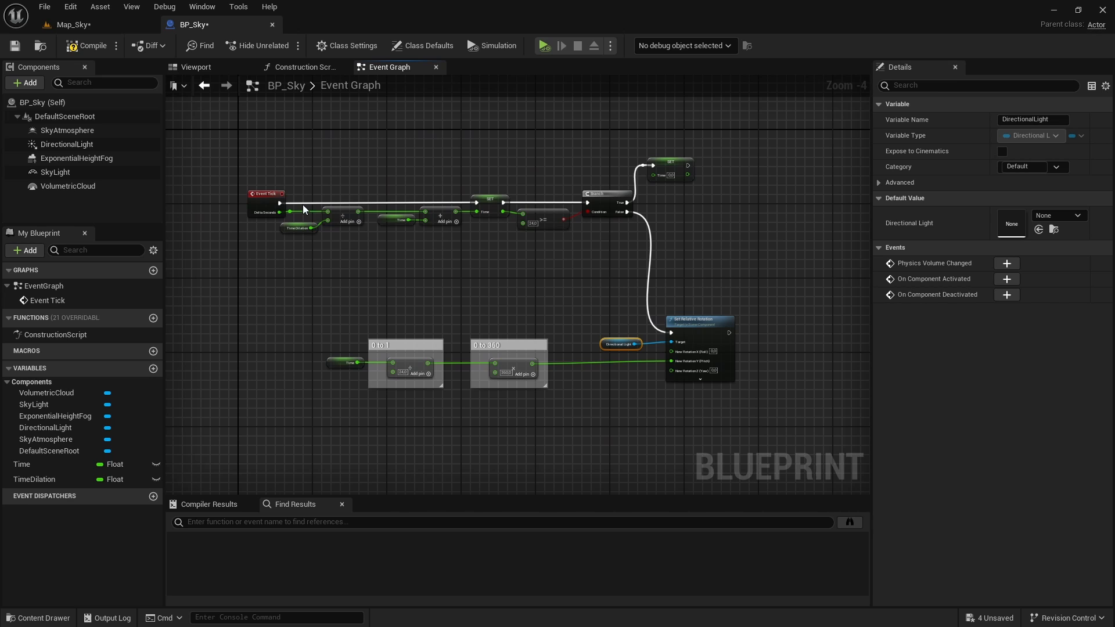
click(544, 45)
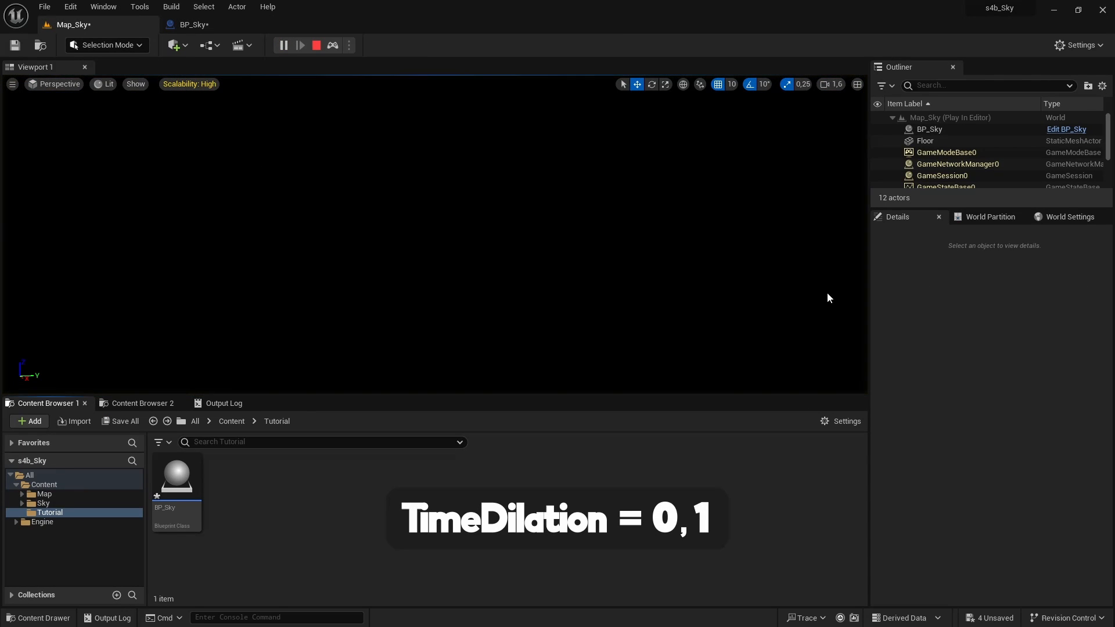
mouse_move(901, 335)
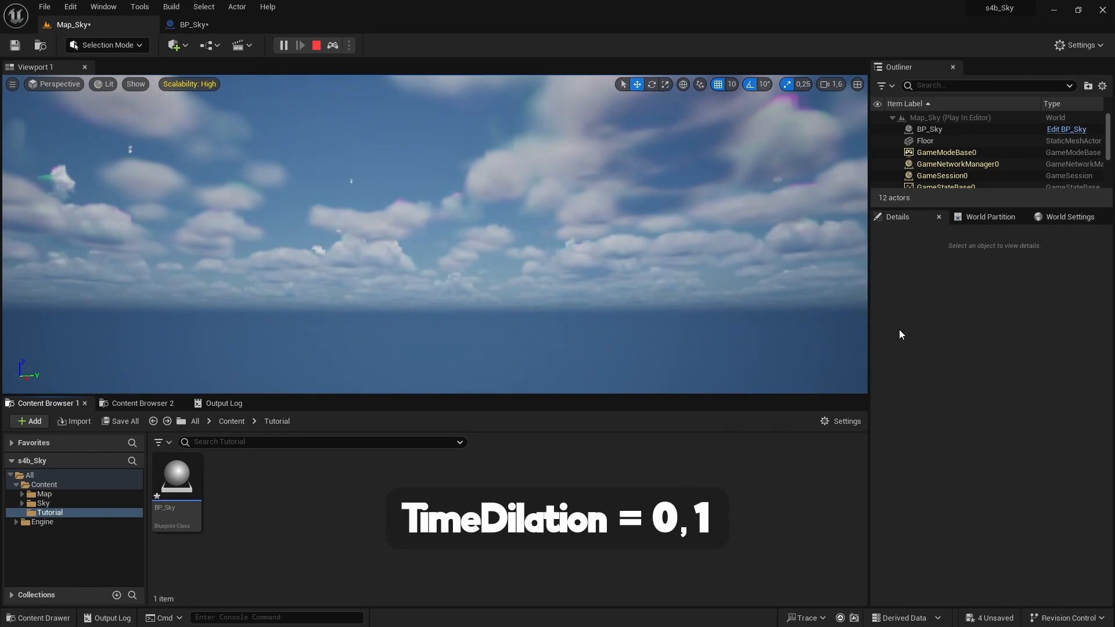
Stop the Play In Editor session after confirming the sun-driven day-night cycle
click(316, 46)
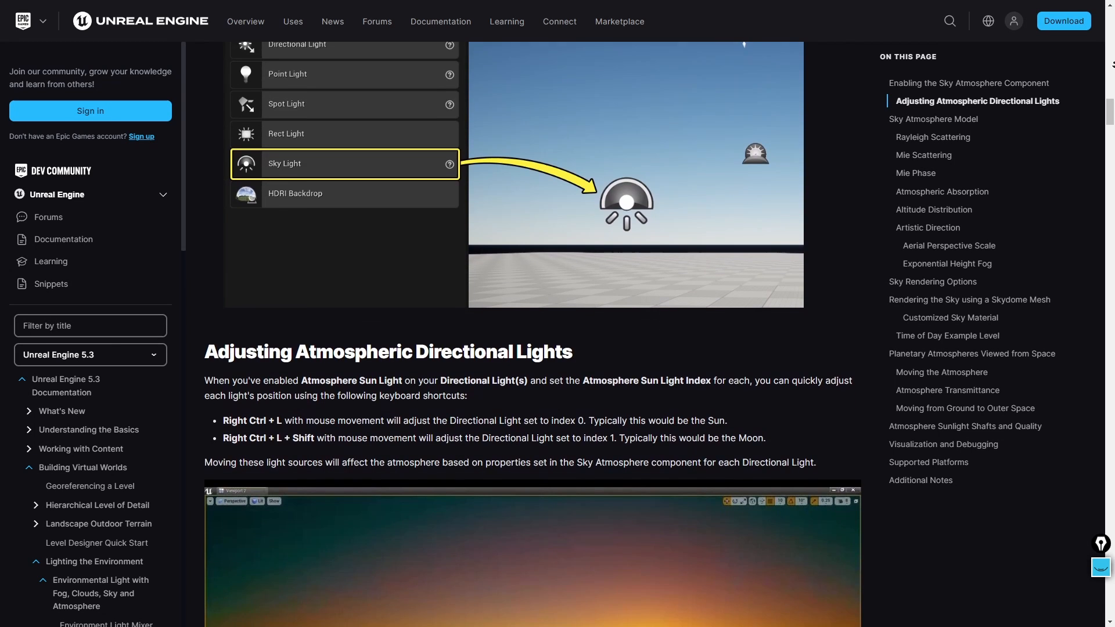
Scroll the Sky Atmosphere docs to the sun and moon light-index notes and highlight them
scroll(down, 3)
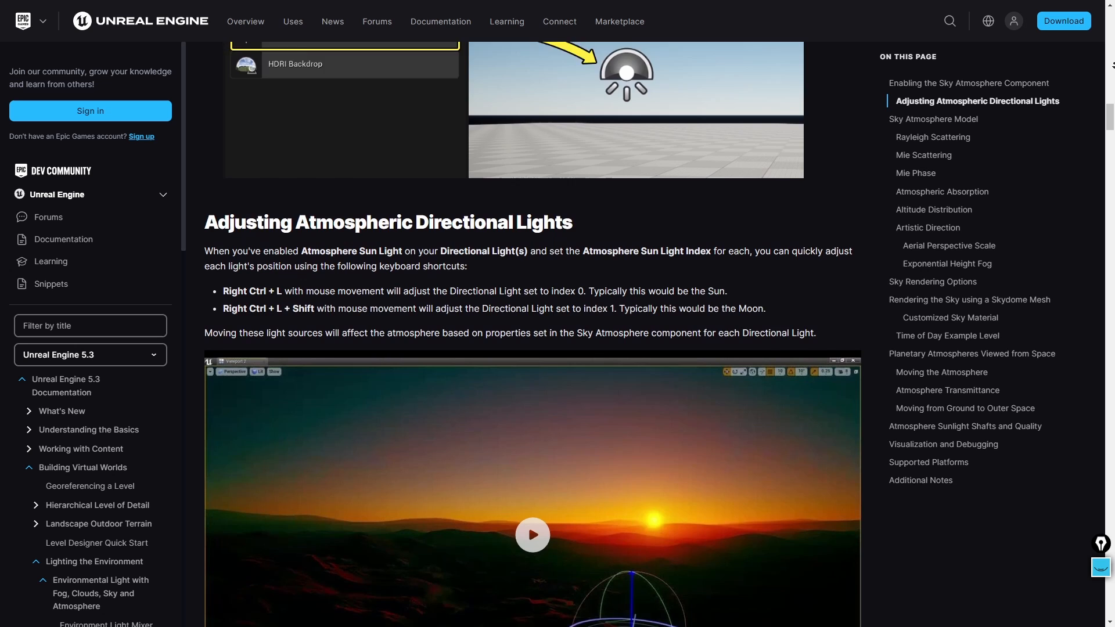
scroll(down, 3)
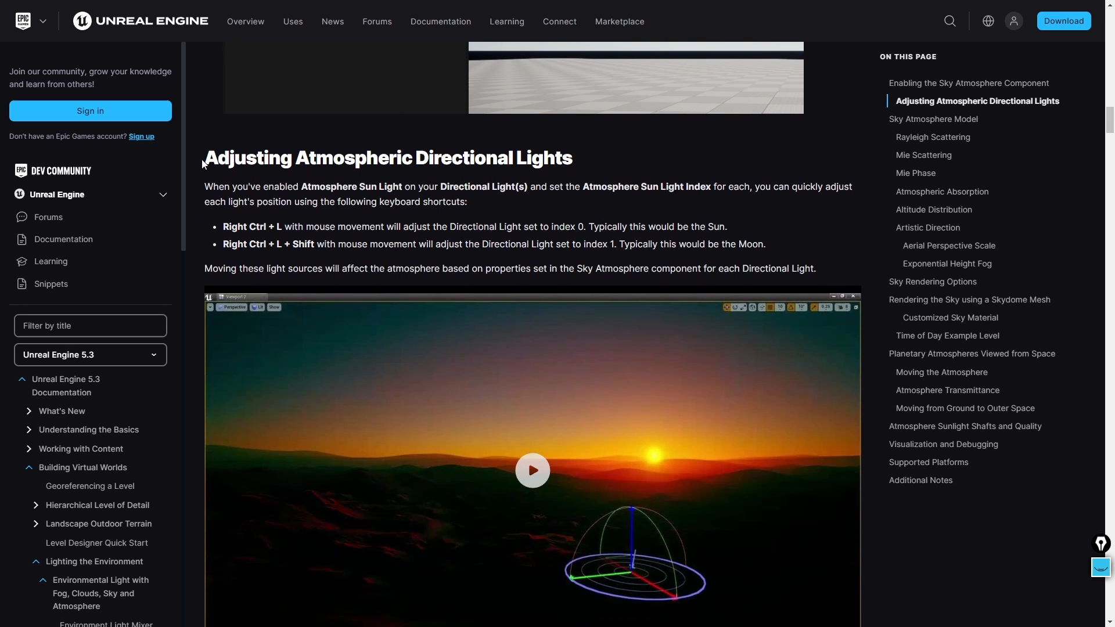
drag(205, 158, 775, 254)
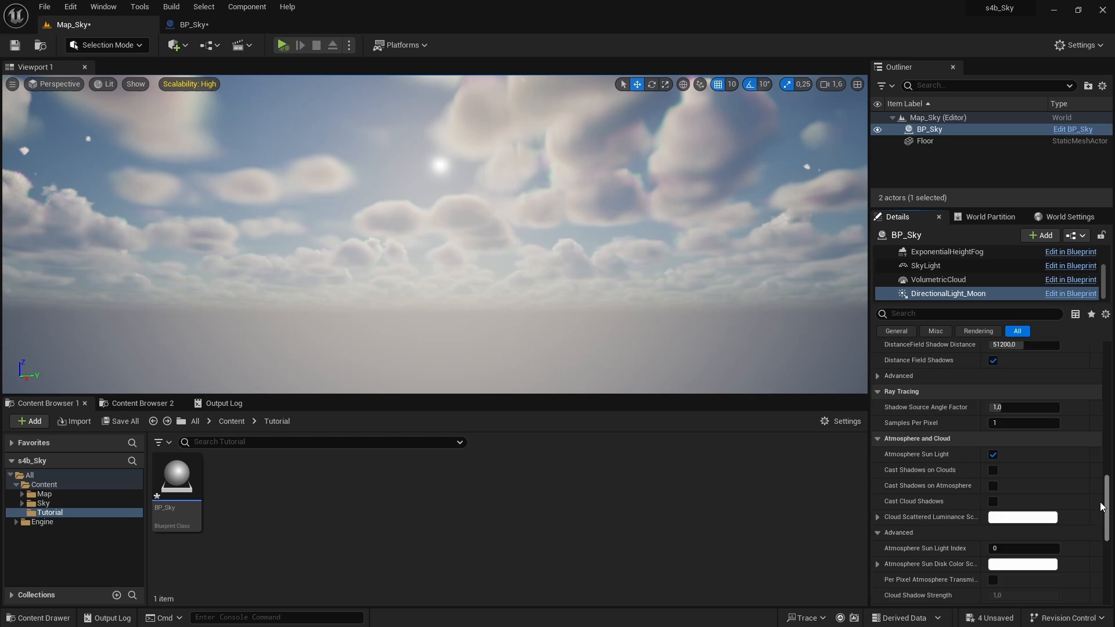
Accept the pale blue colour for DirectionalLight_Moon in the Color Picker
scroll(down, 3)
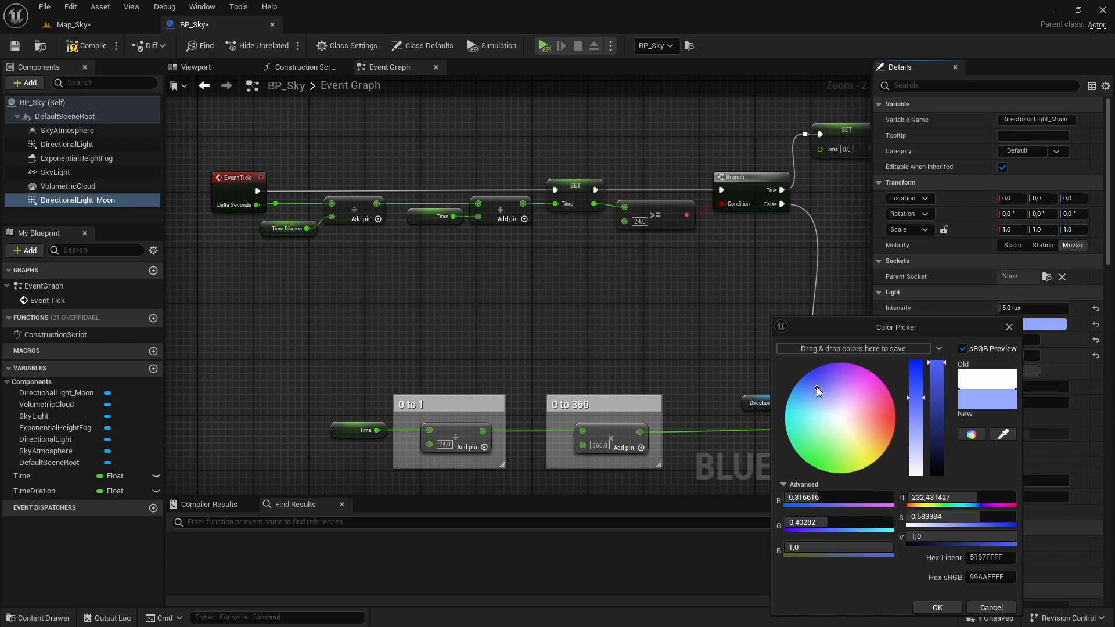
click(937, 607)
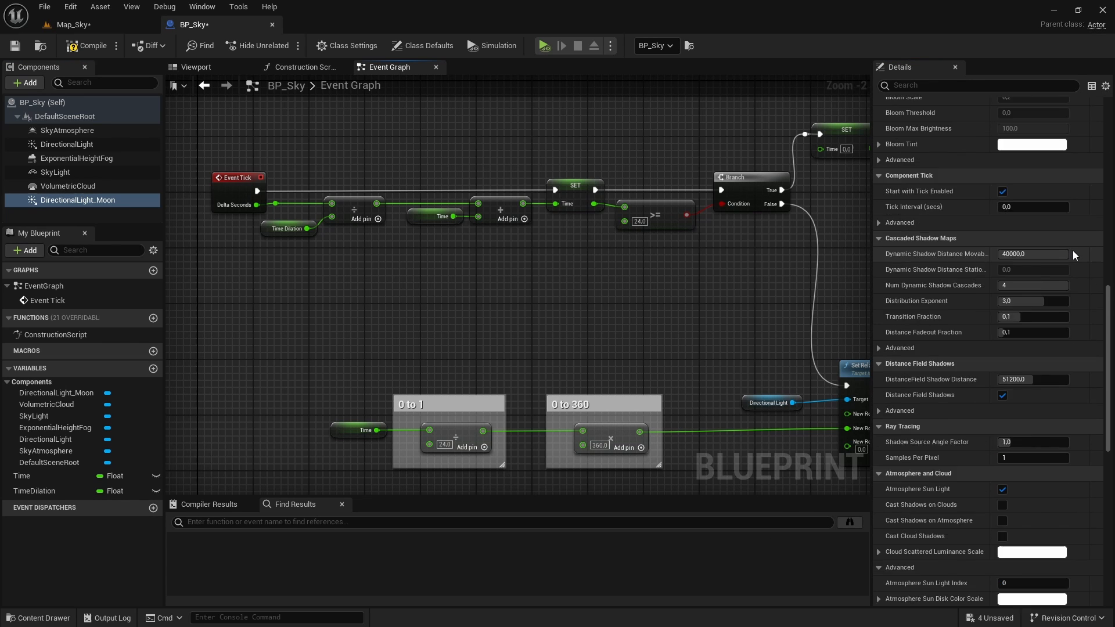
scroll(down, 3)
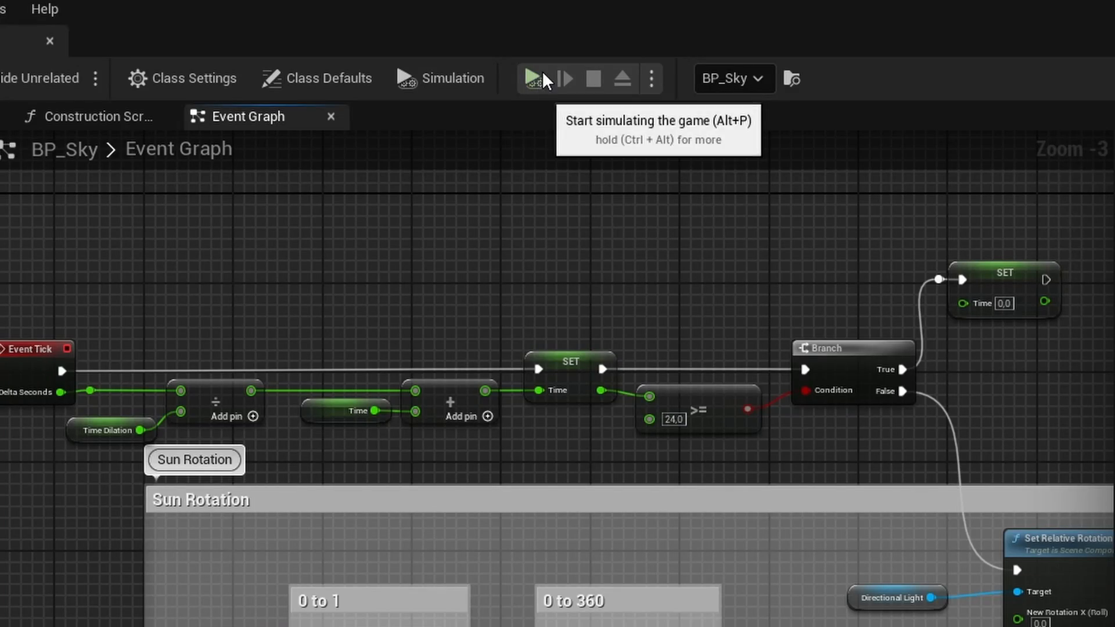
Show the Map_Sky level and scroll through BP_Sky's SkyAtmosphere properties
click(532, 77)
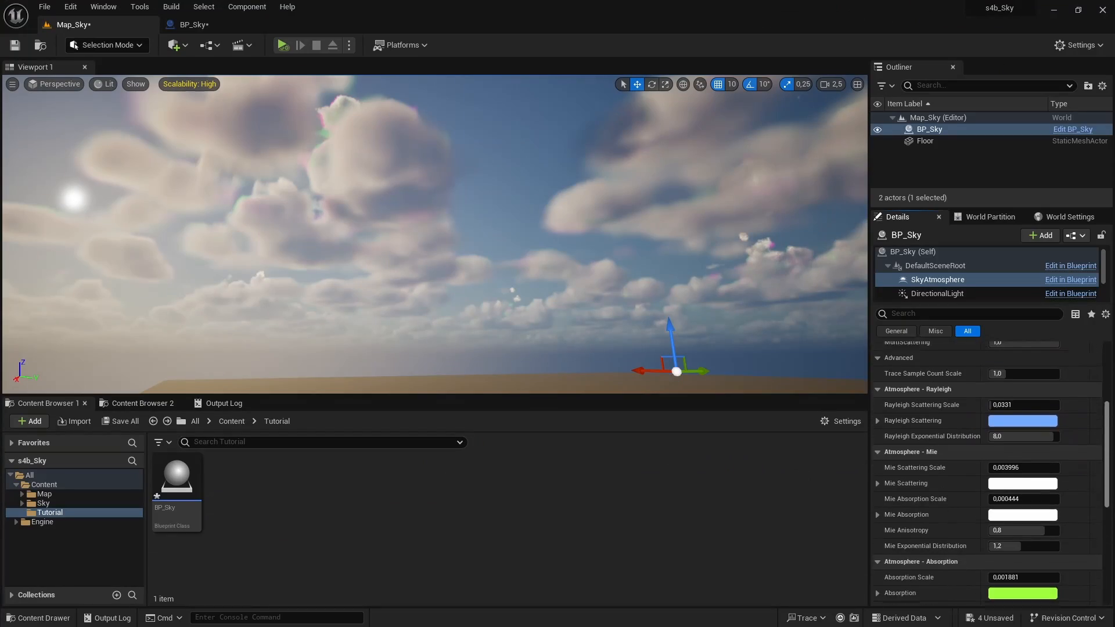
scroll(down, 3)
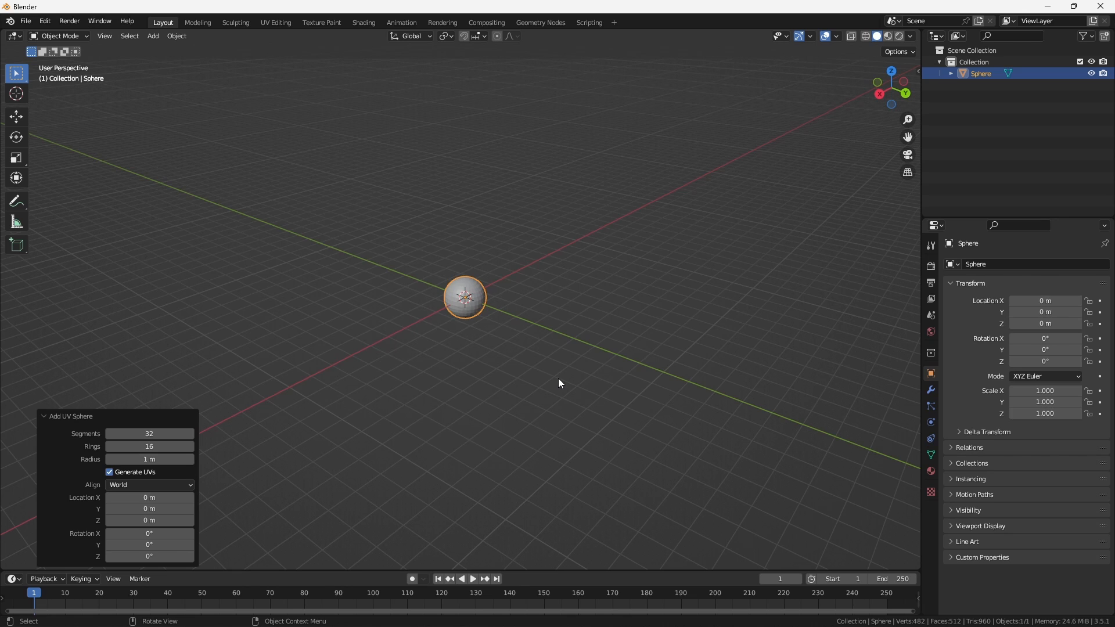
Browse to SM_SkySphere in Engine/EngineSky, keeping Show Engine Content enabled in the Content Browser settings
key(s)
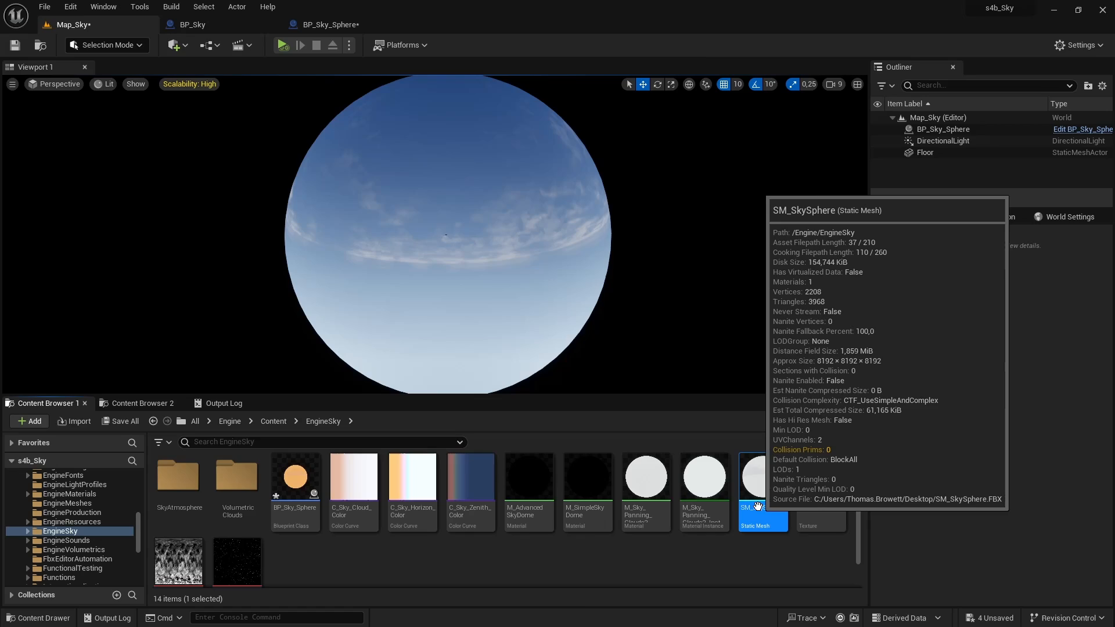
double_click(757, 476)
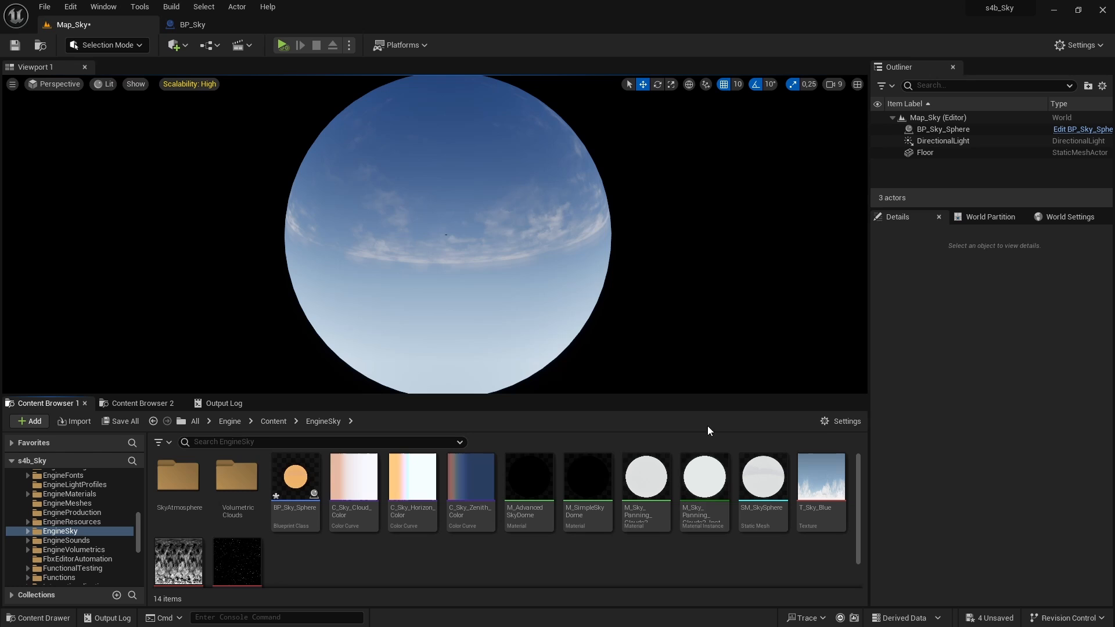
click(841, 421)
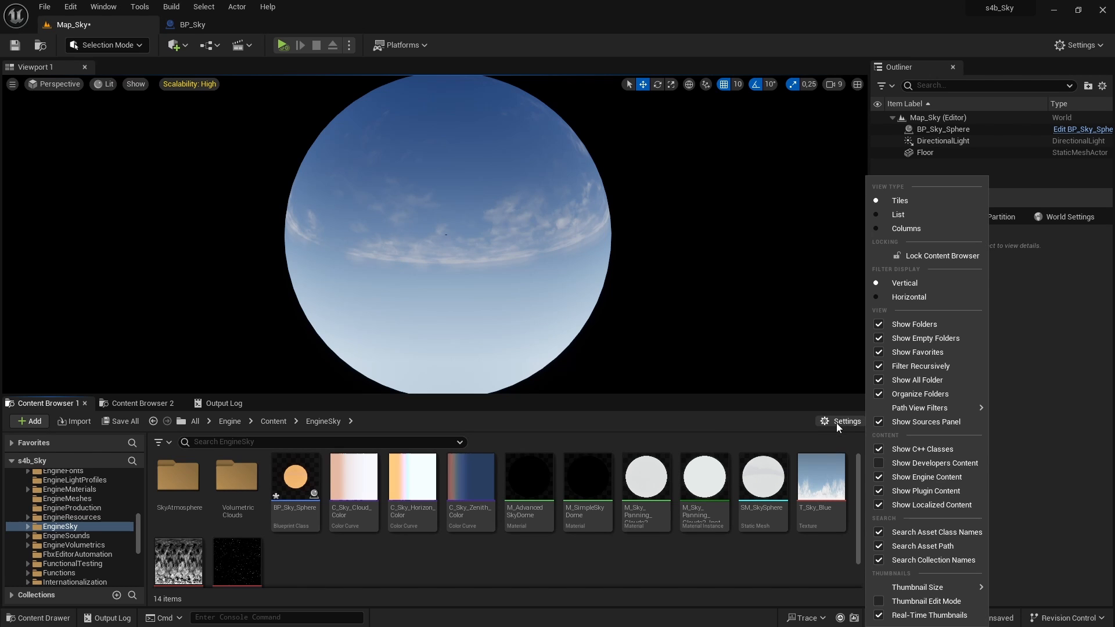
click(878, 477)
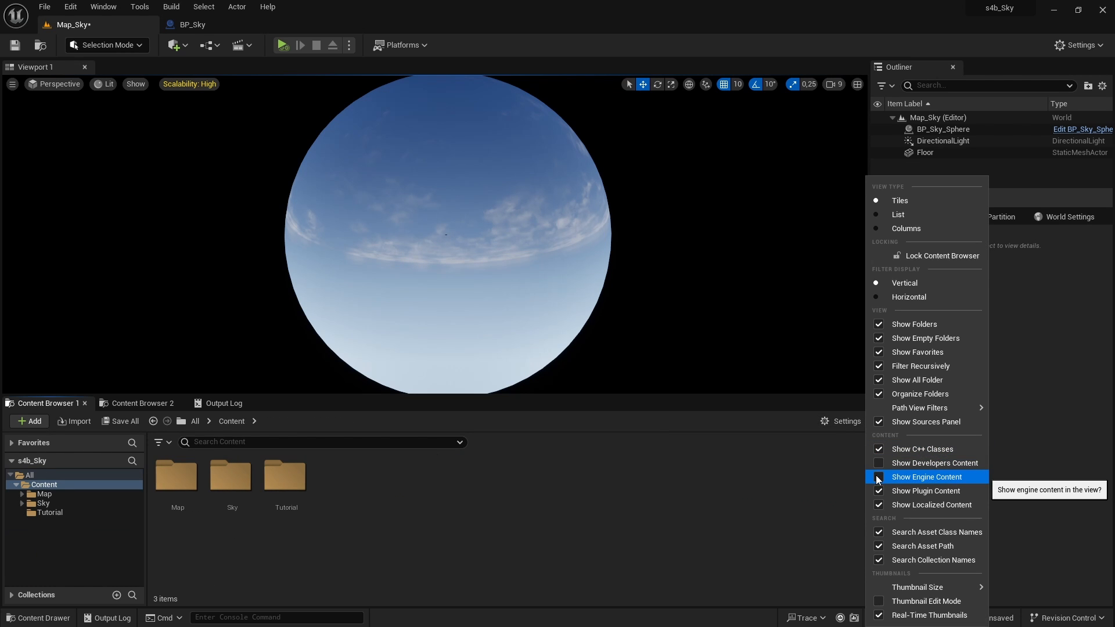
click(878, 477)
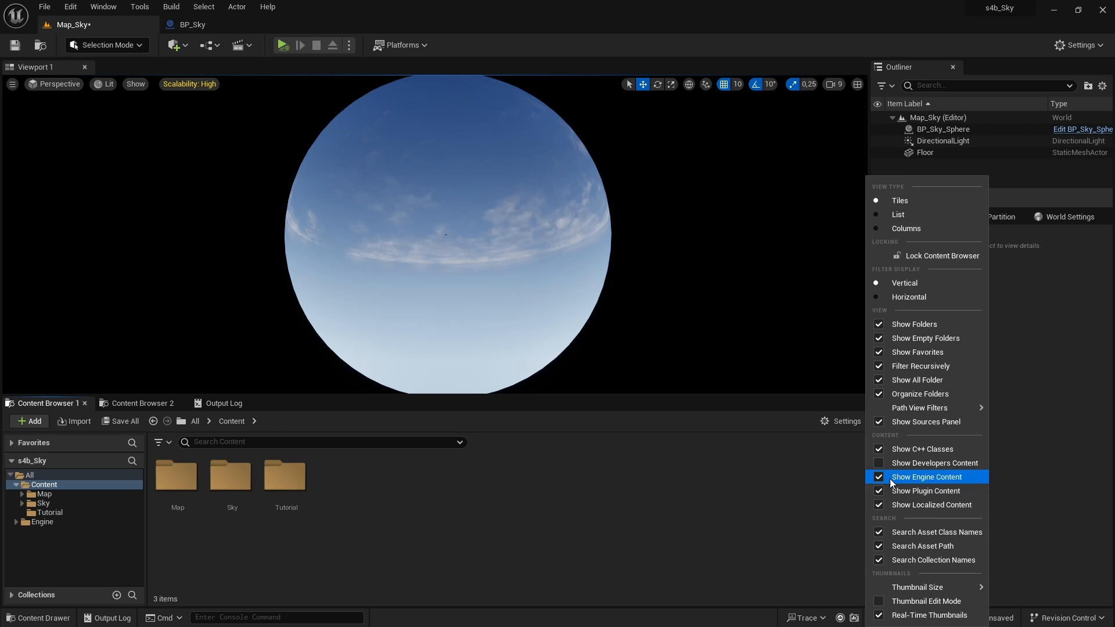
click(879, 476)
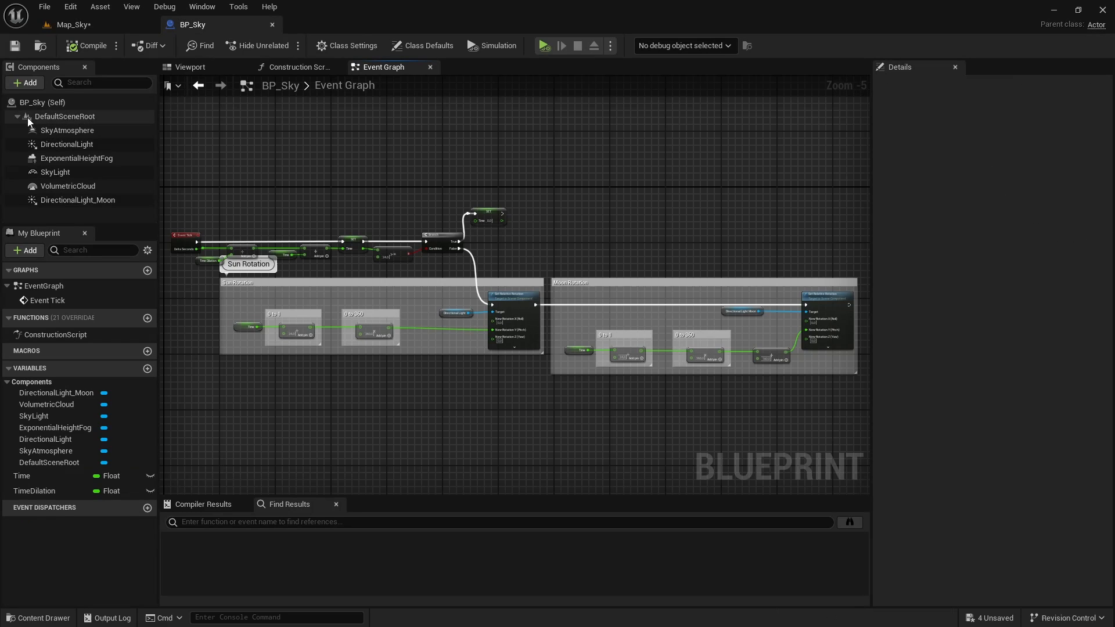
Add a Static Mesh component to BP_Sky using the SM_SkySphere mesh
click(24, 82)
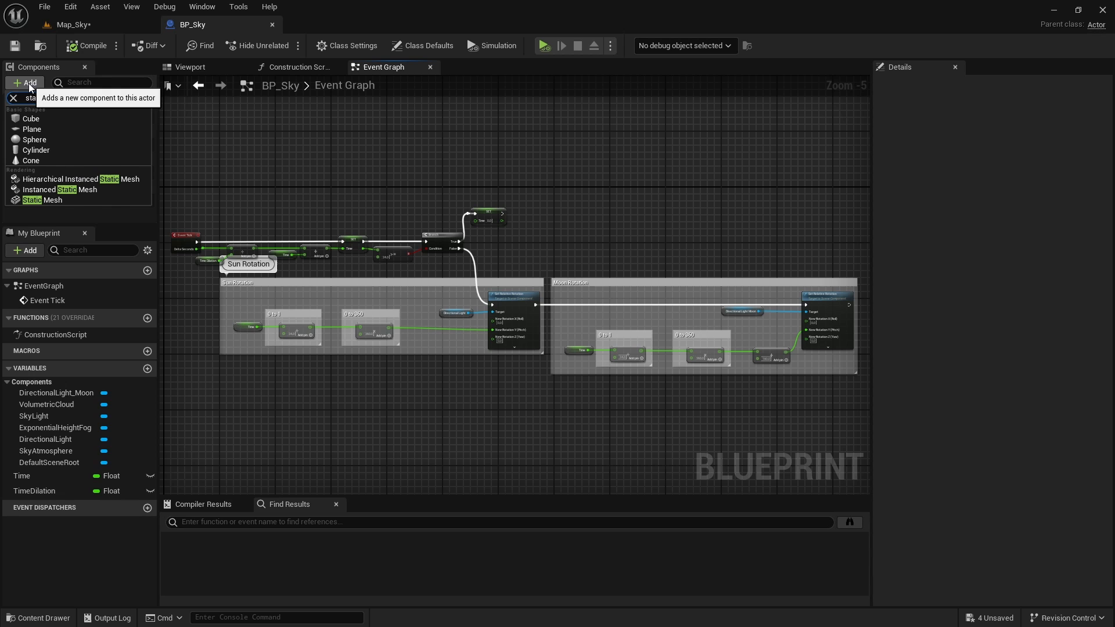
click(32, 199)
text(sky sp)
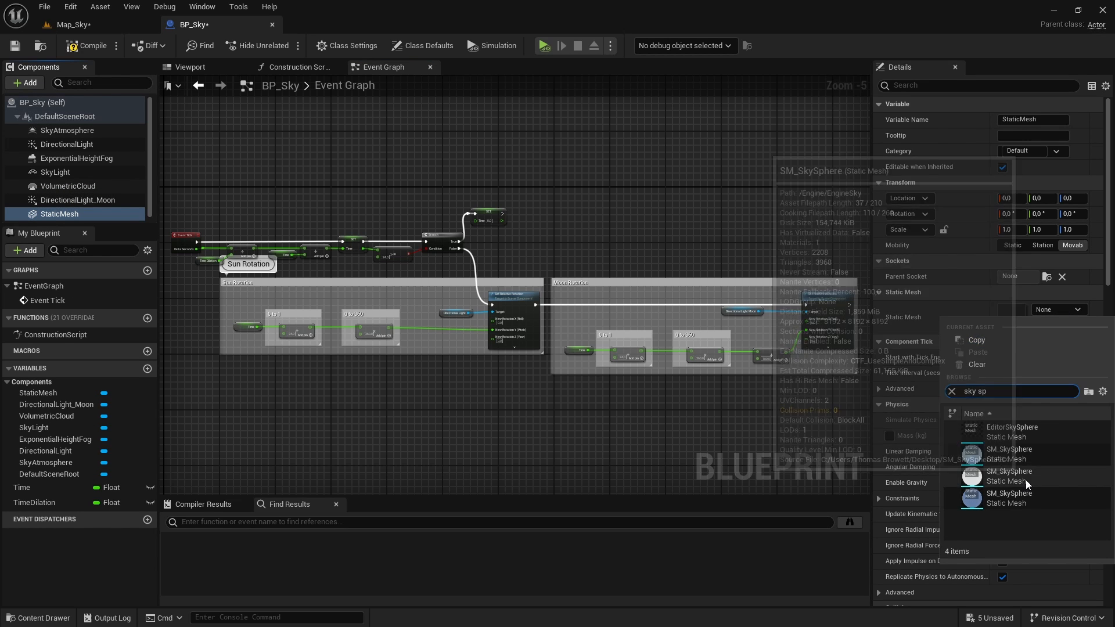
click(1009, 449)
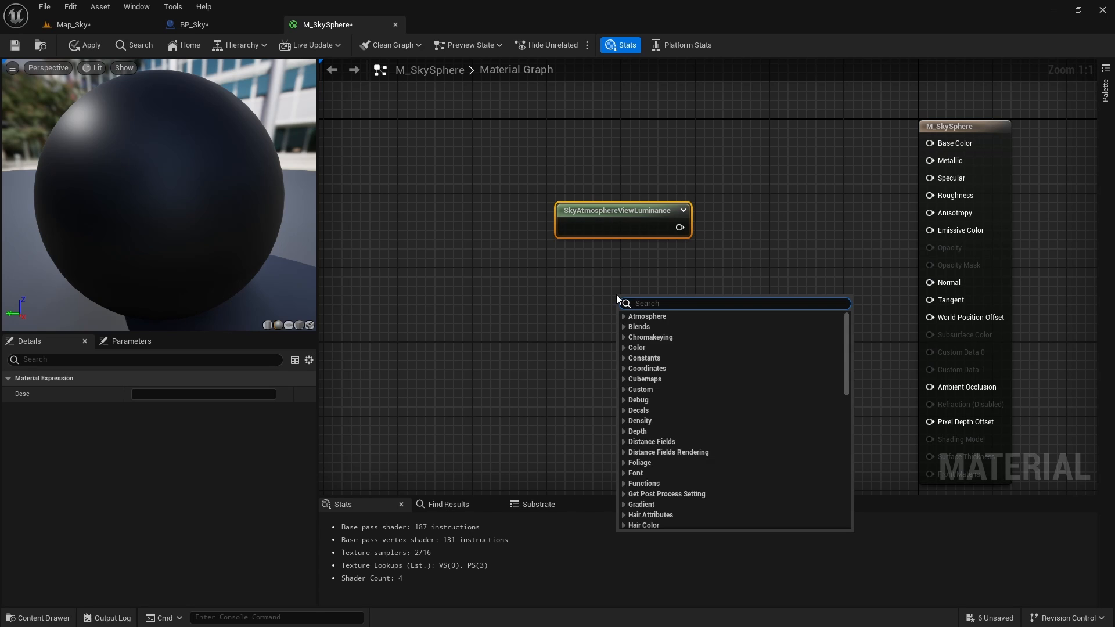
Add the SkyAtmosphereLightDirection node to M_SkySphere, then view the sky in the Map_Sky level
text(sky atmo)
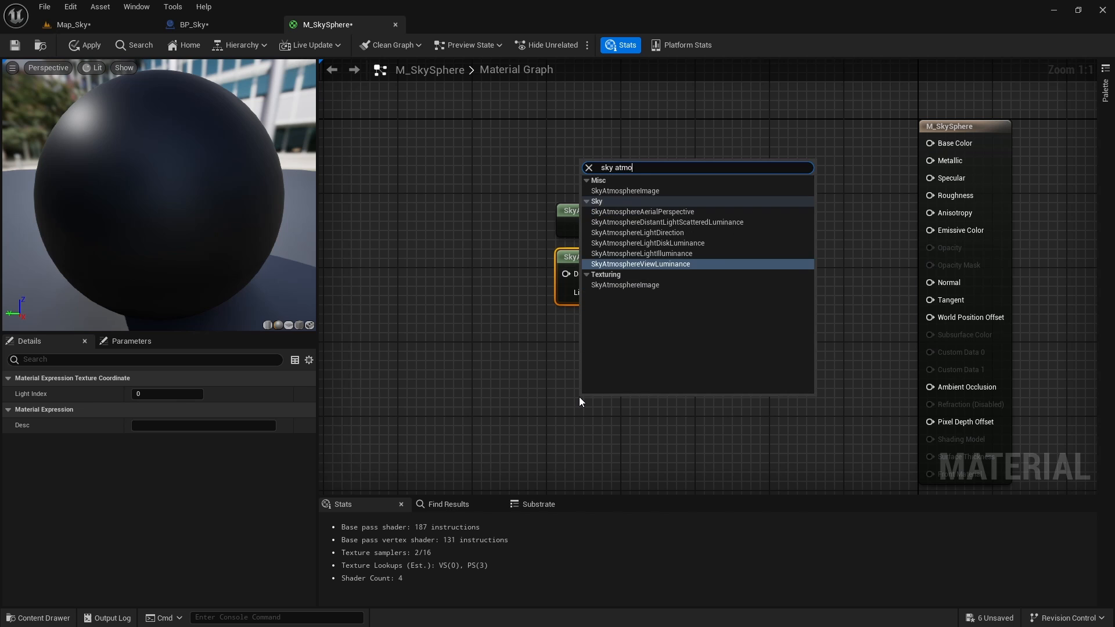
click(640, 264)
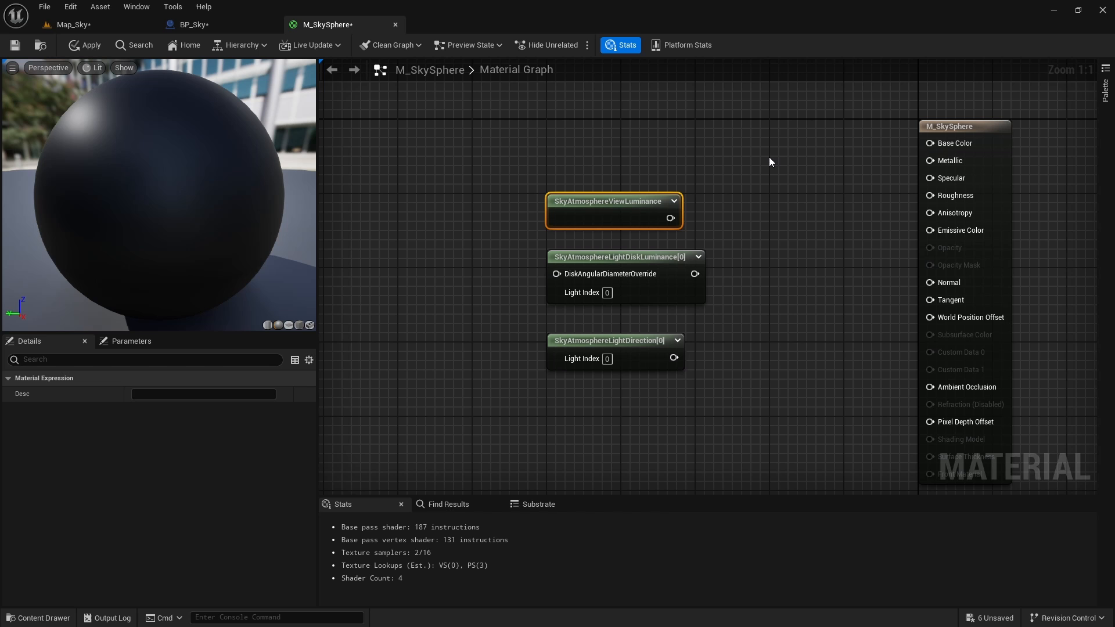
click(66, 25)
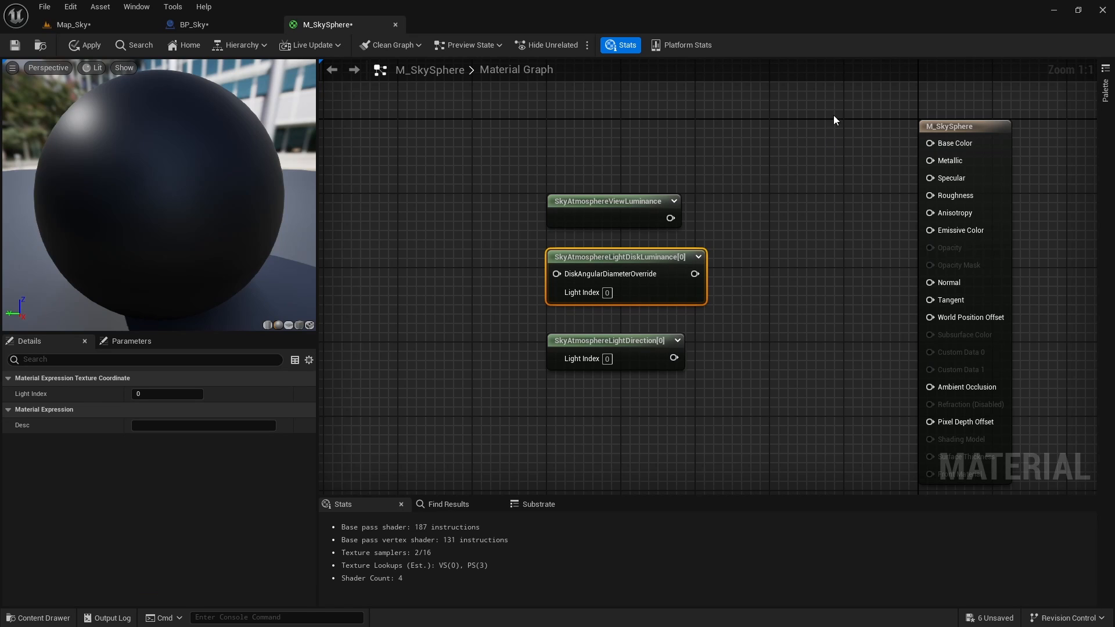
click(69, 25)
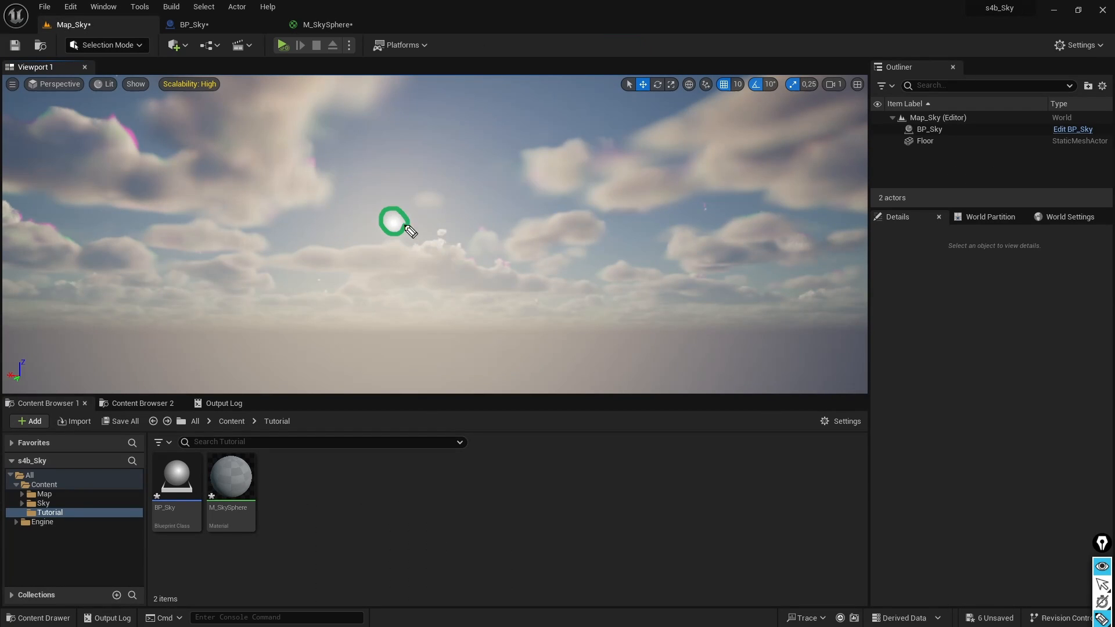
mouse_move(456, 288)
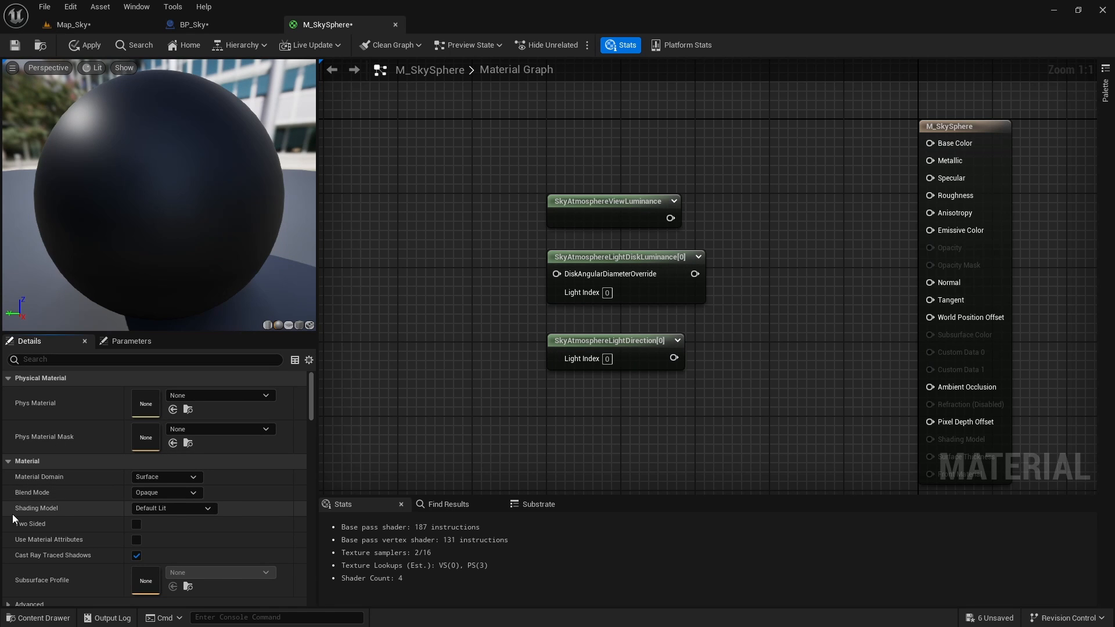
Set M_SkySphere's Shading Model to Unlit
click(174, 508)
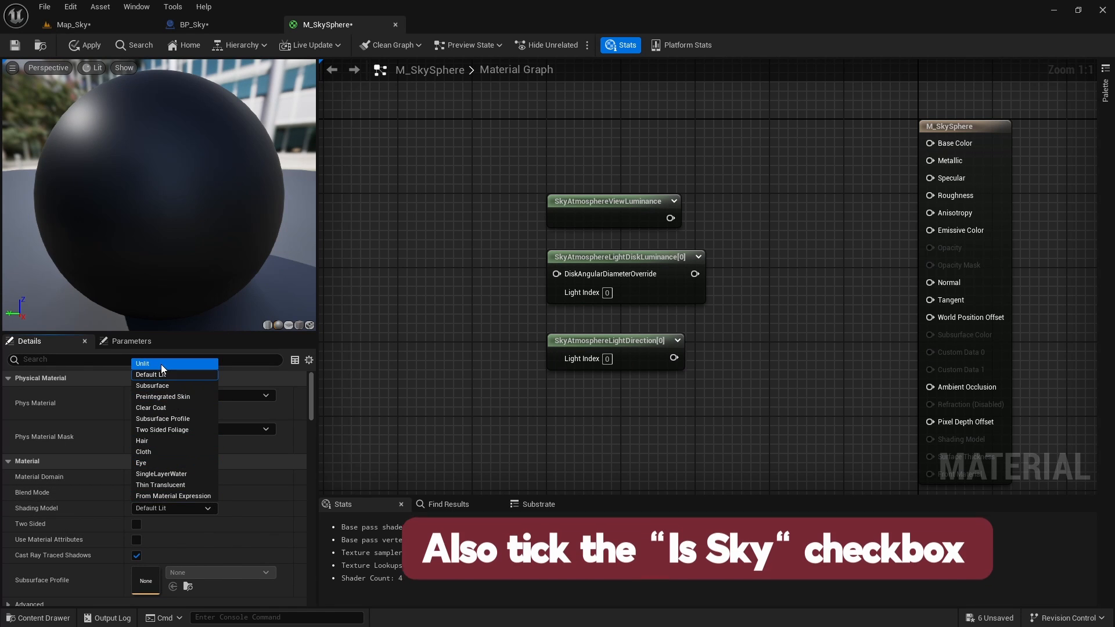
click(143, 363)
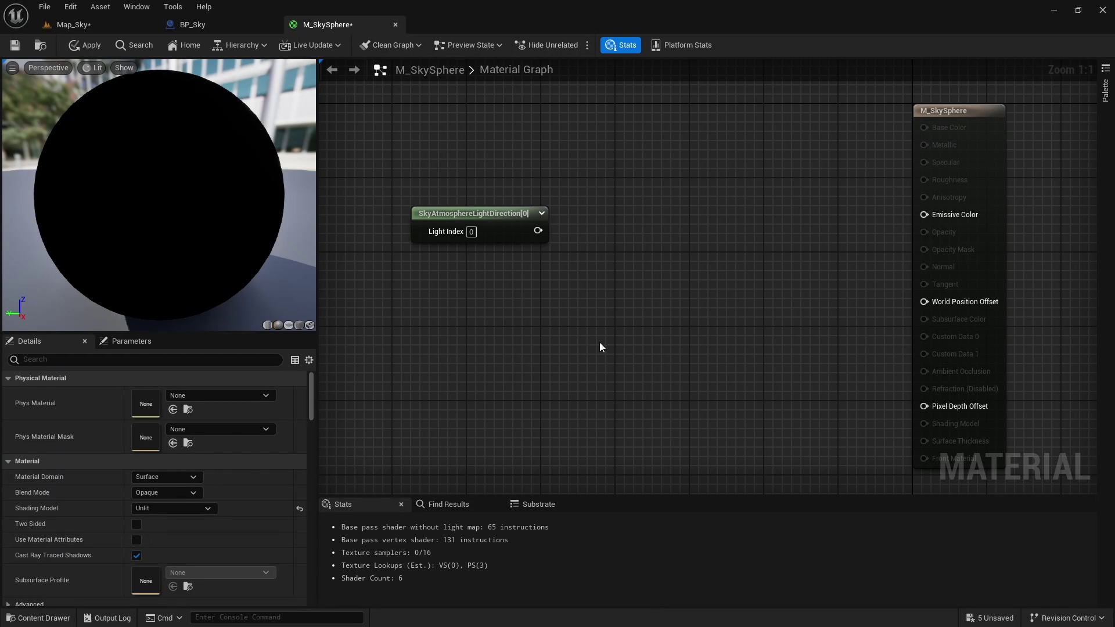
click(473, 214)
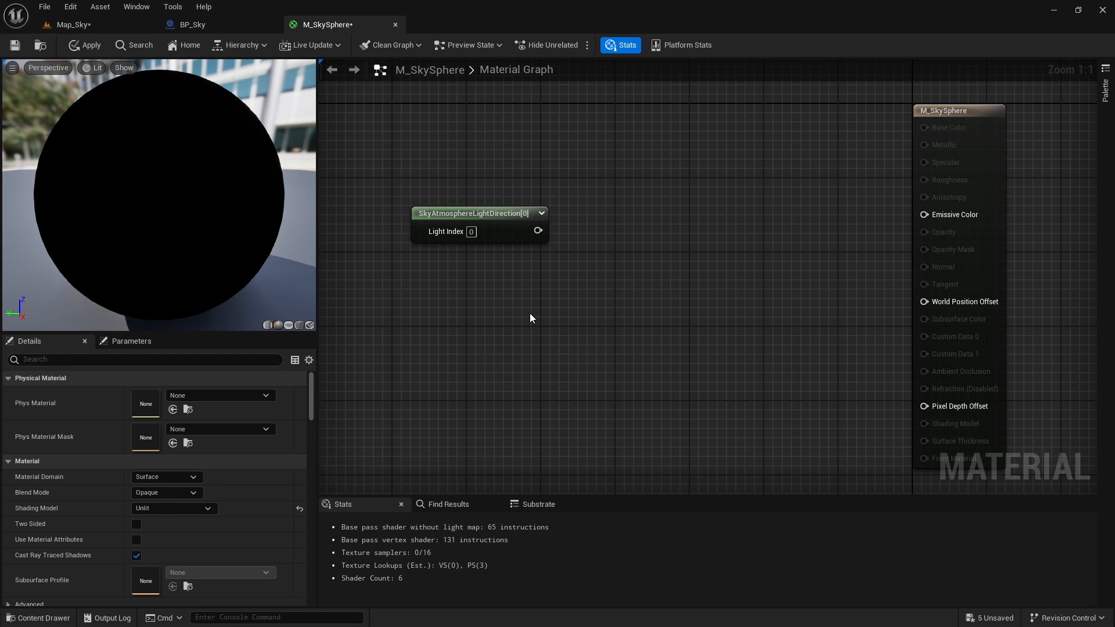
click(70, 24)
text(com)
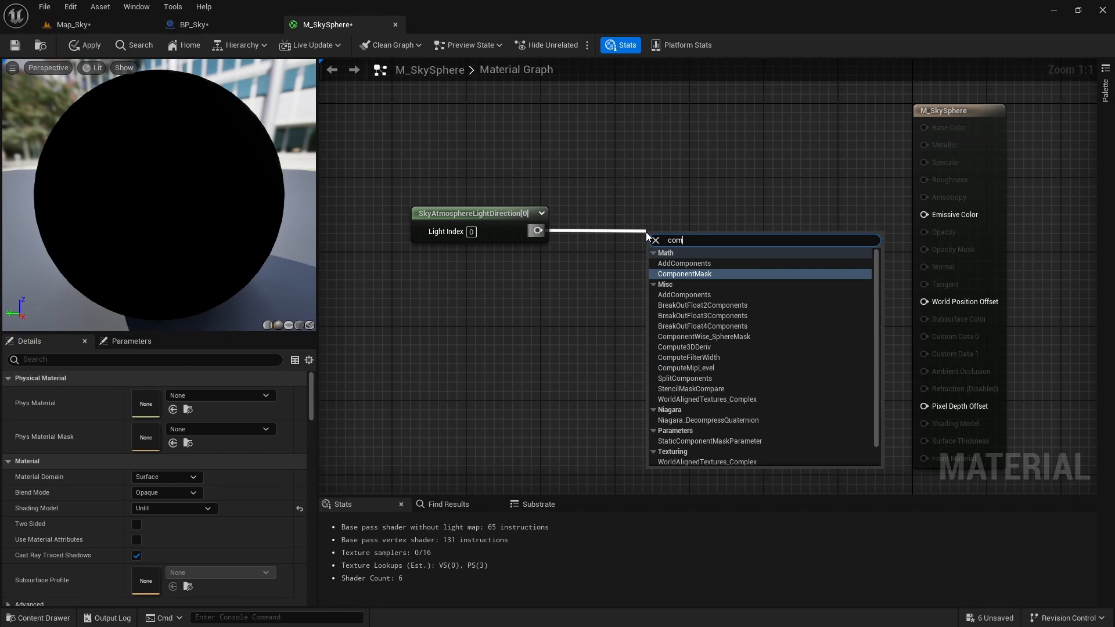
Mask the light direction to its B channel and chain Multiply and Saturate nodes after it
click(684, 273)
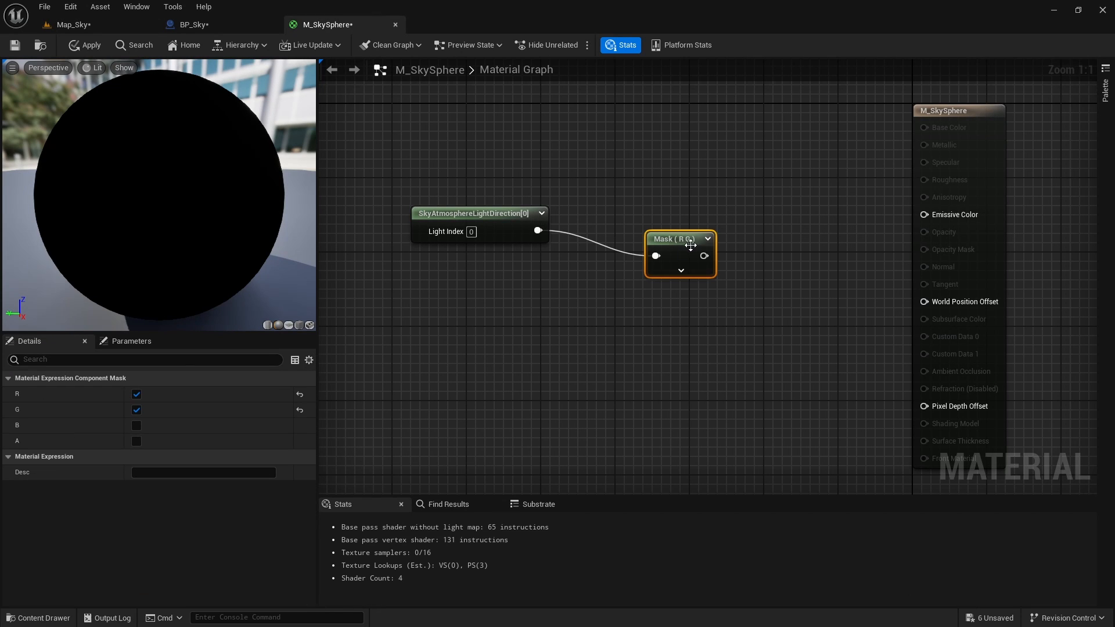
click(136, 394)
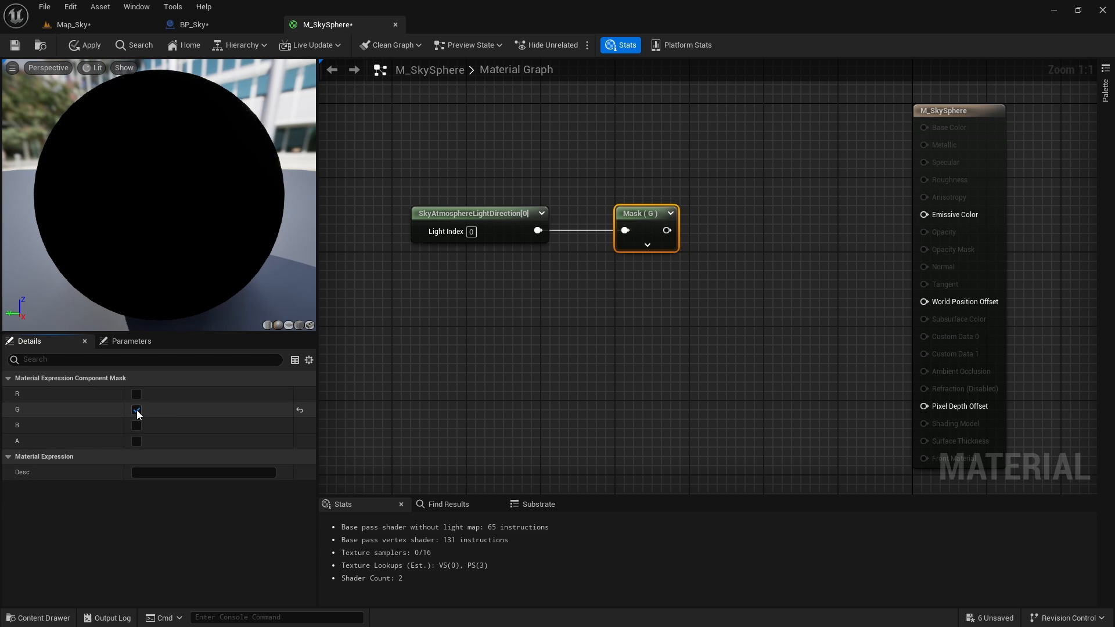
click(136, 425)
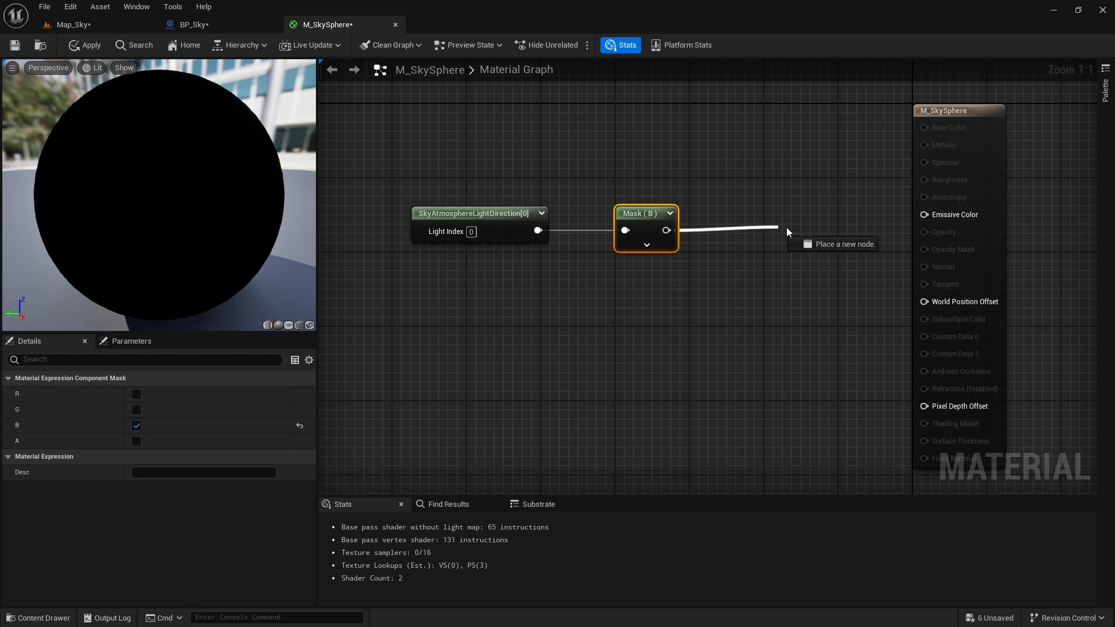
click(85, 45)
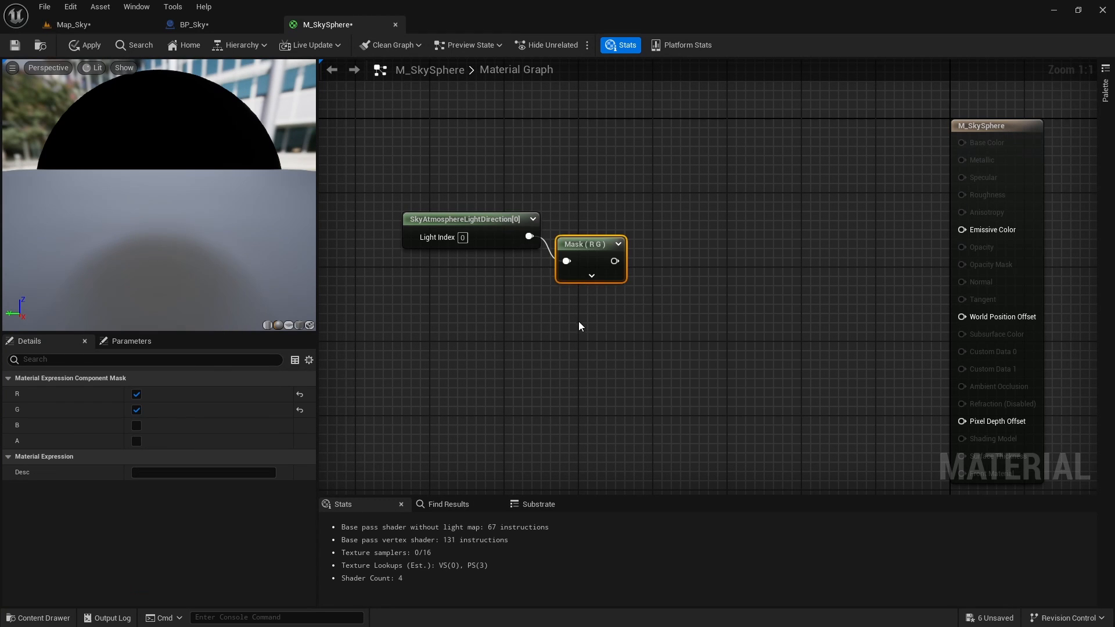
click(136, 394)
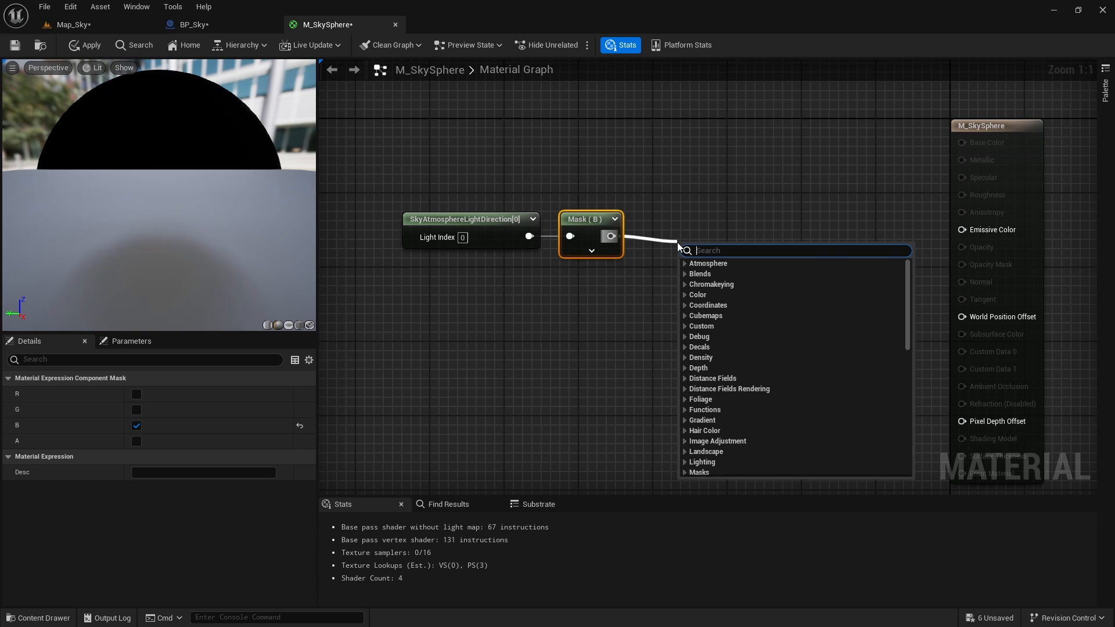
click(701, 264)
text(lin int)
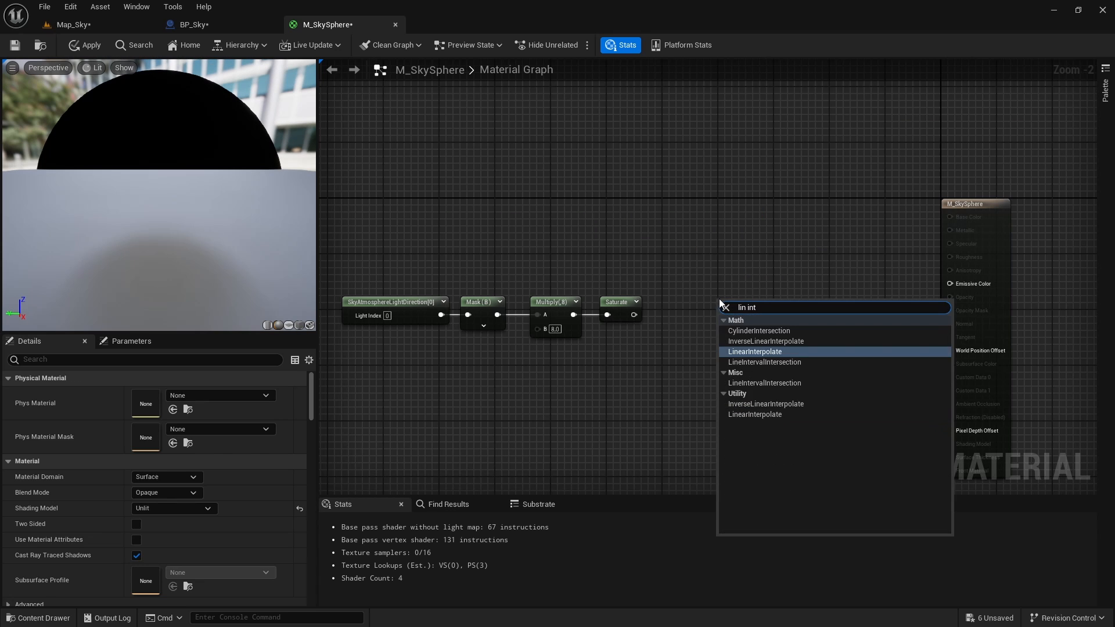
Add a Lerp fed by a constant colour and an Add node combining the day luminance nodes
click(755, 351)
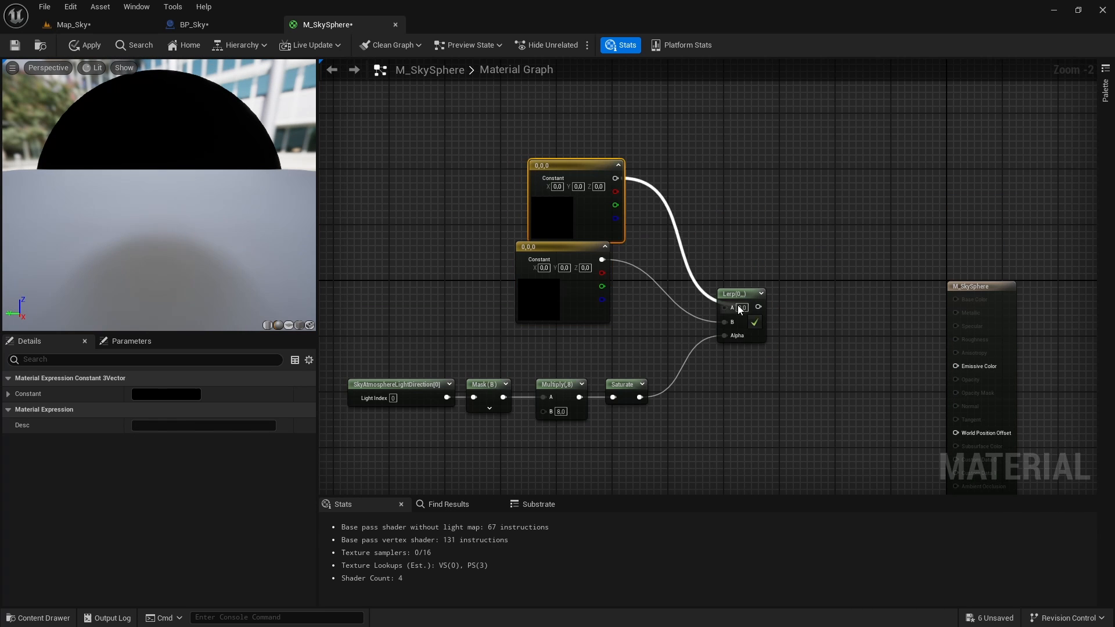
click(67, 25)
text(add)
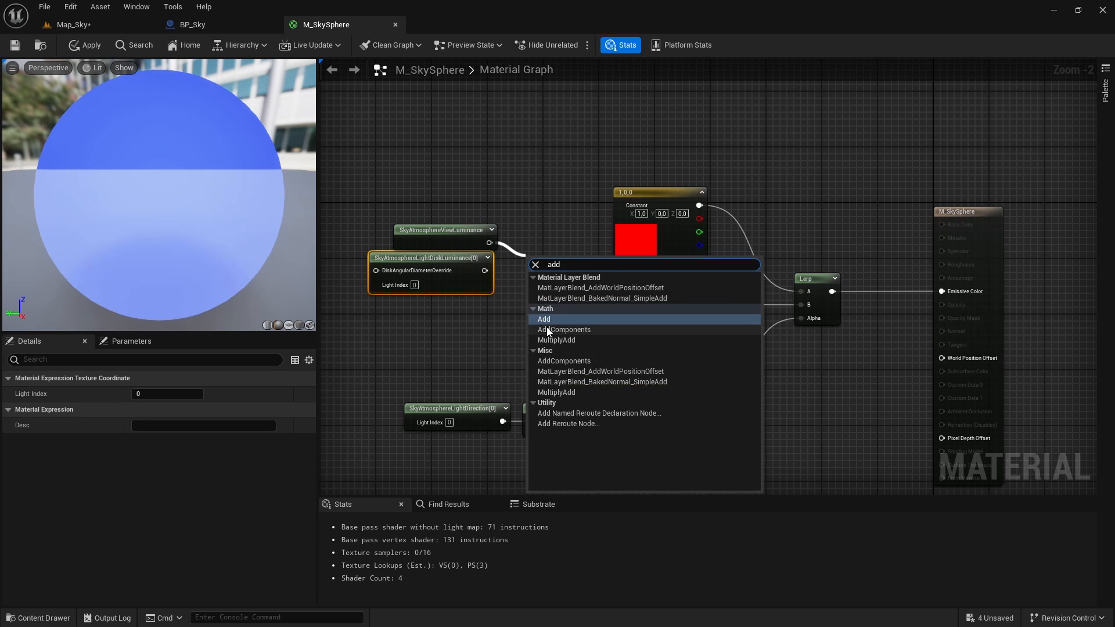
click(544, 319)
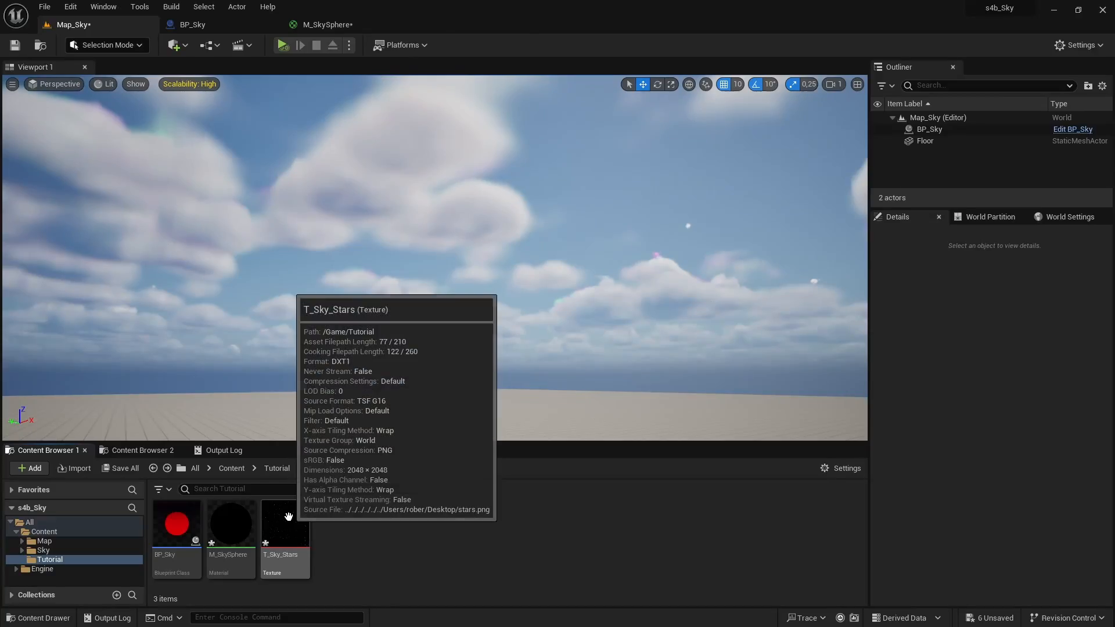
Add a Texture Sample for the stars in M_SkySphere and confirm a dark blue night colour
double_click(284, 525)
text(text)
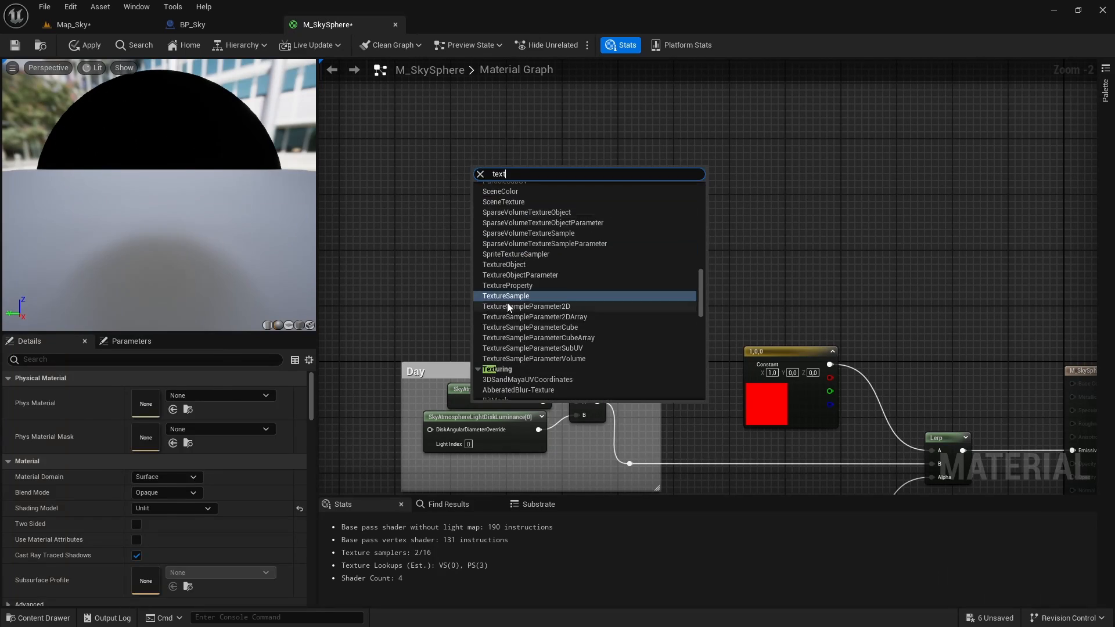
click(506, 295)
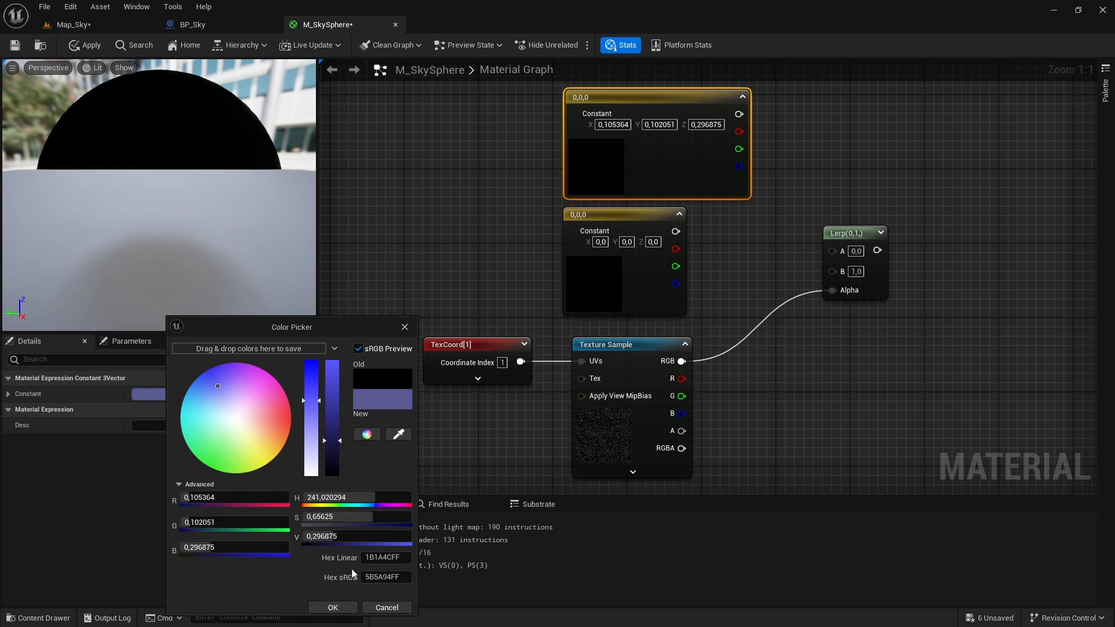
click(333, 608)
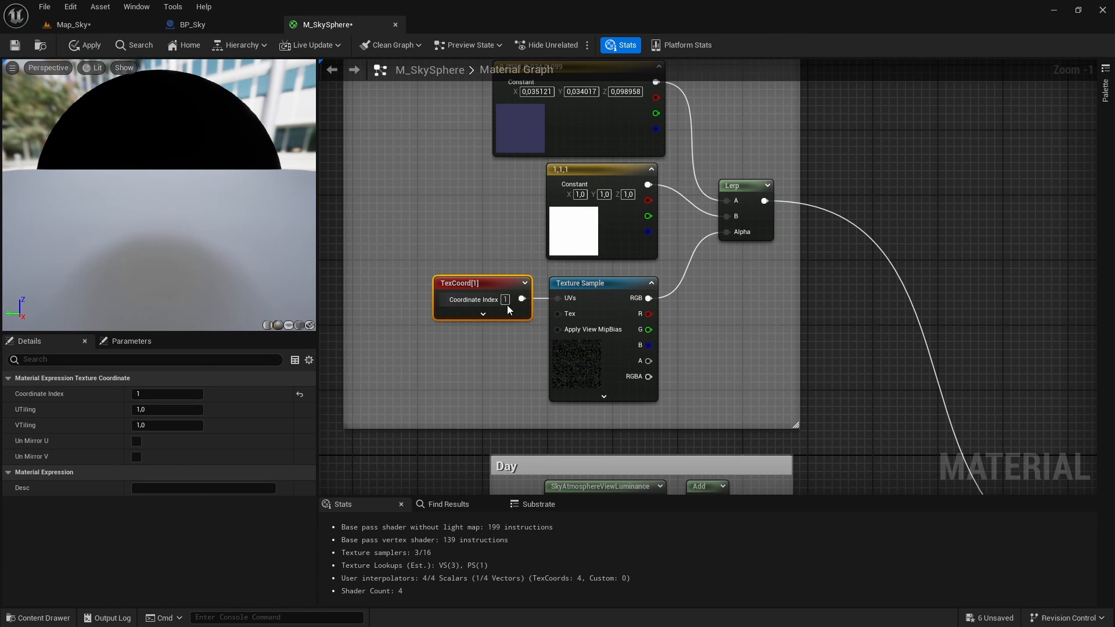
mouse_move(510, 362)
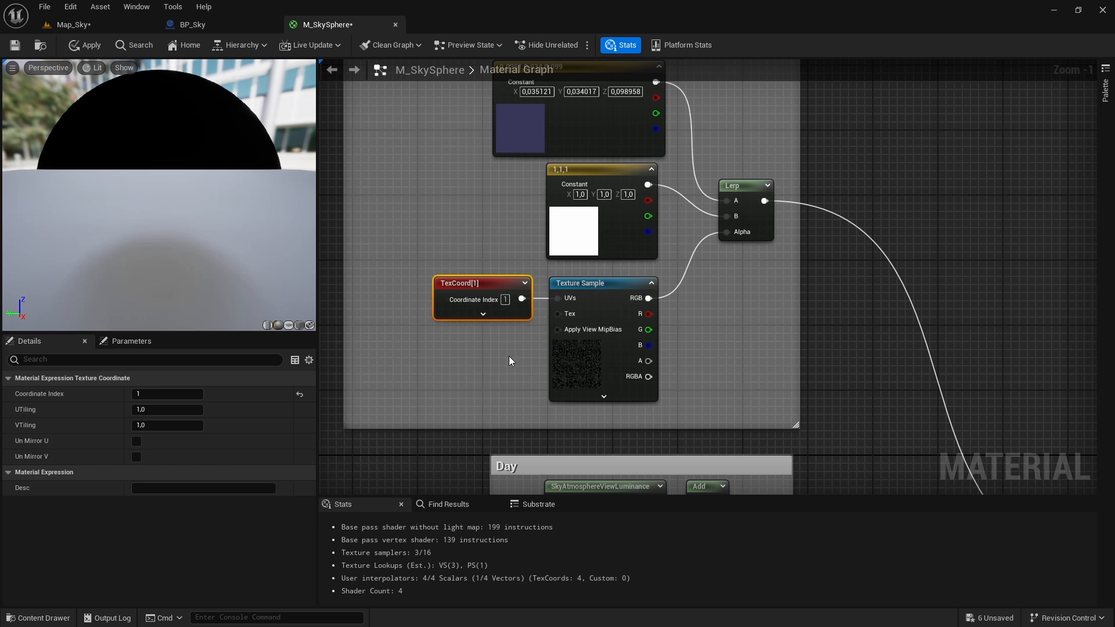
Display the SM_SkySphere mesh's UV layout in the Static Mesh Editor
click(450, 24)
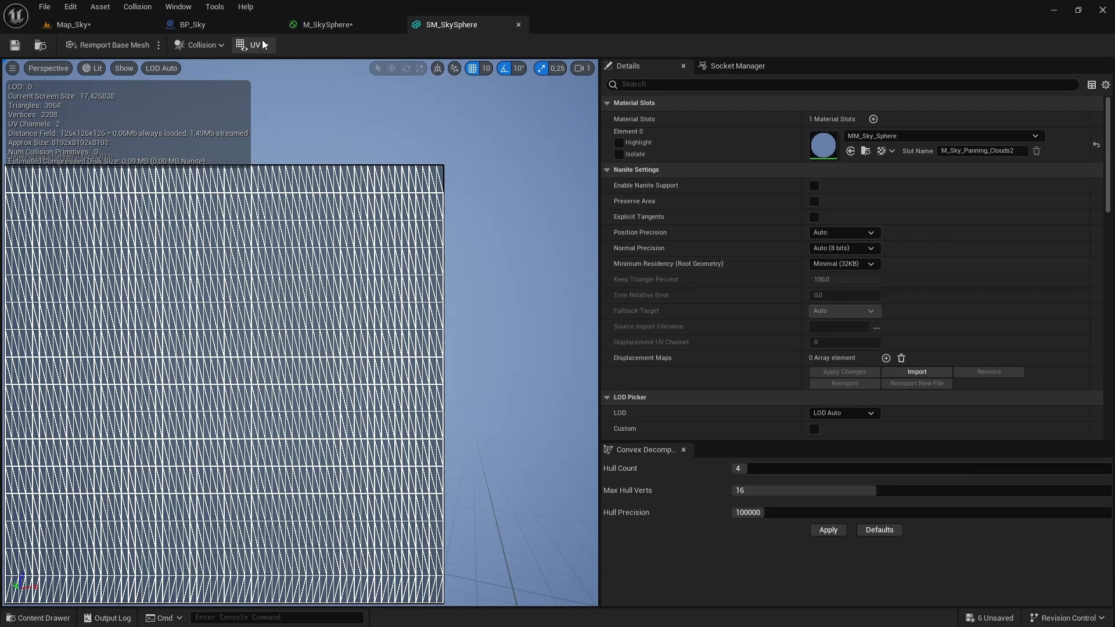
click(248, 44)
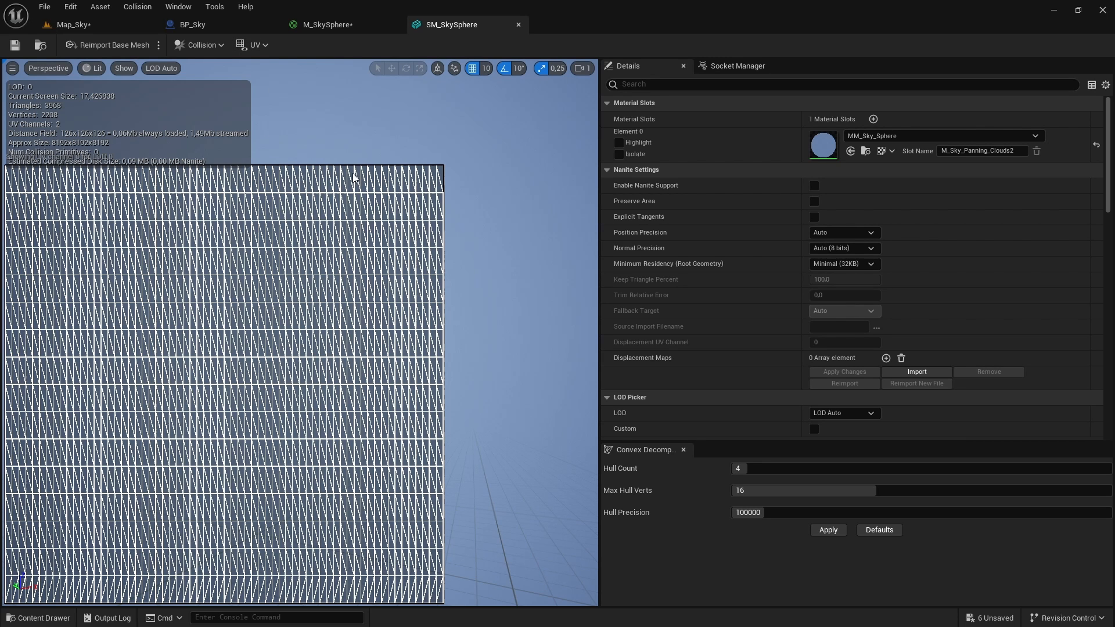
Add SkyAtmosphereLightDiskLuminance (Light Index 1) to the night Lerp and feed the result into Emissive Color
click(322, 24)
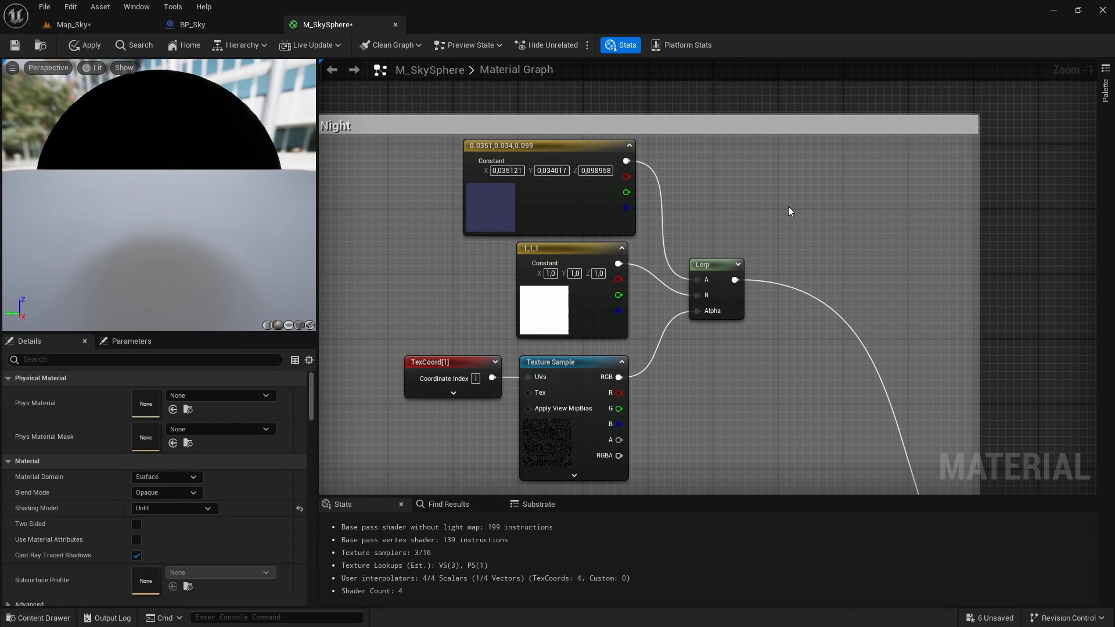
text(sky dis)
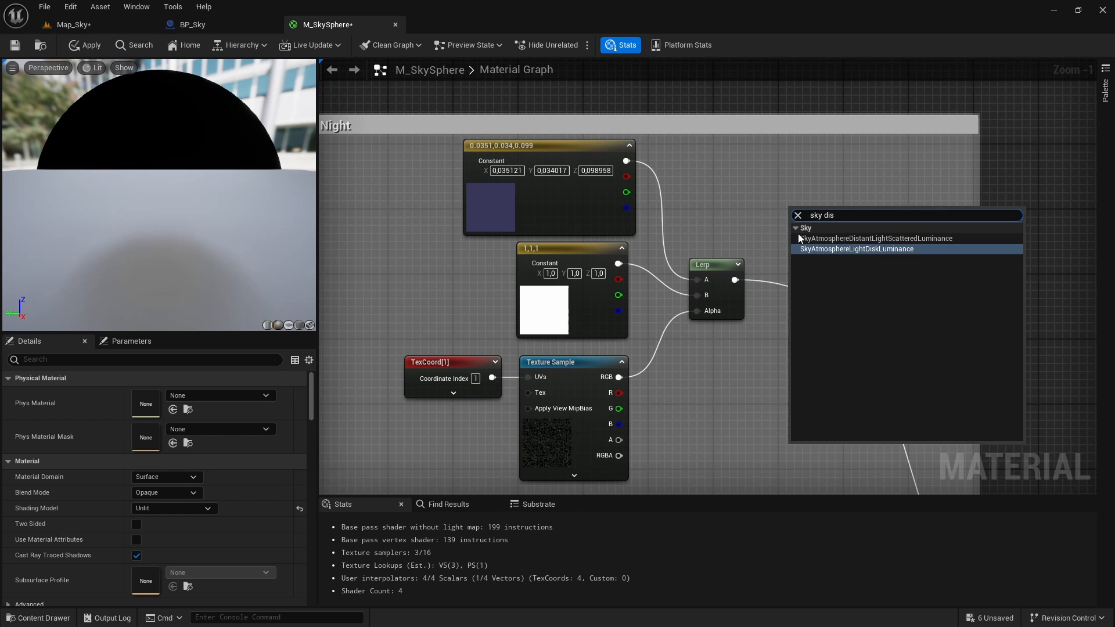
click(856, 249)
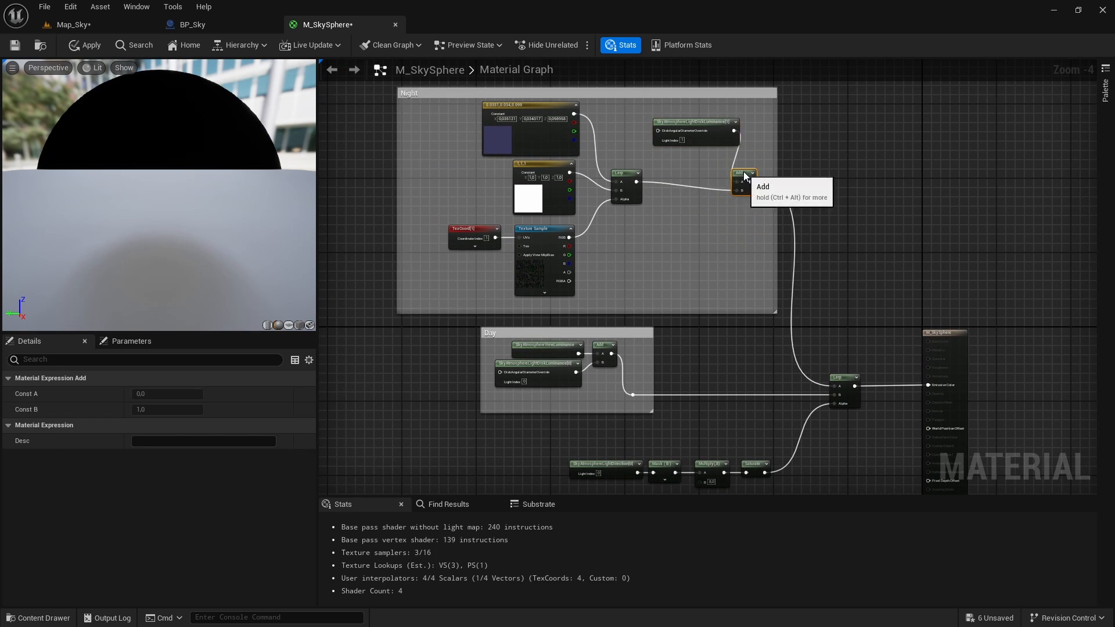
click(193, 24)
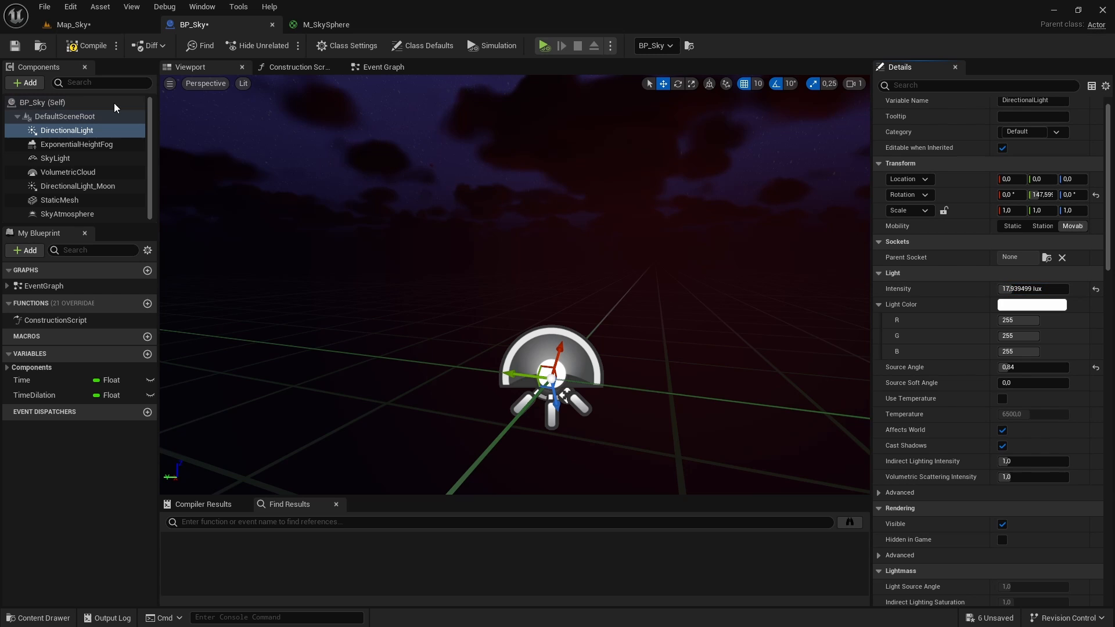
In Map_Sky, select ExponentialHeightFog and open the Curve_Fog_Density curve asset
click(67, 214)
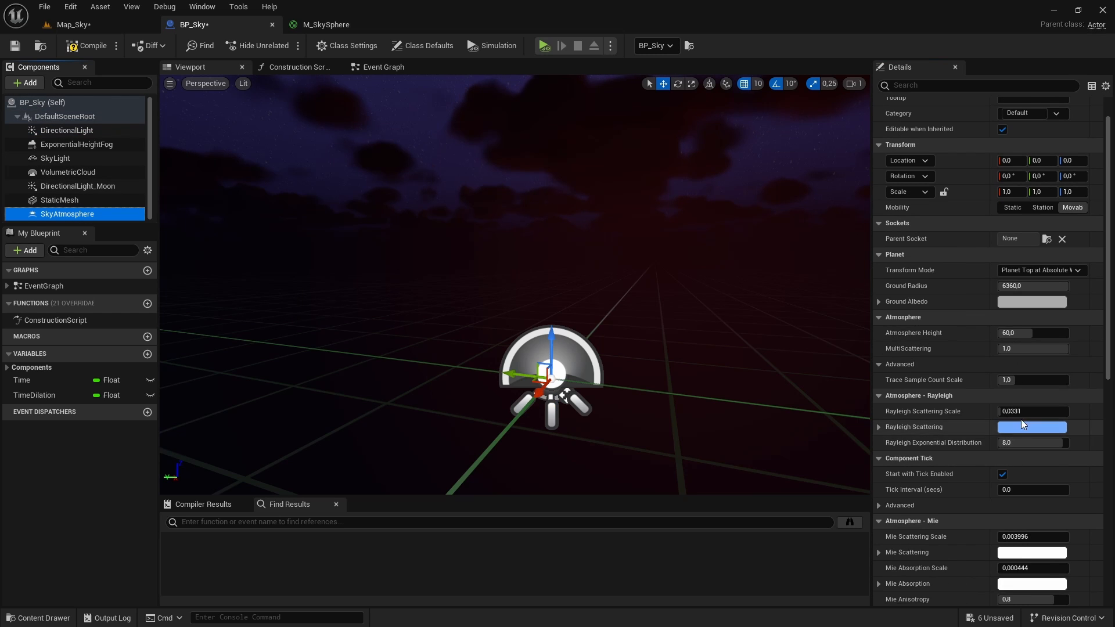
click(1032, 427)
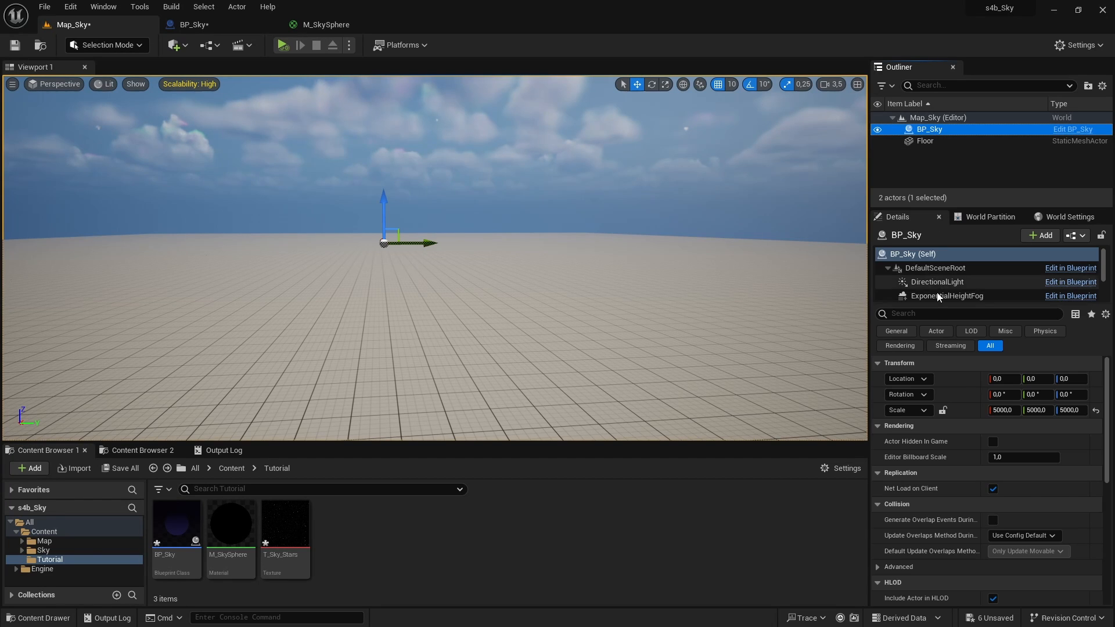
click(947, 295)
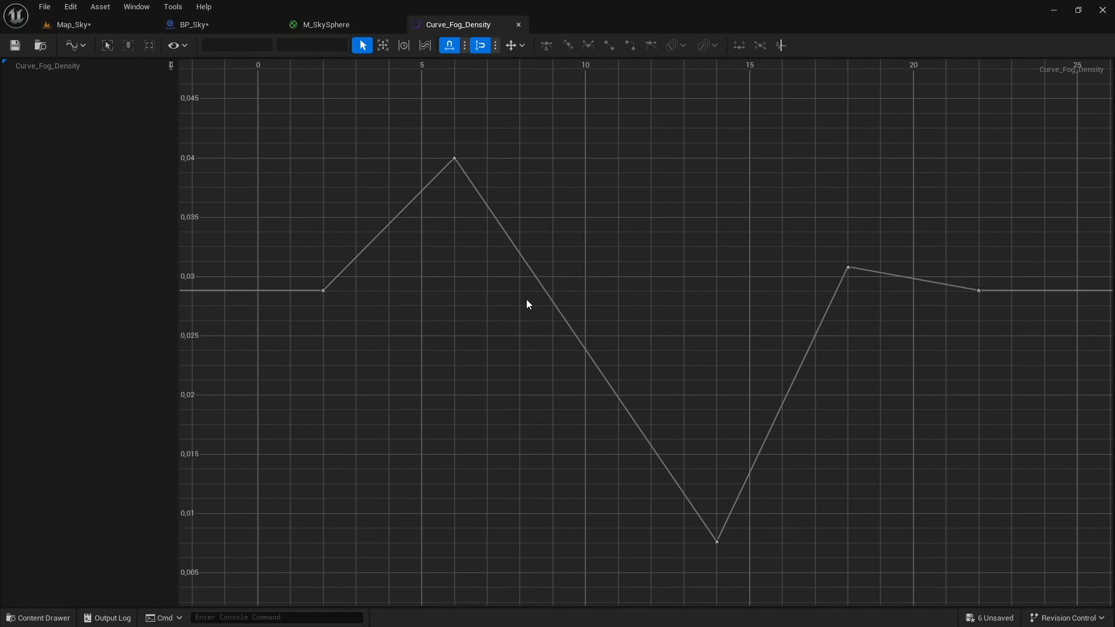
mouse_move(1005, 310)
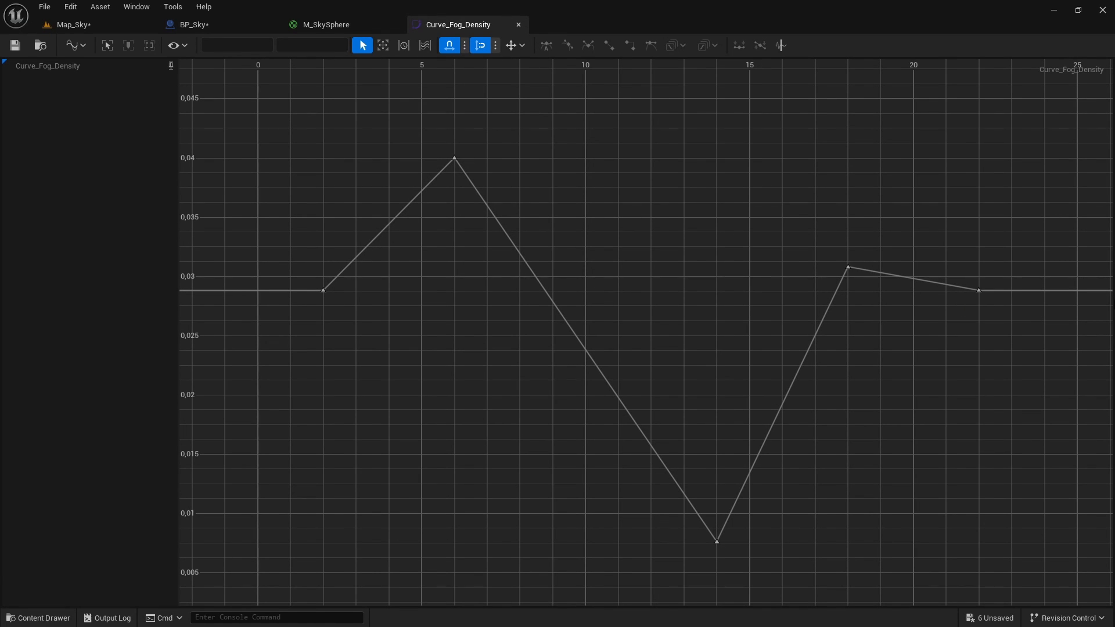
Create a CurveFloat asset named CV_FloatDensity in the Tutorial folder via Add > Miscellaneous > Curve
click(67, 24)
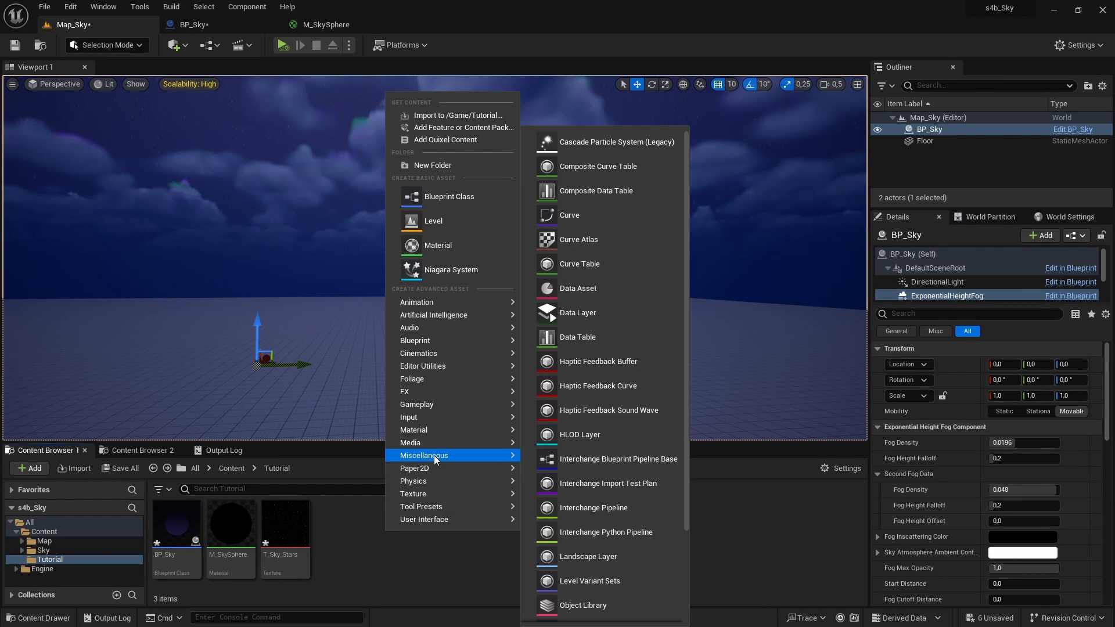
click(570, 215)
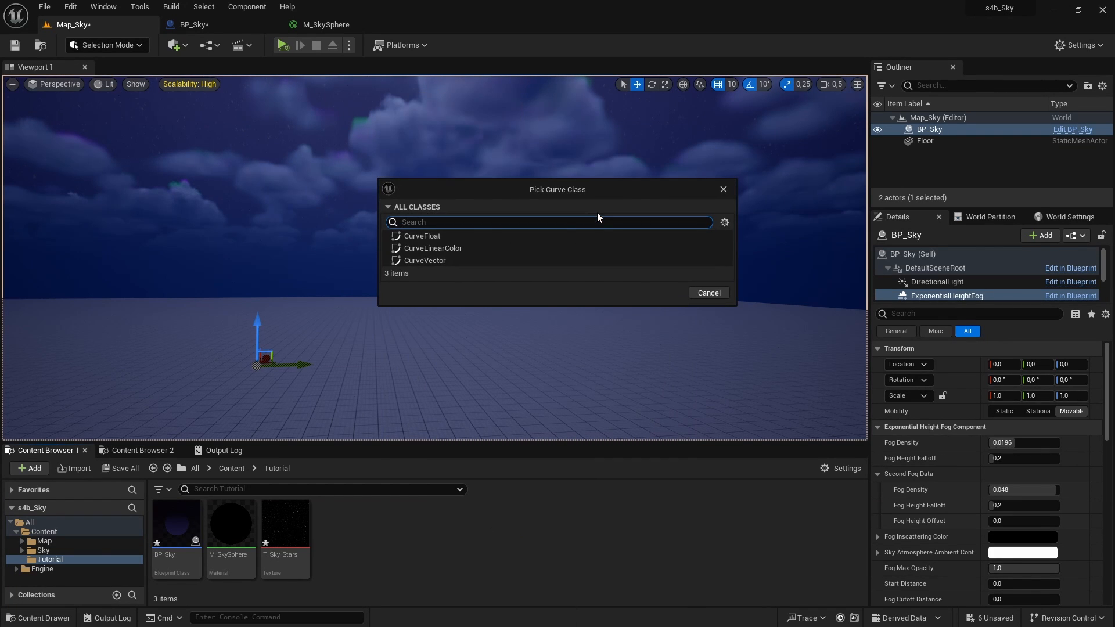
click(433, 248)
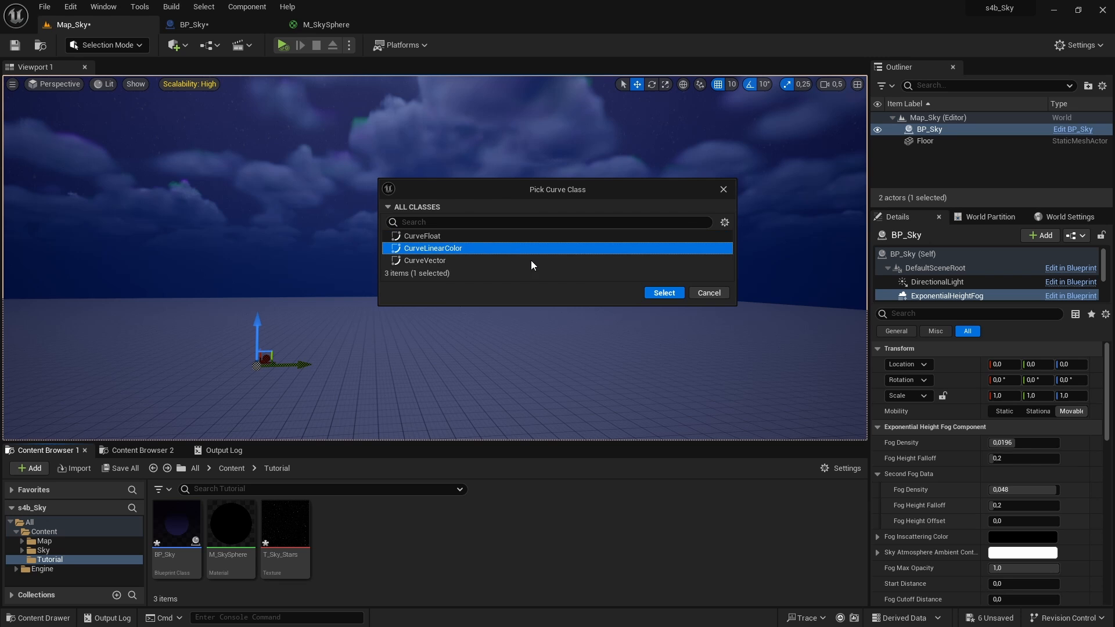
click(425, 260)
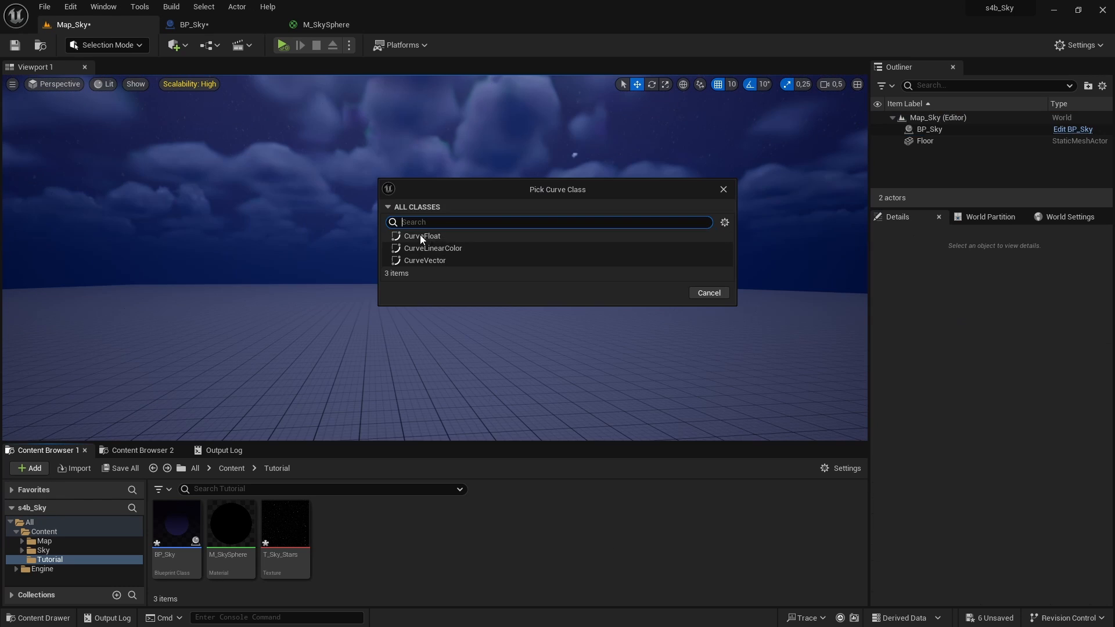
click(421, 236)
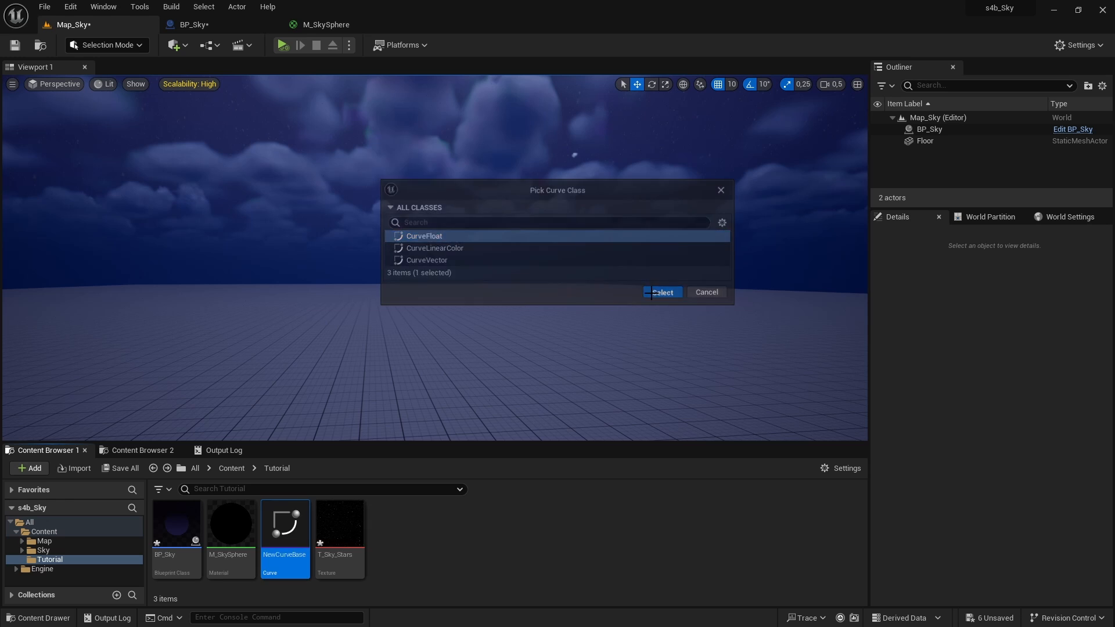
click(662, 292)
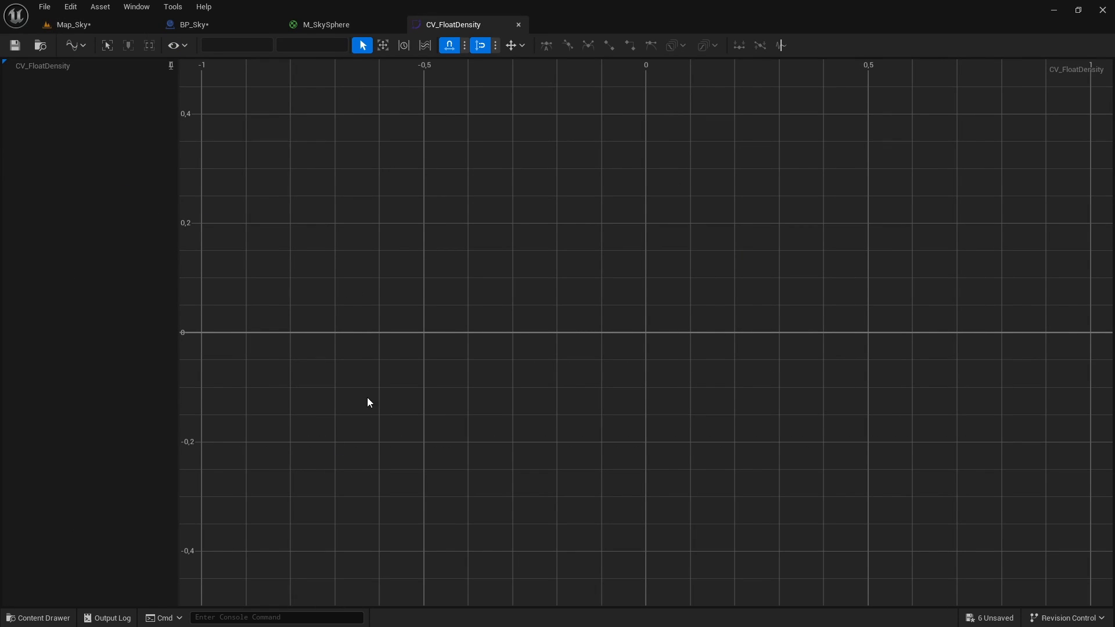
Key CV_FloatDensity to hold about 2 until time 5, then drop to roughly 0.25
click(422, 333)
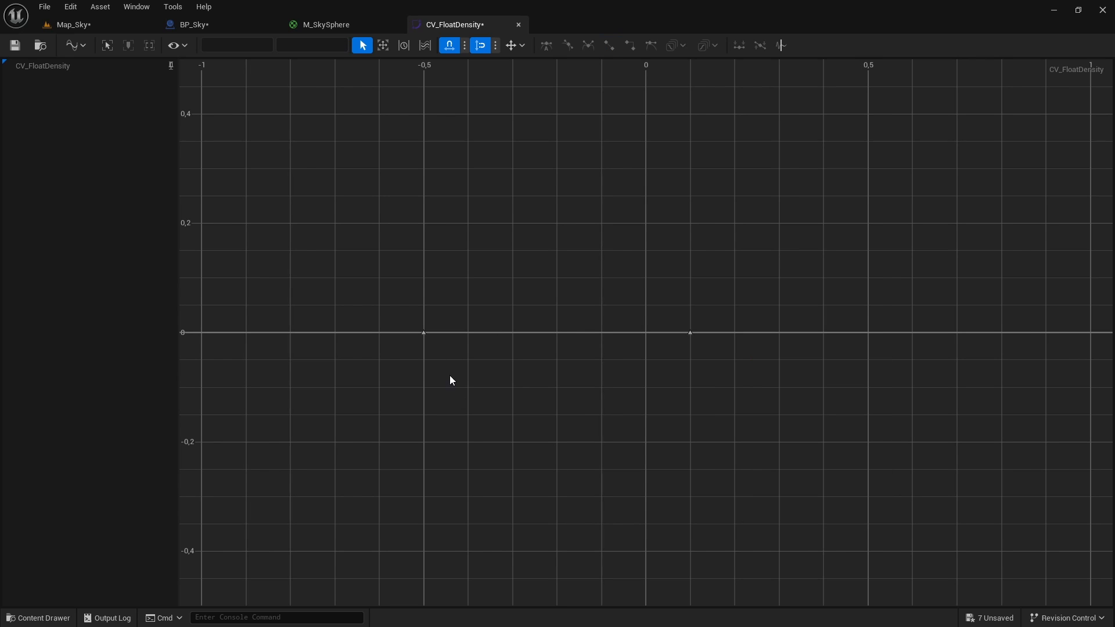
mouse_move(635, 338)
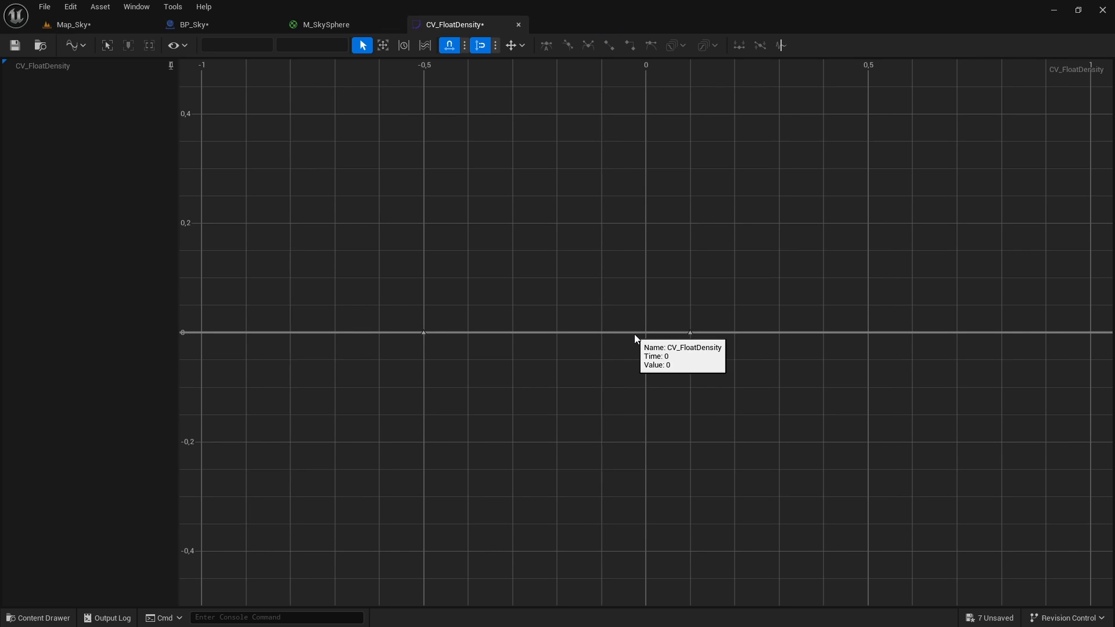
mouse_move(691, 337)
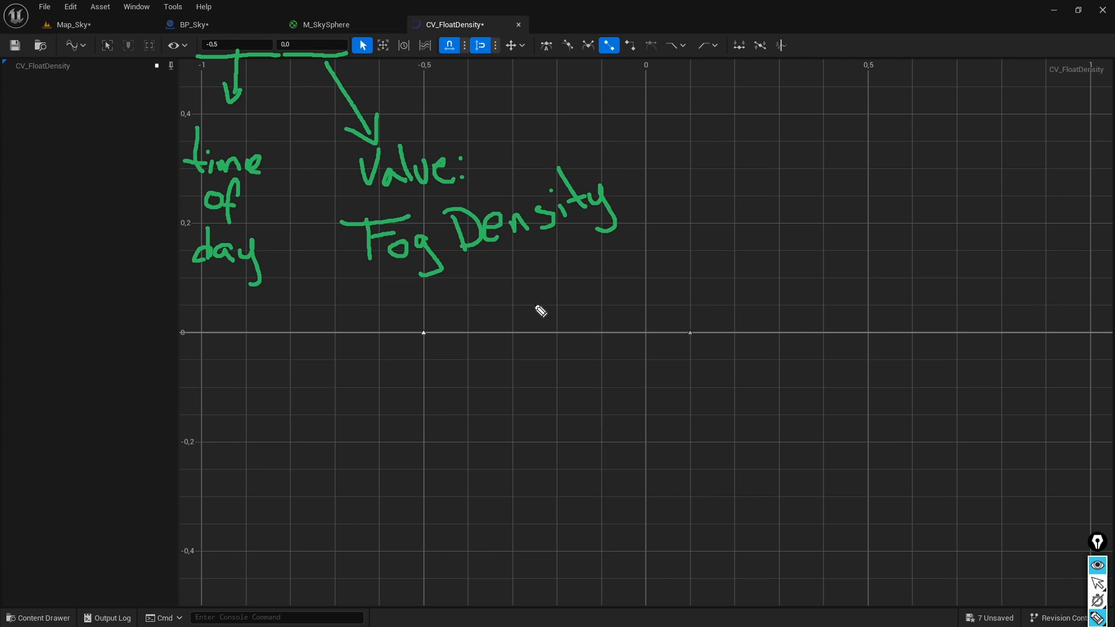
click(180, 24)
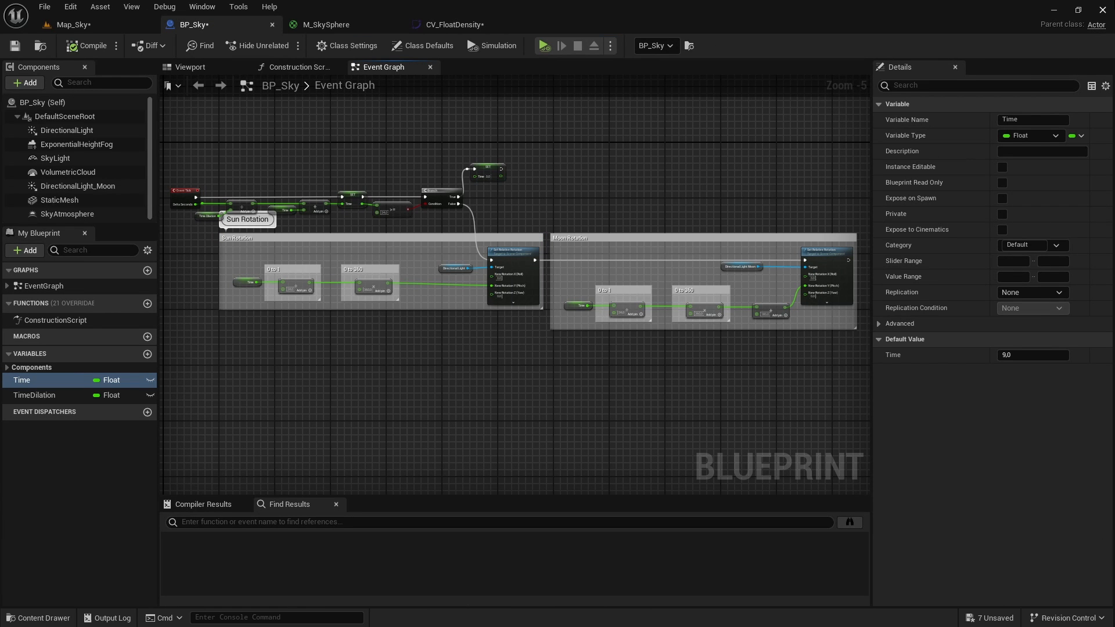
click(457, 23)
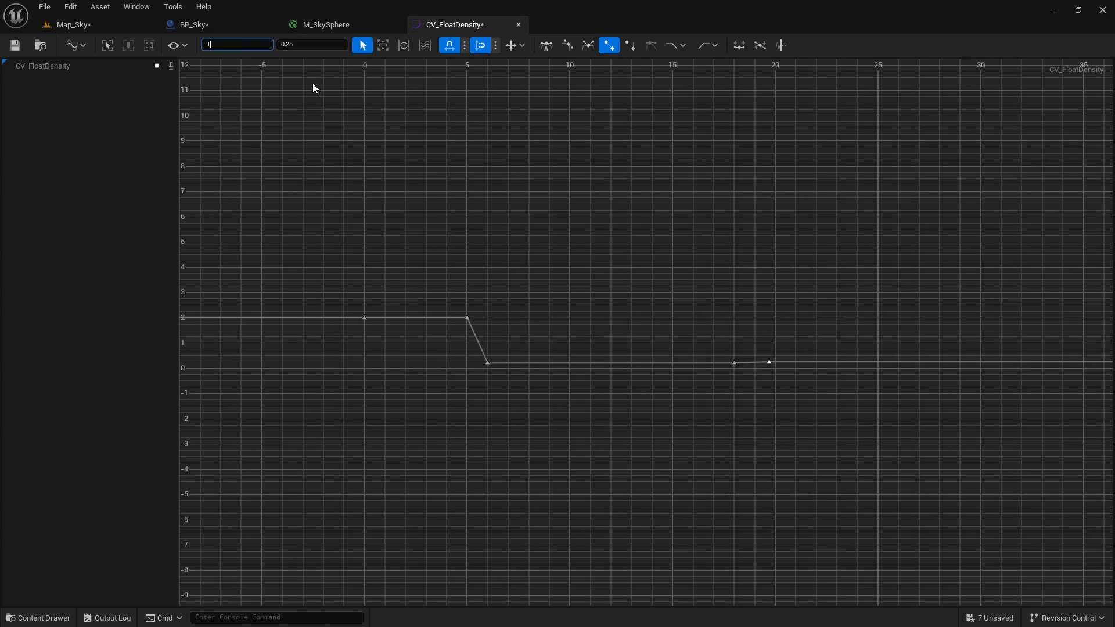
click(192, 25)
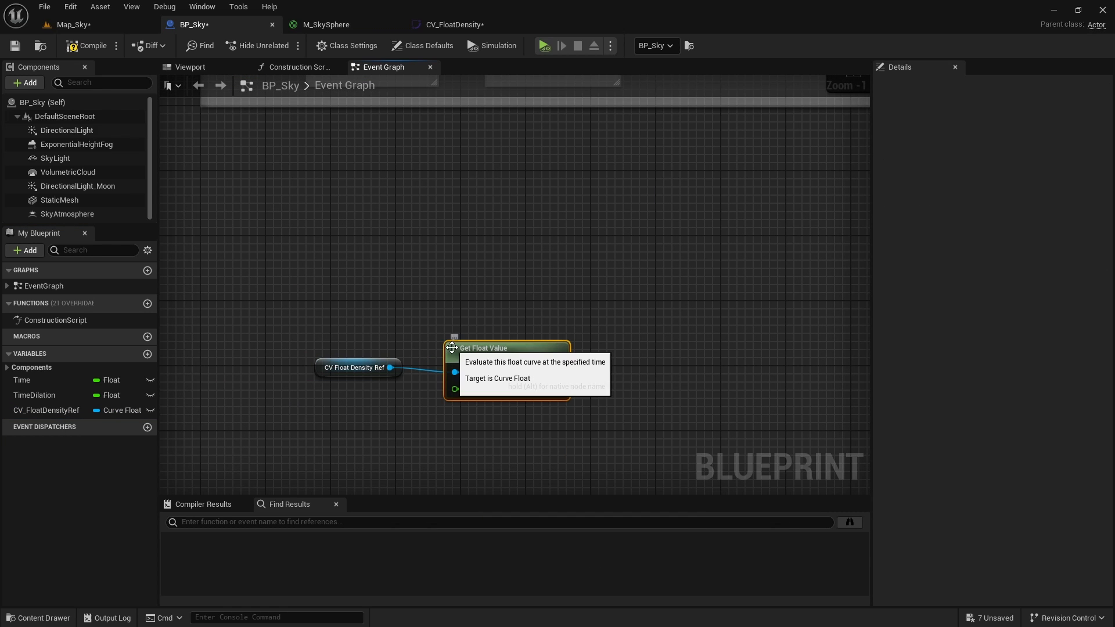
Evaluate CV_FloatDensityRef at Time and wire its Return Value into Set Fog Density on Exponential Height Fog
click(21, 380)
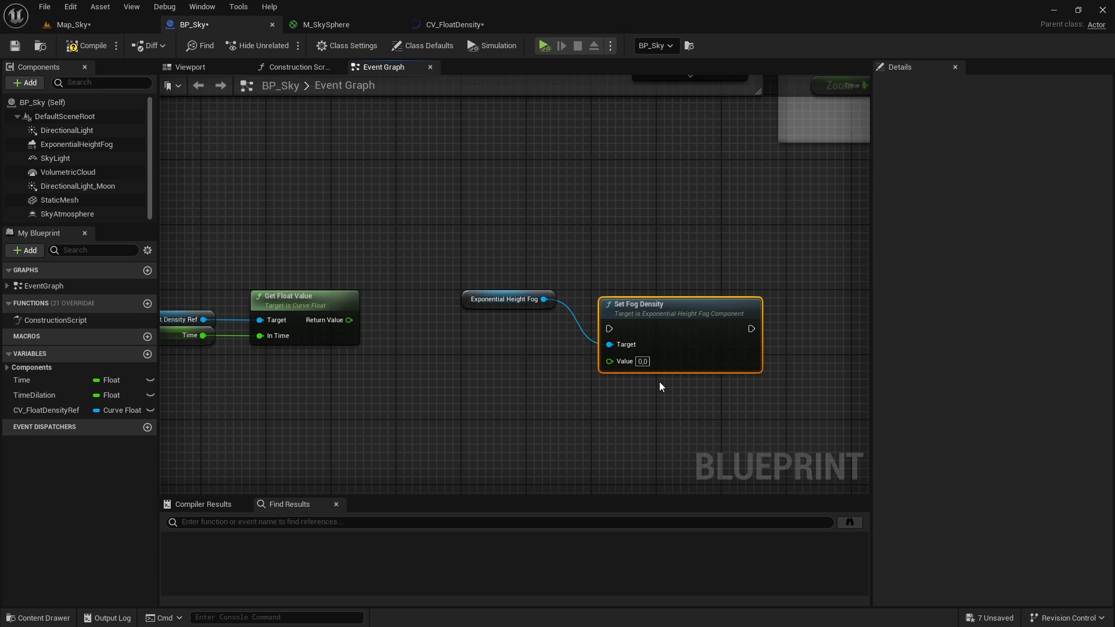
drag(348, 319, 608, 360)
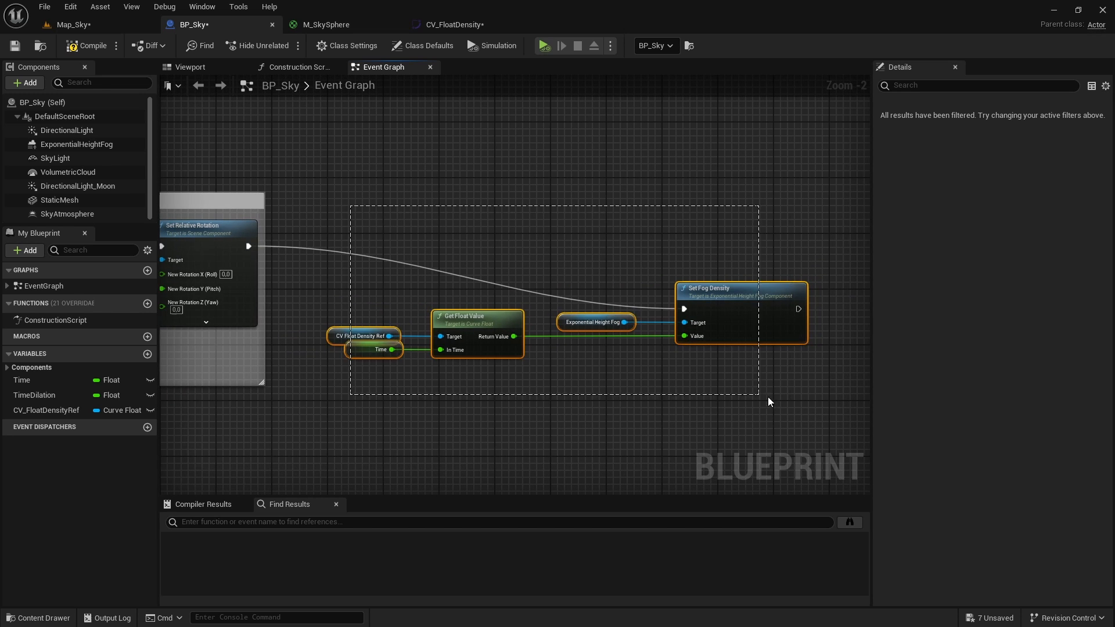
scroll(down, 3)
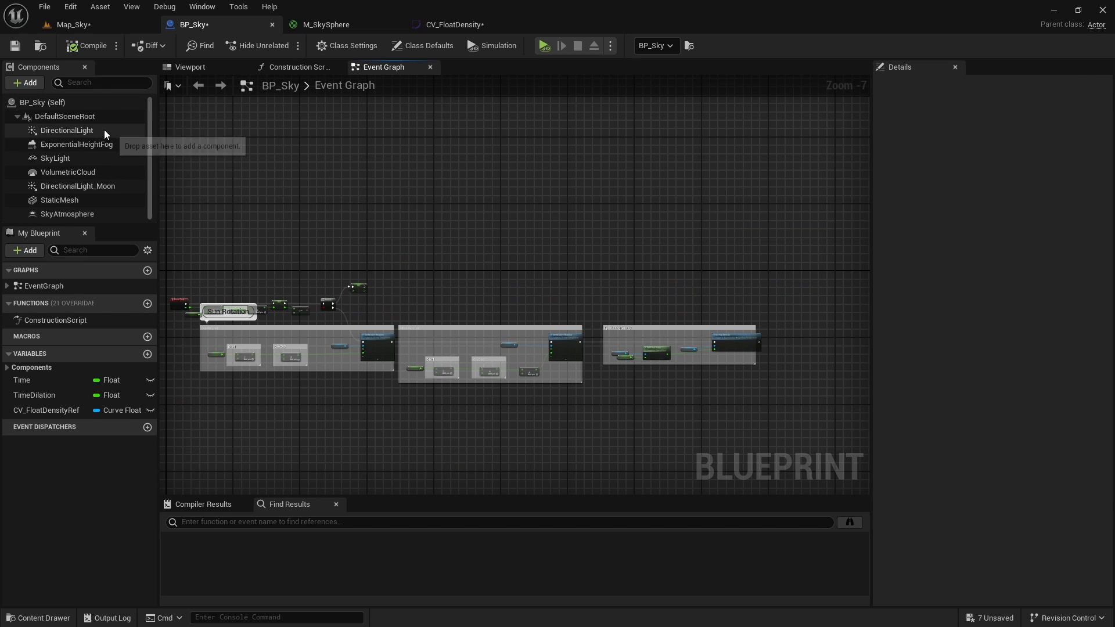
Review the Get Float/Linear Color/Vector Value examples, then browse the finished BP_Sky Update Components graph
click(66, 130)
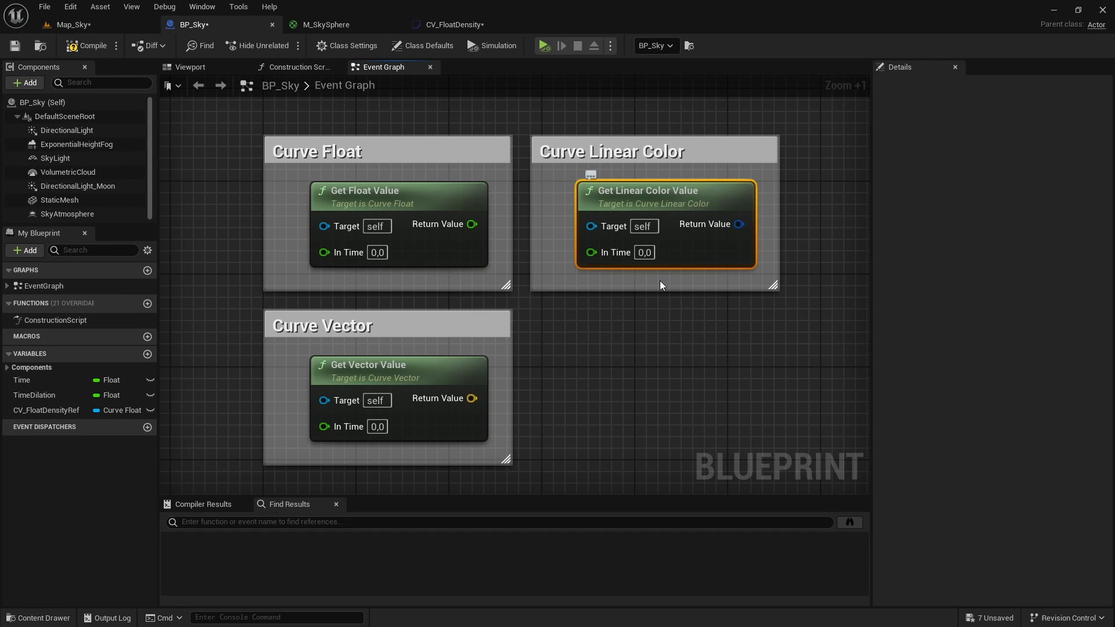
click(669, 409)
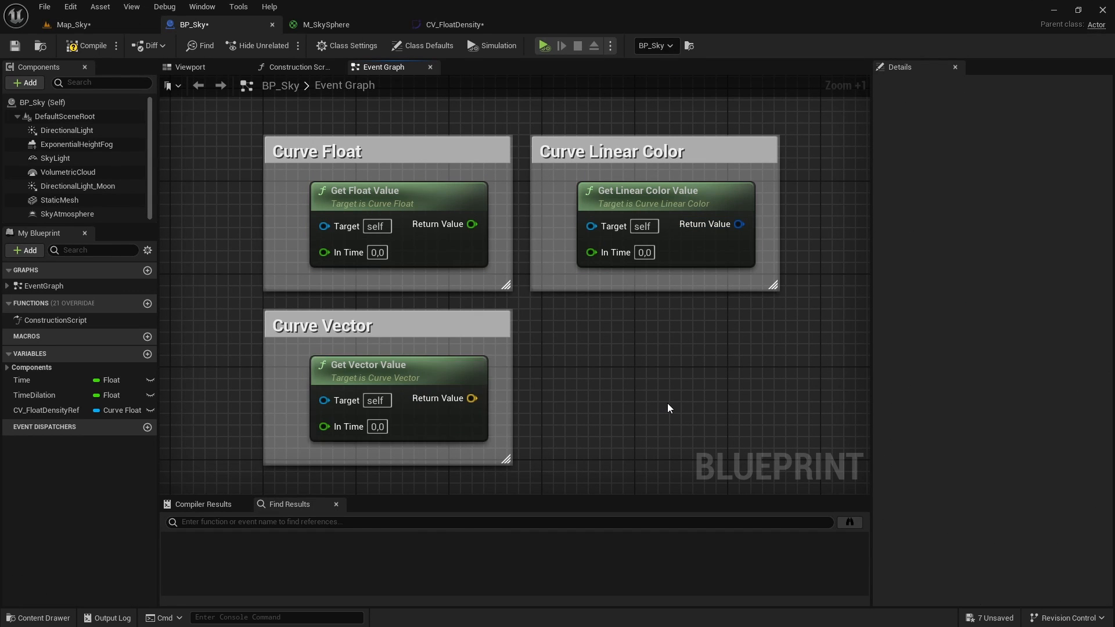
click(329, 24)
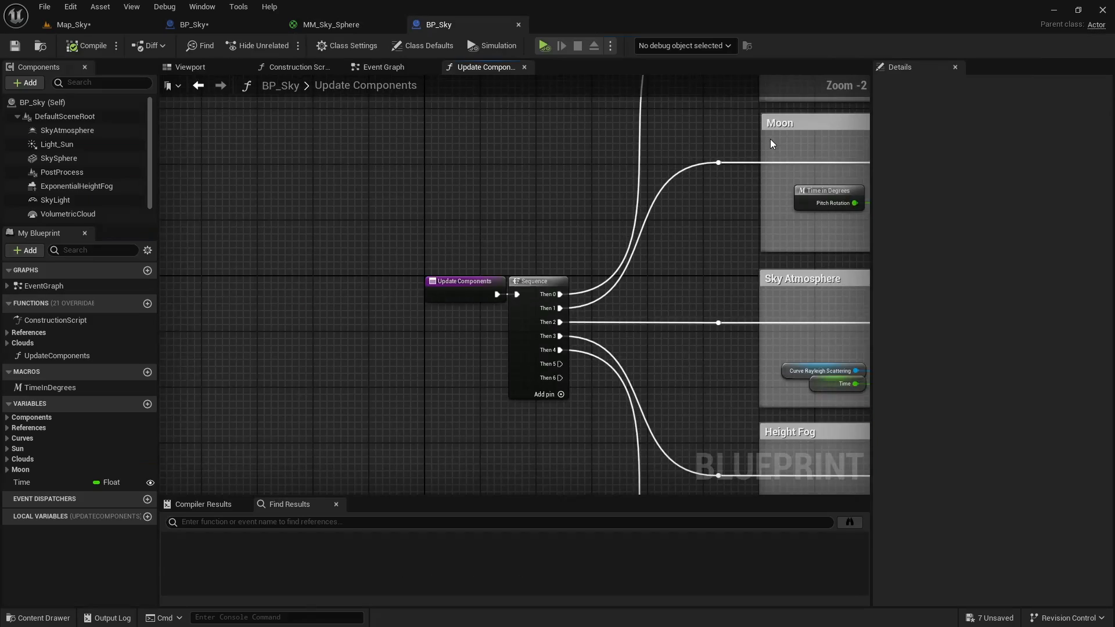
scroll(down, 3)
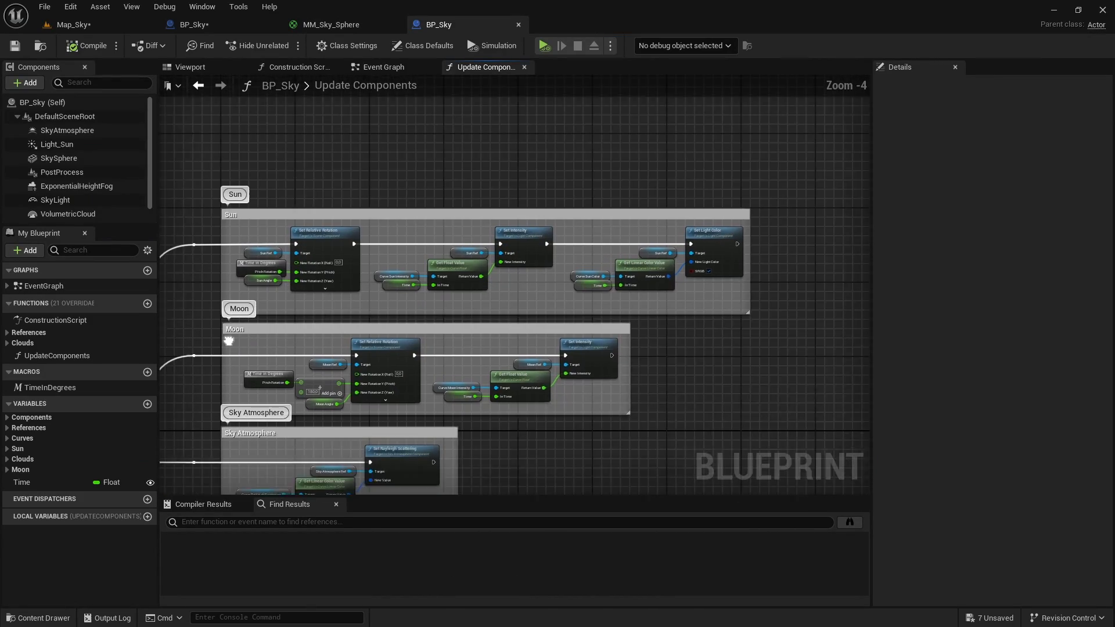
scroll(down, 3)
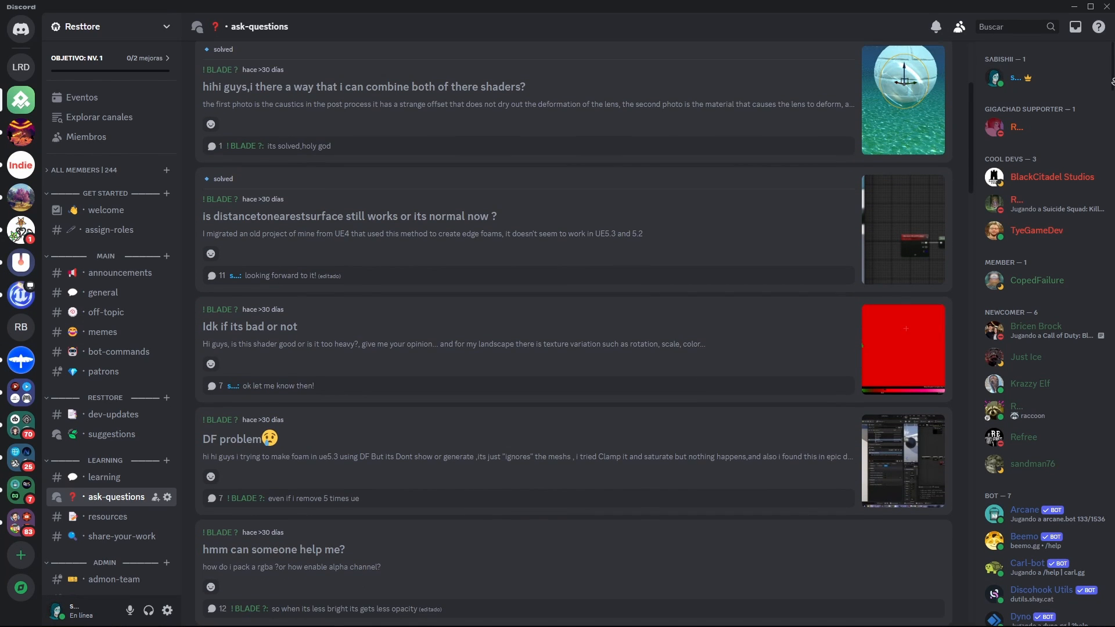
Scroll the s4bishii Patreon page through the Supporter, Mega Supporter and GigaChad tiers
scroll(down, 3)
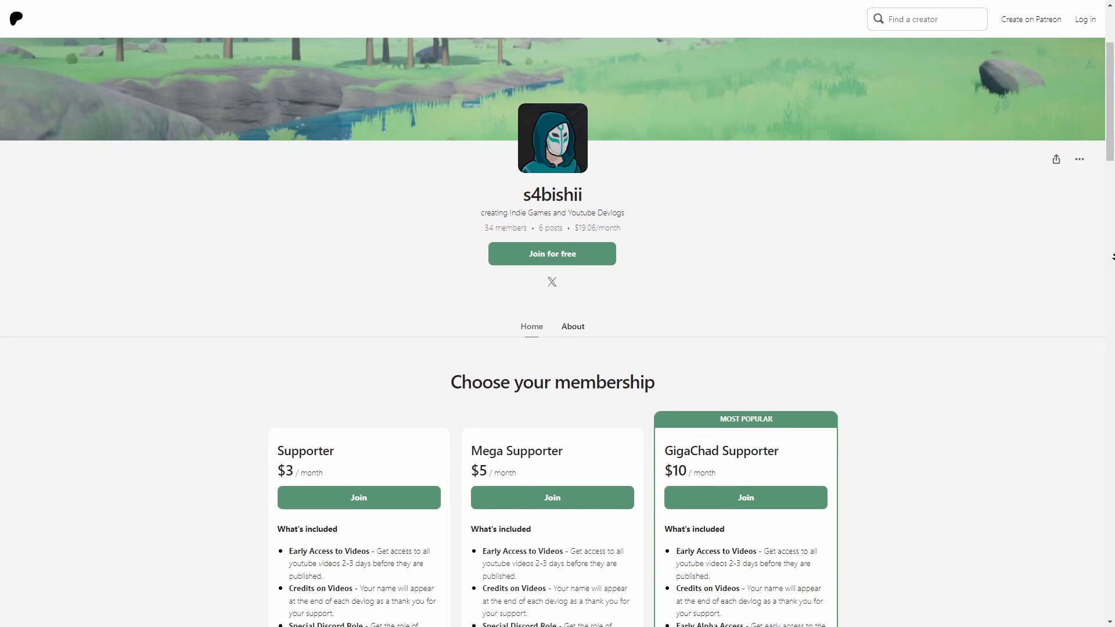
scroll(down, 3)
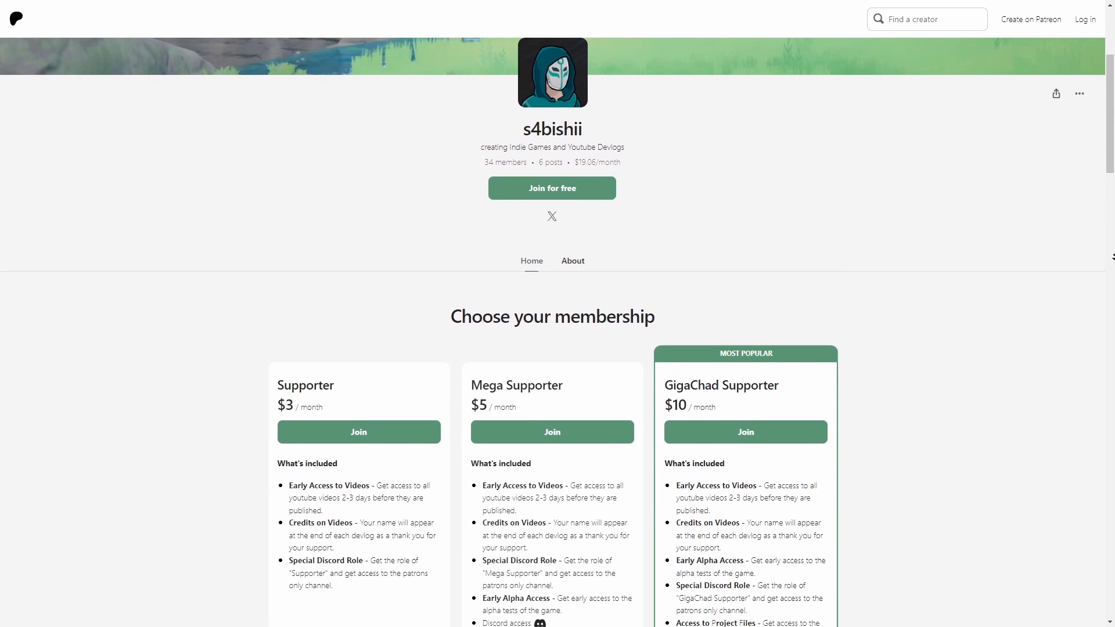